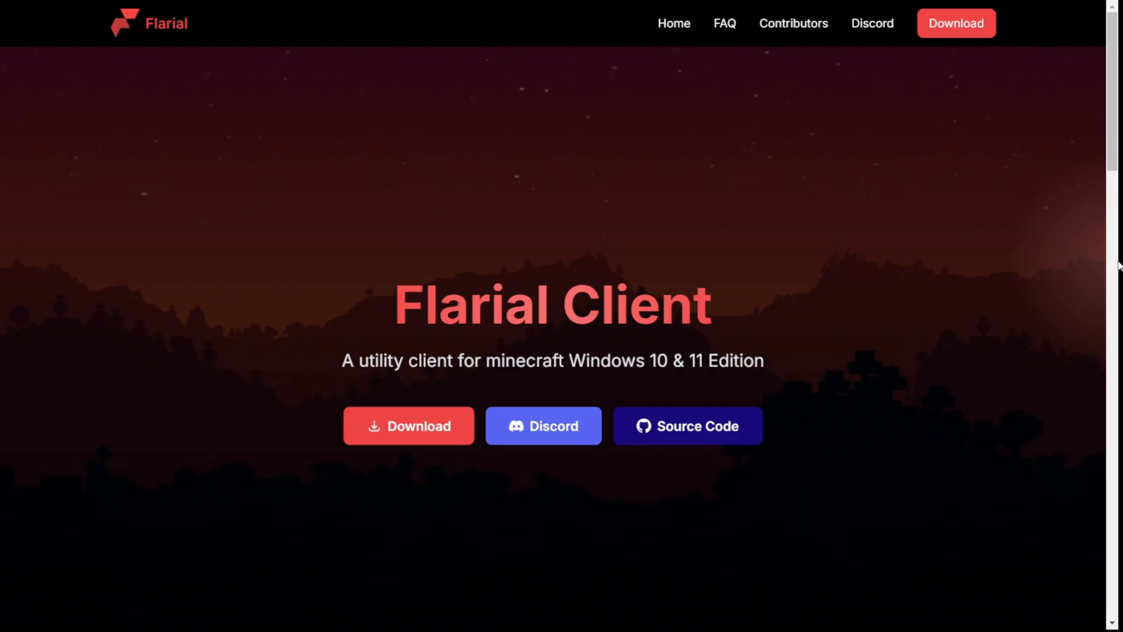
{"action": "mouse_move", "coordinate": [1052, 189]}
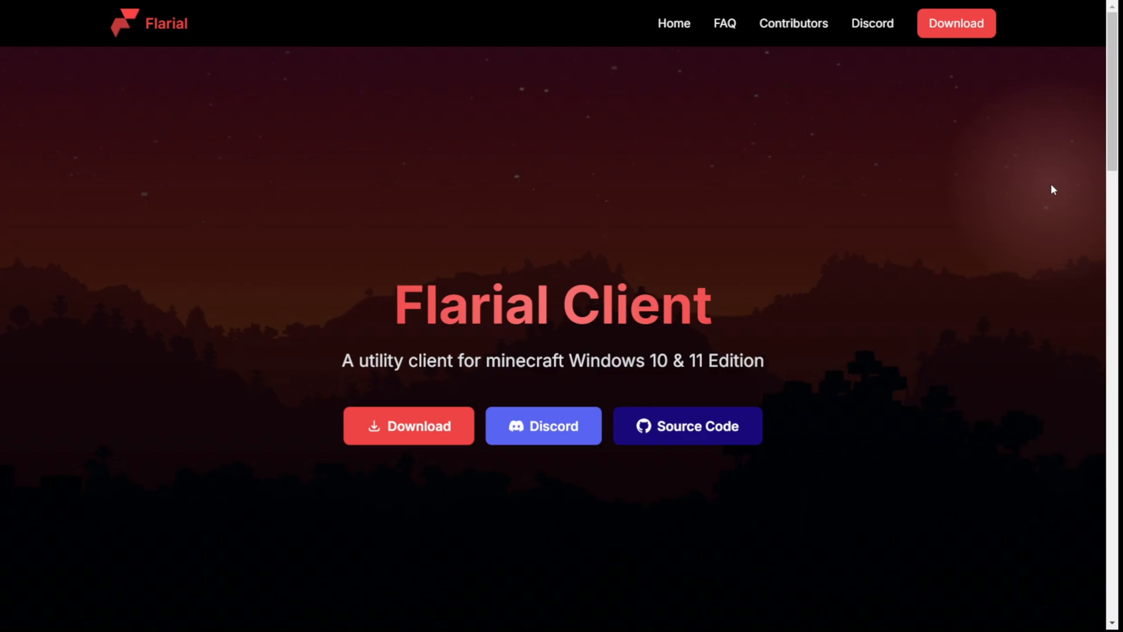
{"action": "mouse_move", "coordinate": [247, 395]}
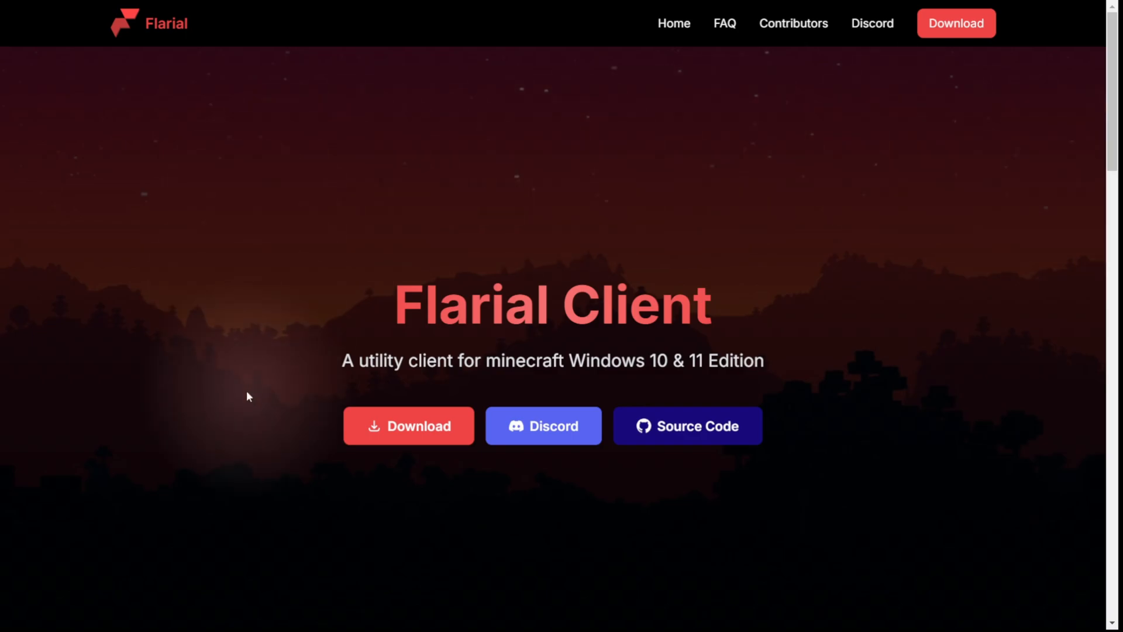
{"action": "mouse_move", "coordinate": [272, 287]}
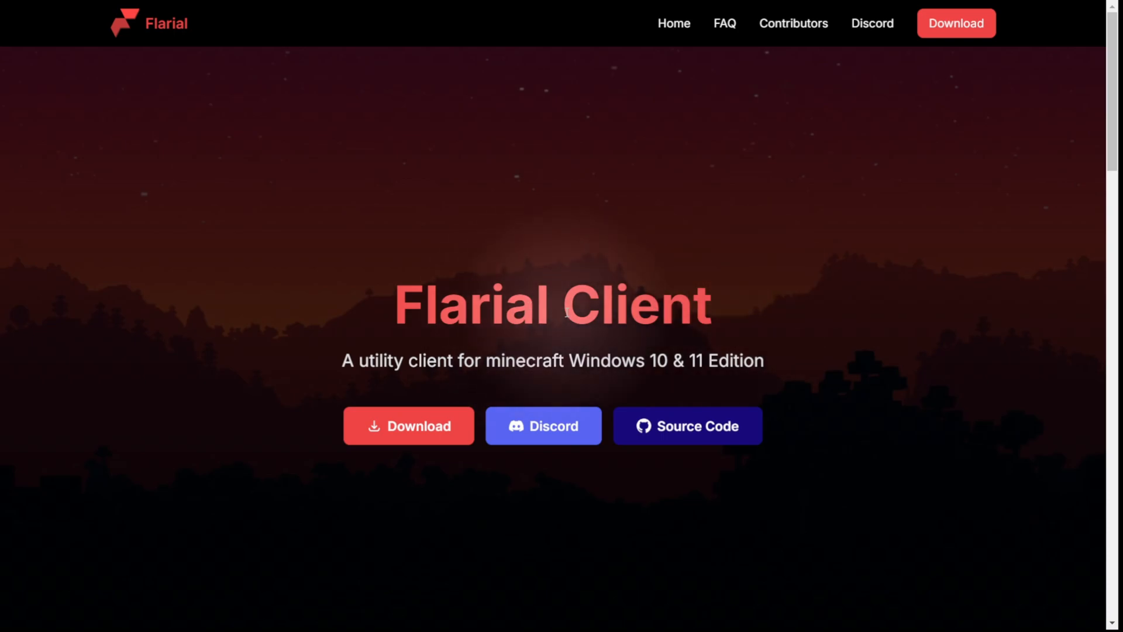
- Download the latest Flarial launcher archive and open latest.zip from Downloads
{"action": "left_click", "coordinate": [543, 426]}
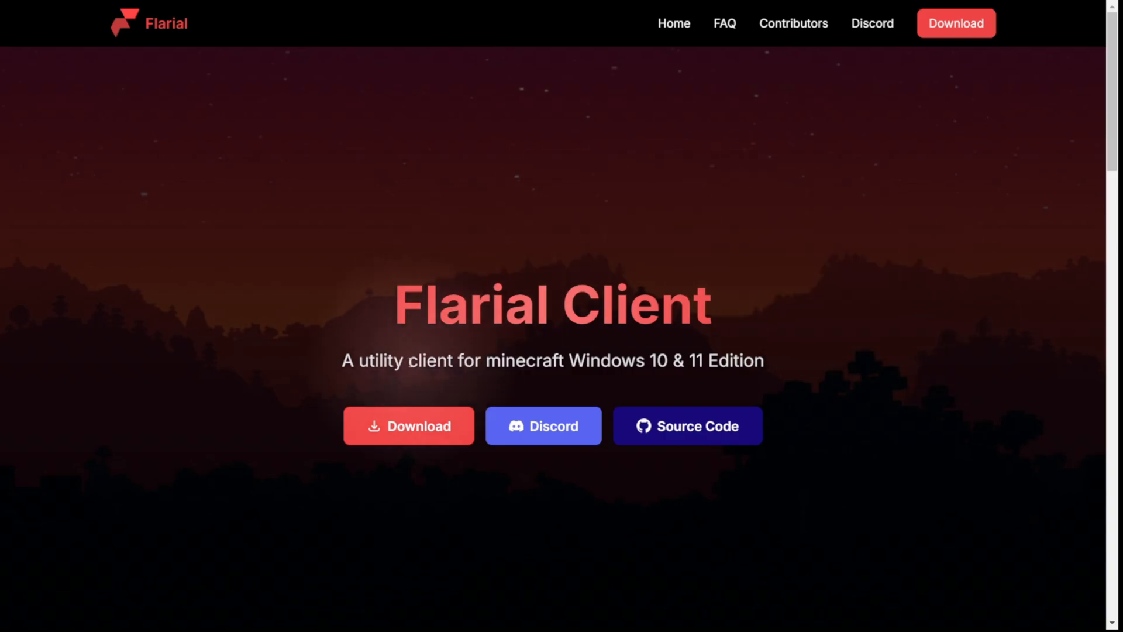
{"action": "mouse_move", "coordinate": [408, 425]}
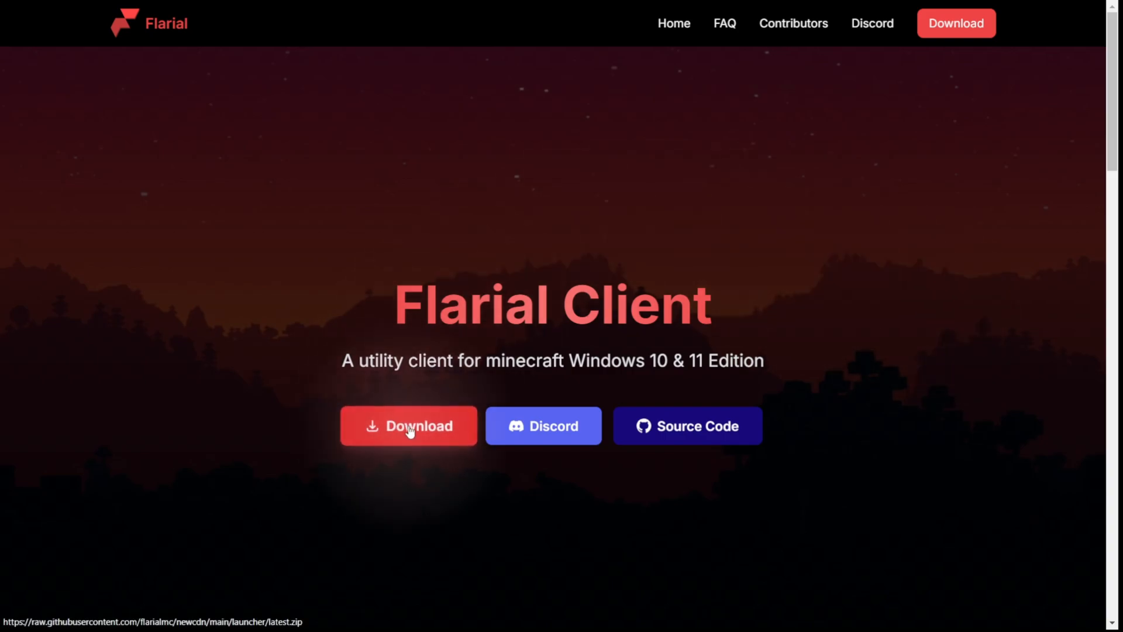
{"action": "left_click", "coordinate": [408, 425]}
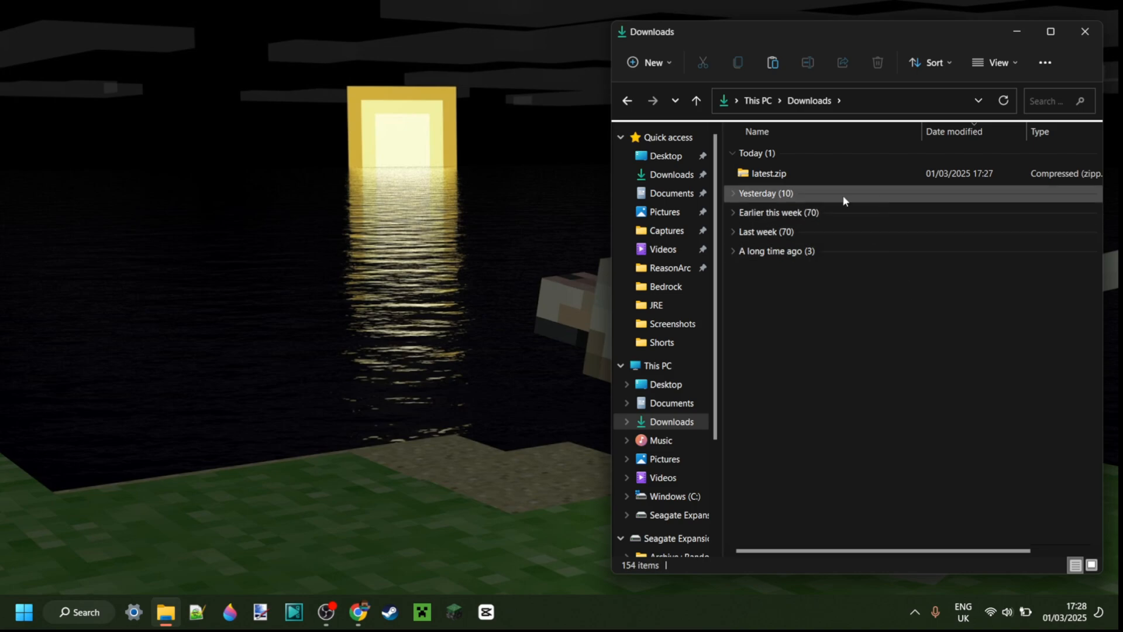
{"action": "mouse_move", "coordinate": [764, 173]}
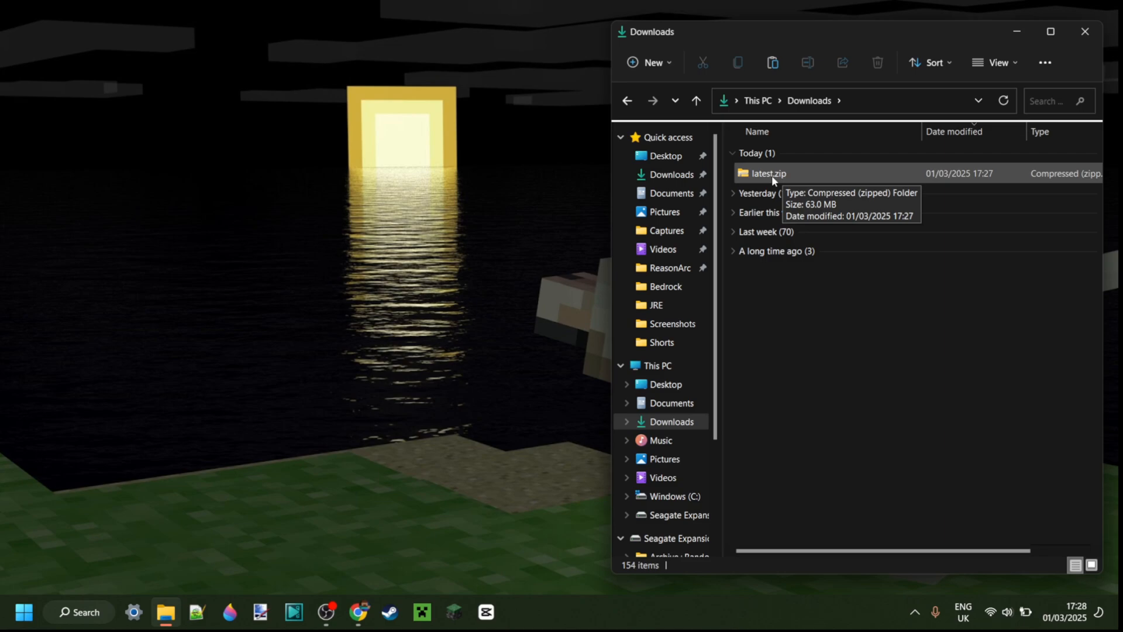
{"action": "double_click", "coordinate": [767, 173]}
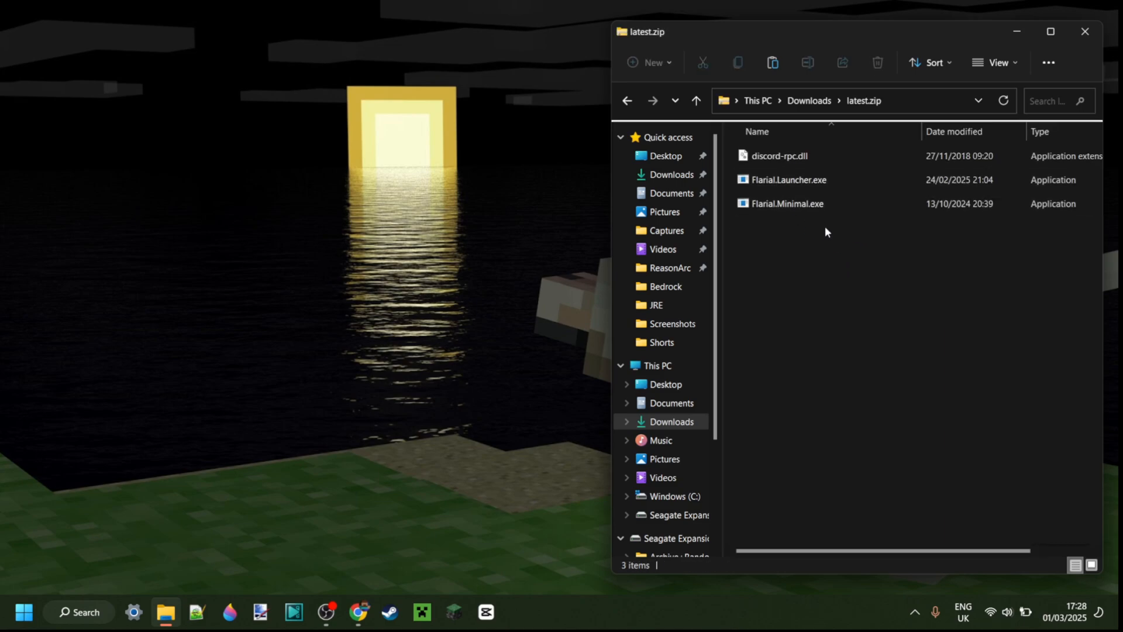
- Run Flarial.Launcher.exe from the archive, extracting all files first
{"action": "left_click", "coordinate": [788, 180]}
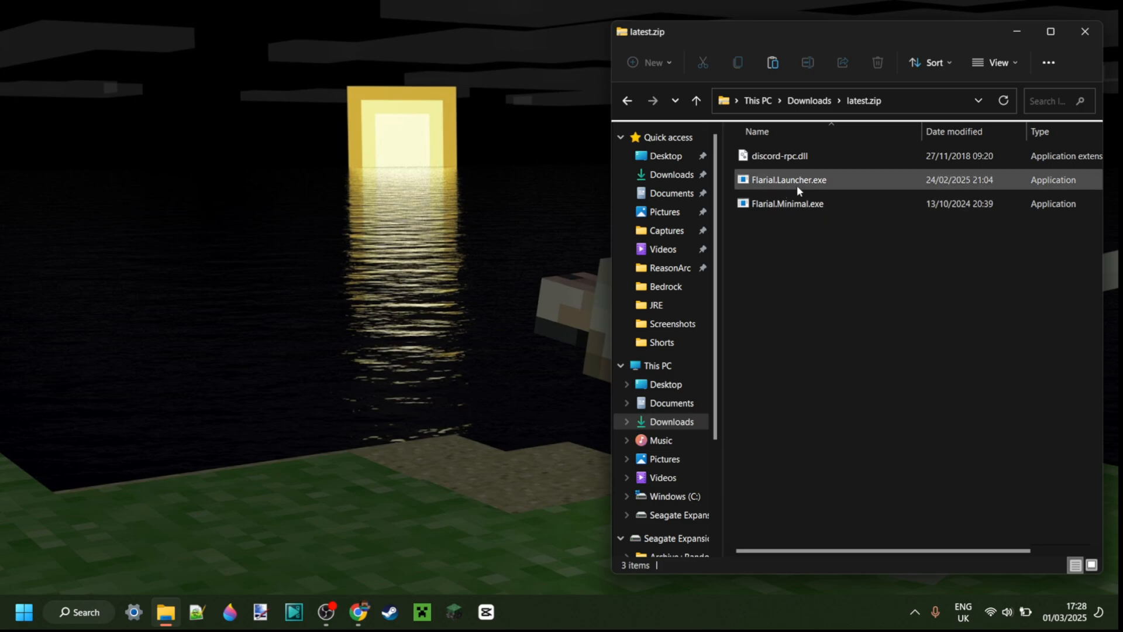
{"action": "mouse_move", "coordinate": [815, 181]}
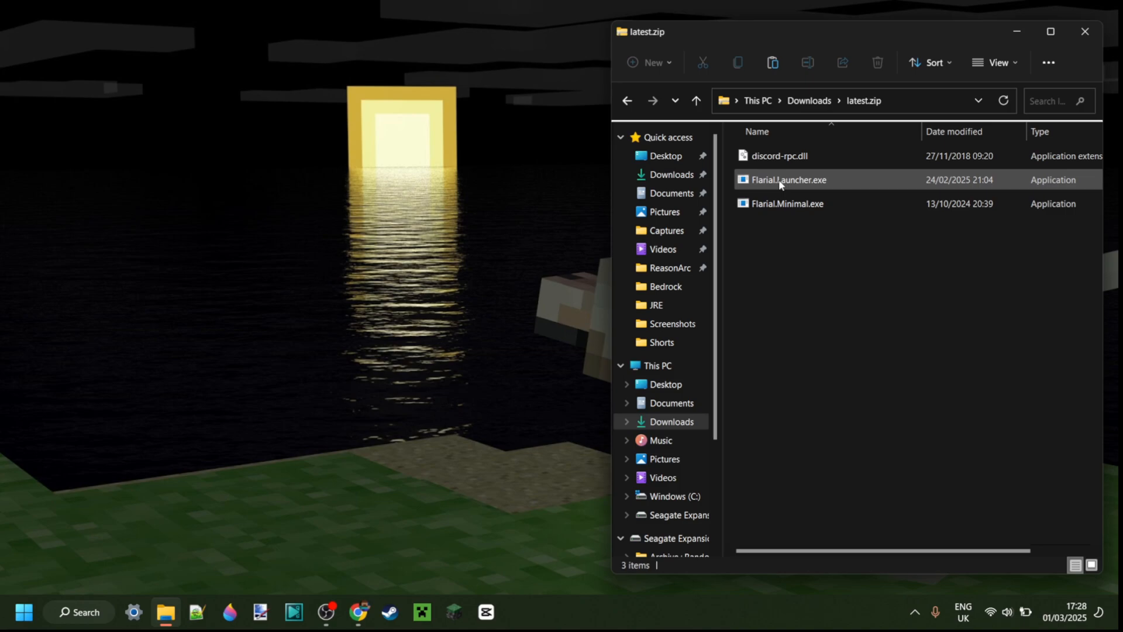
{"action": "left_click", "coordinate": [788, 179]}
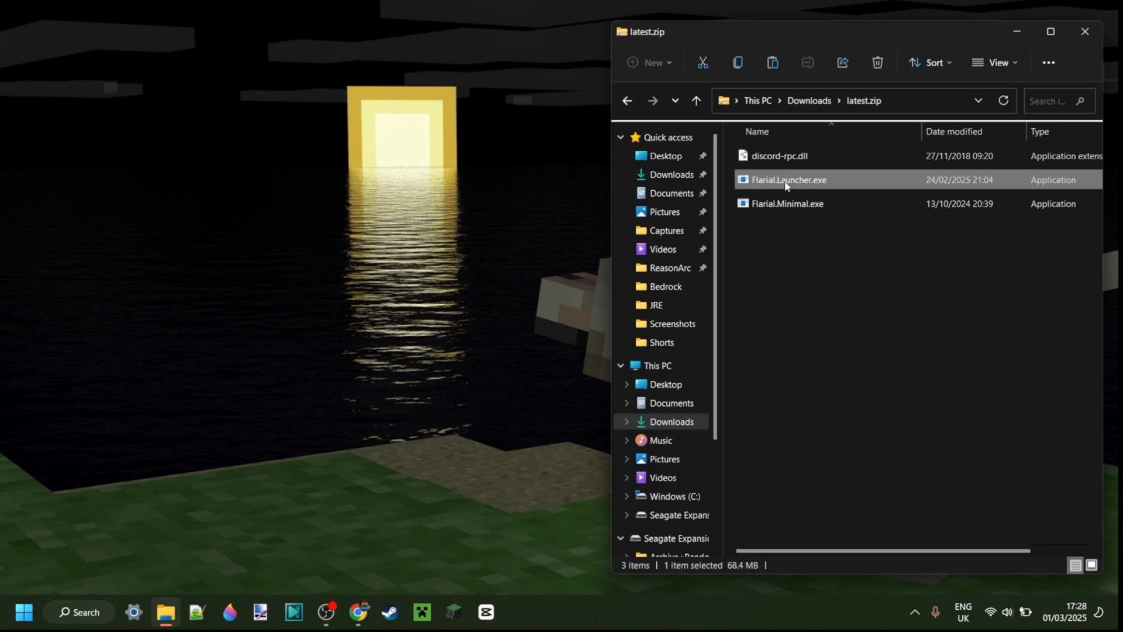
{"action": "double_click", "coordinate": [789, 180]}
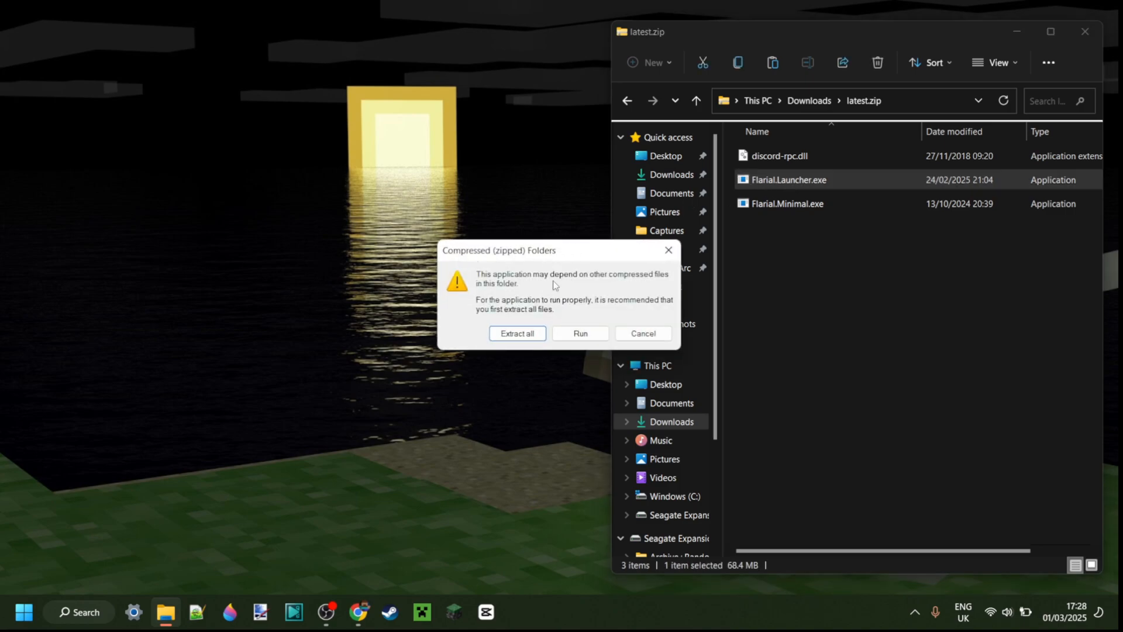
{"action": "mouse_move", "coordinate": [517, 333]}
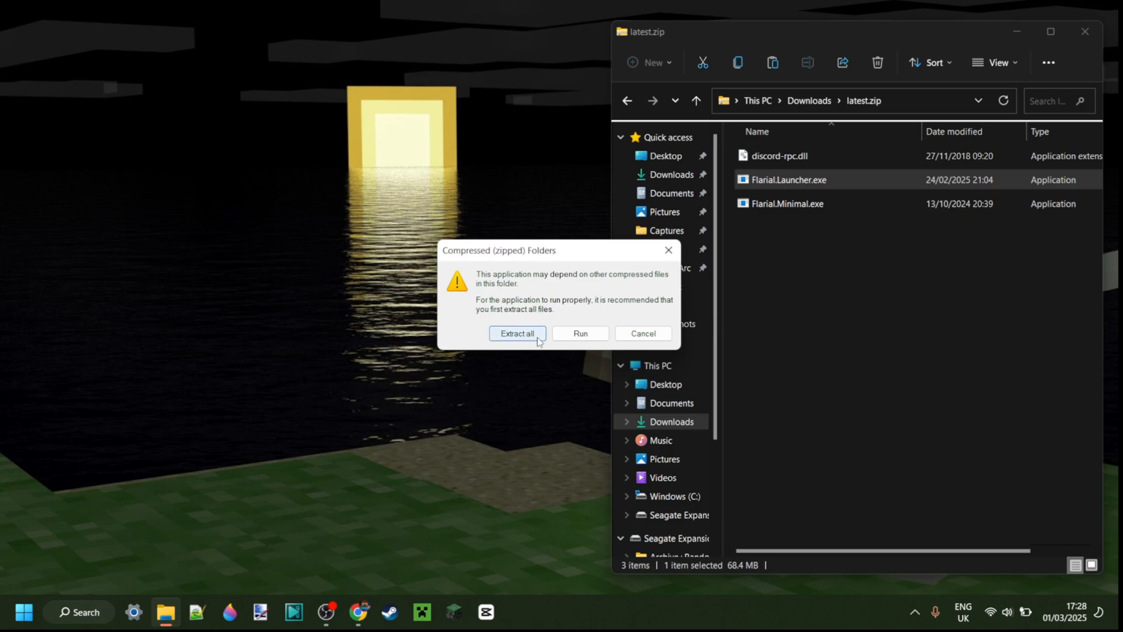
{"action": "left_click", "coordinate": [580, 333]}
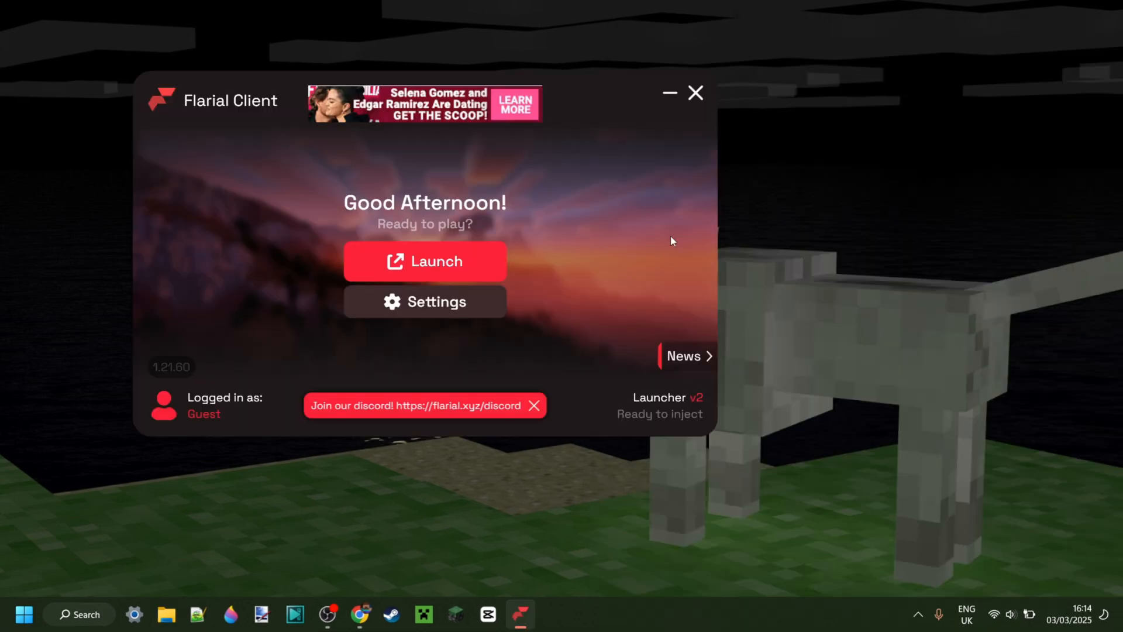
{"action": "mouse_move", "coordinate": [595, 235]}
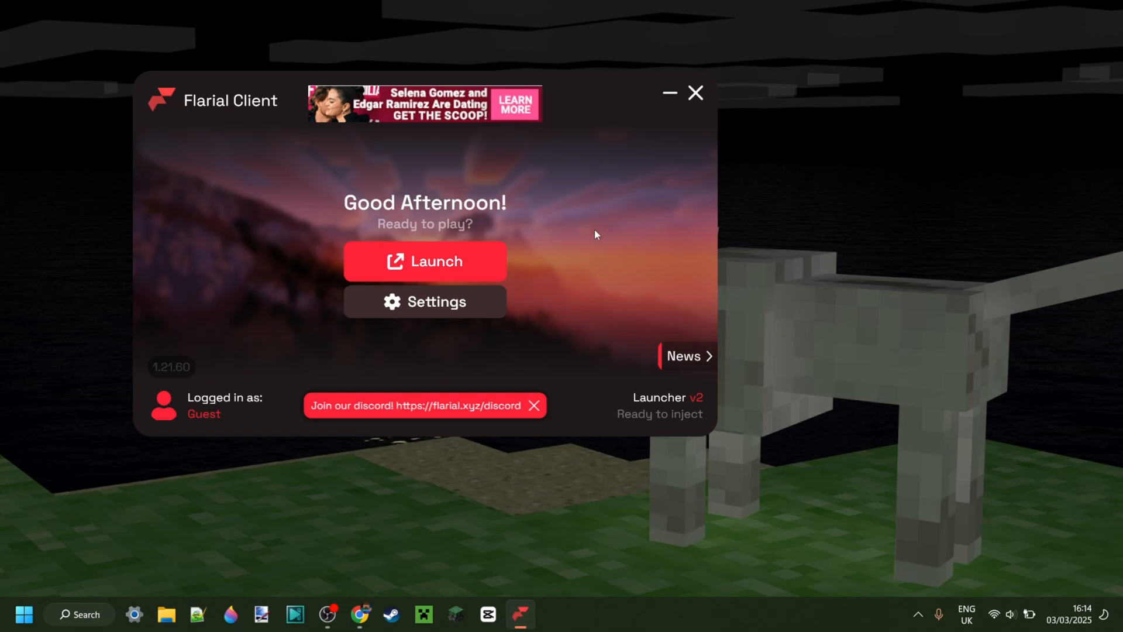
{"action": "mouse_move", "coordinate": [167, 141]}
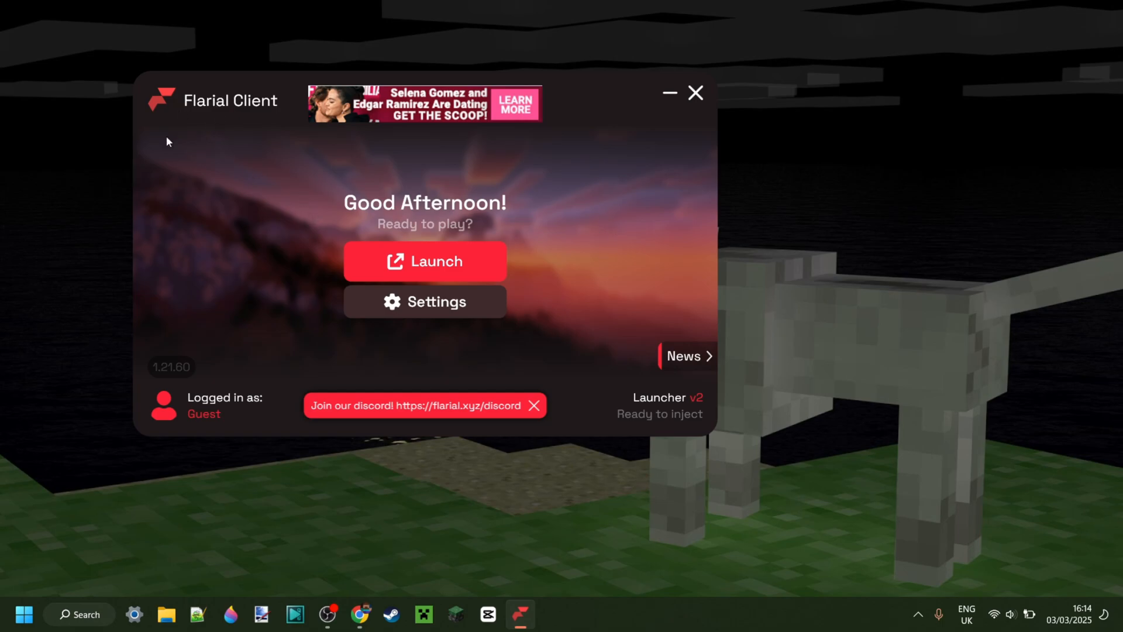
{"action": "mouse_move", "coordinate": [591, 208]}
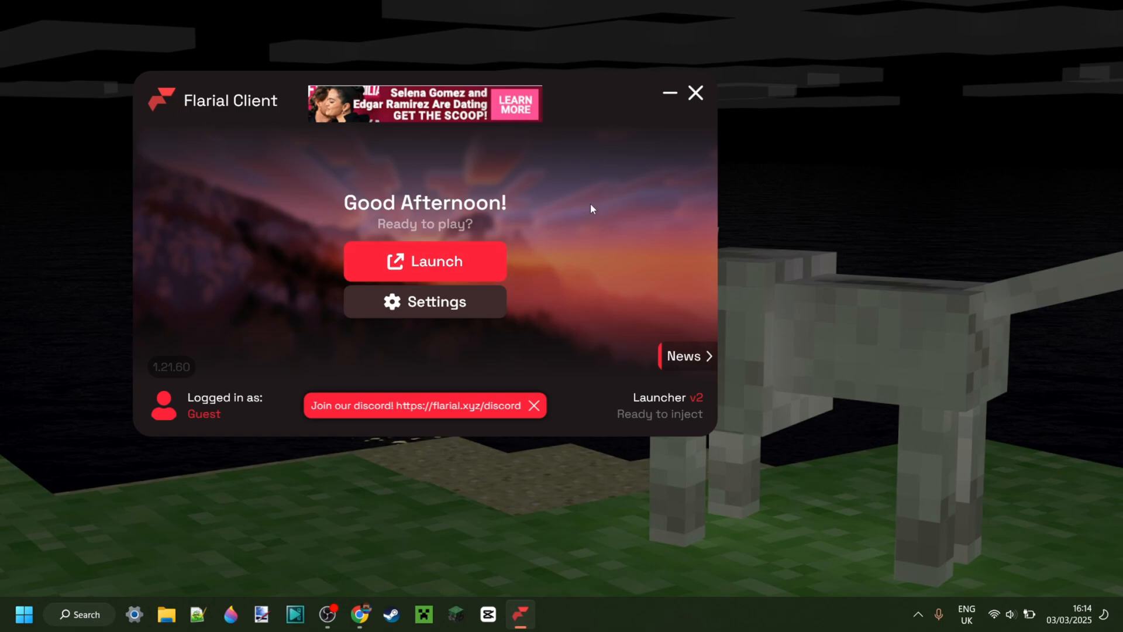
{"action": "mouse_move", "coordinate": [466, 159]}
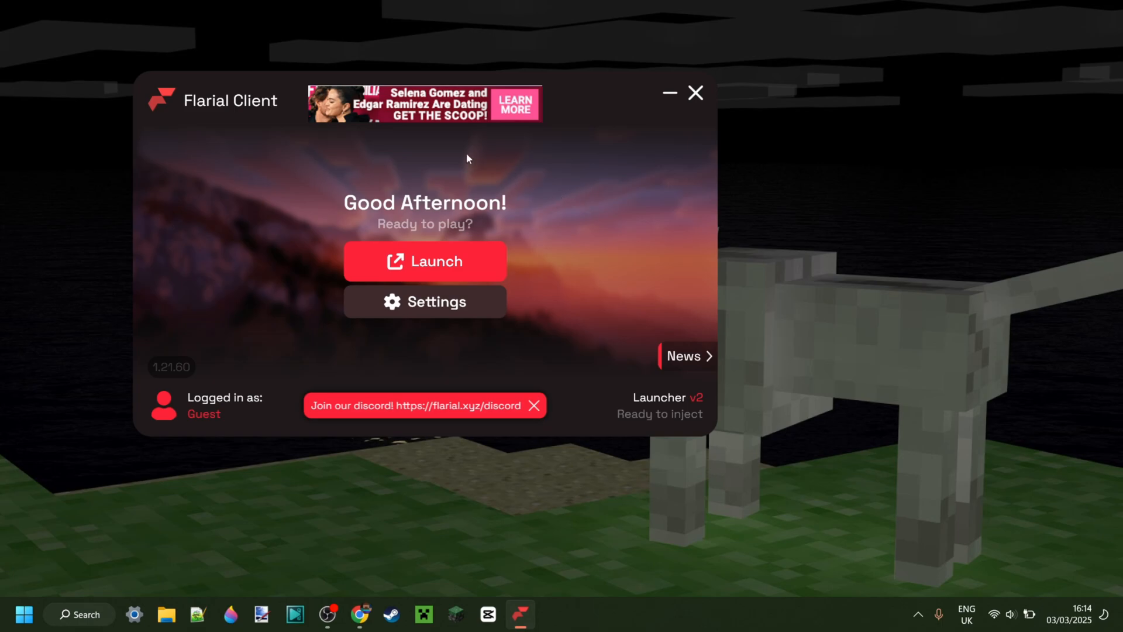
{"action": "mouse_move", "coordinate": [561, 112]}
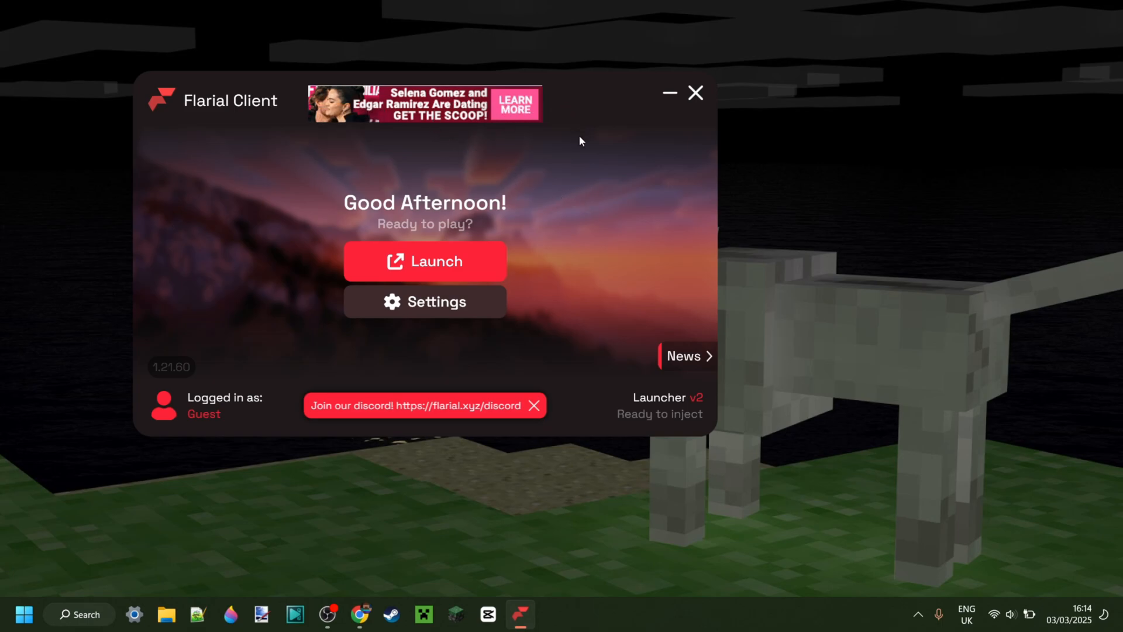
{"action": "mouse_move", "coordinate": [466, 137]}
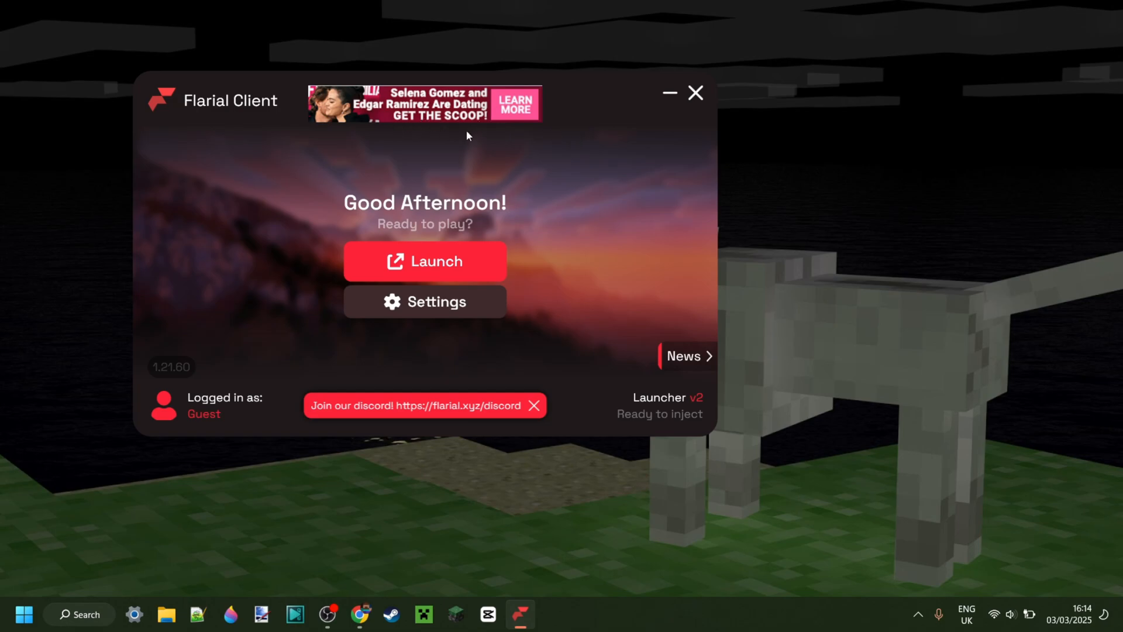
{"action": "mouse_move", "coordinate": [616, 164]}
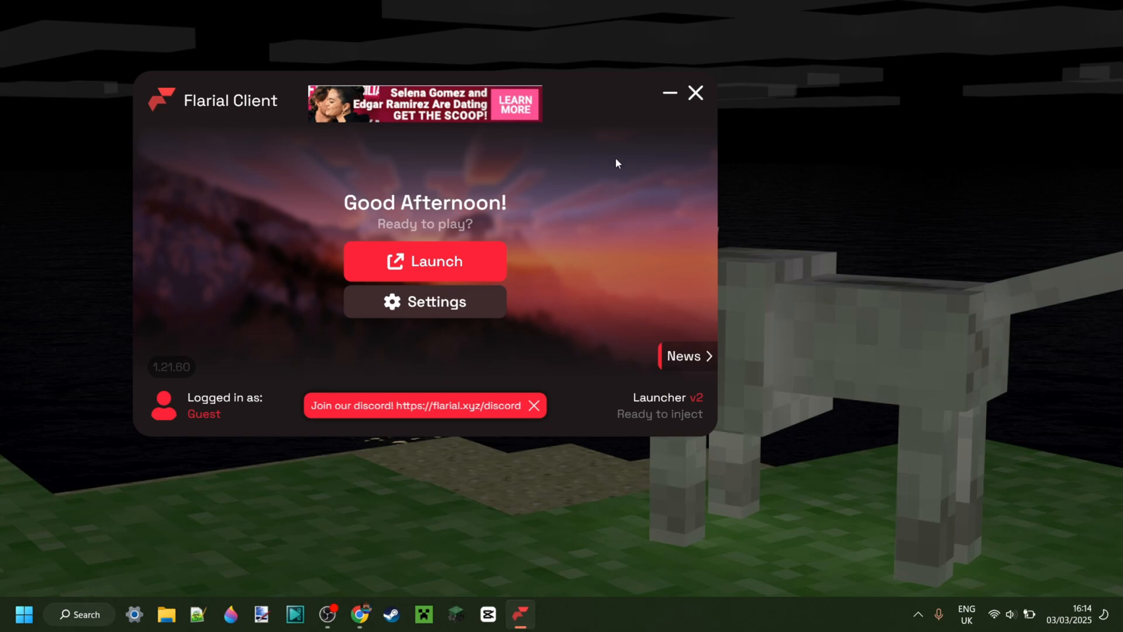
{"action": "mouse_move", "coordinate": [209, 105]}
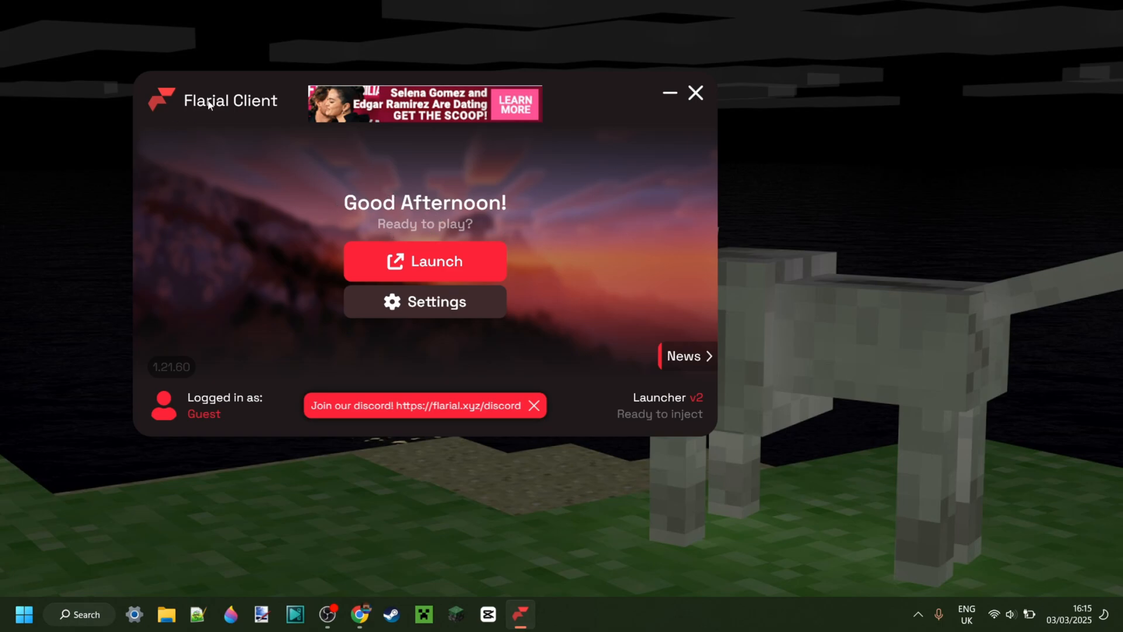
{"action": "mouse_move", "coordinate": [717, 389]}
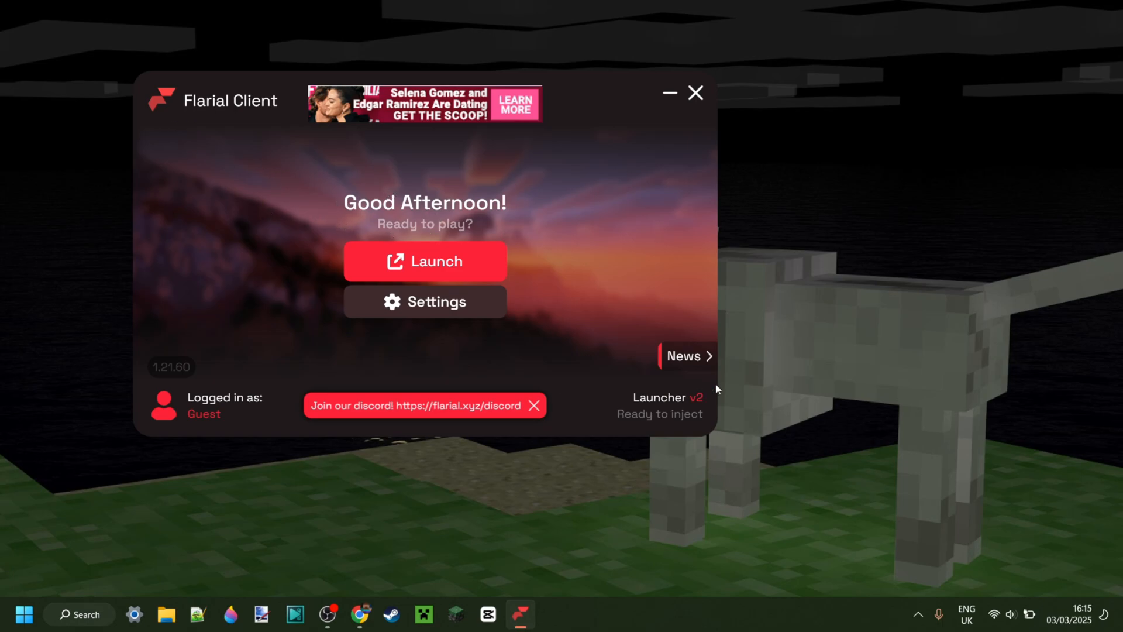
{"action": "mouse_move", "coordinate": [533, 300]}
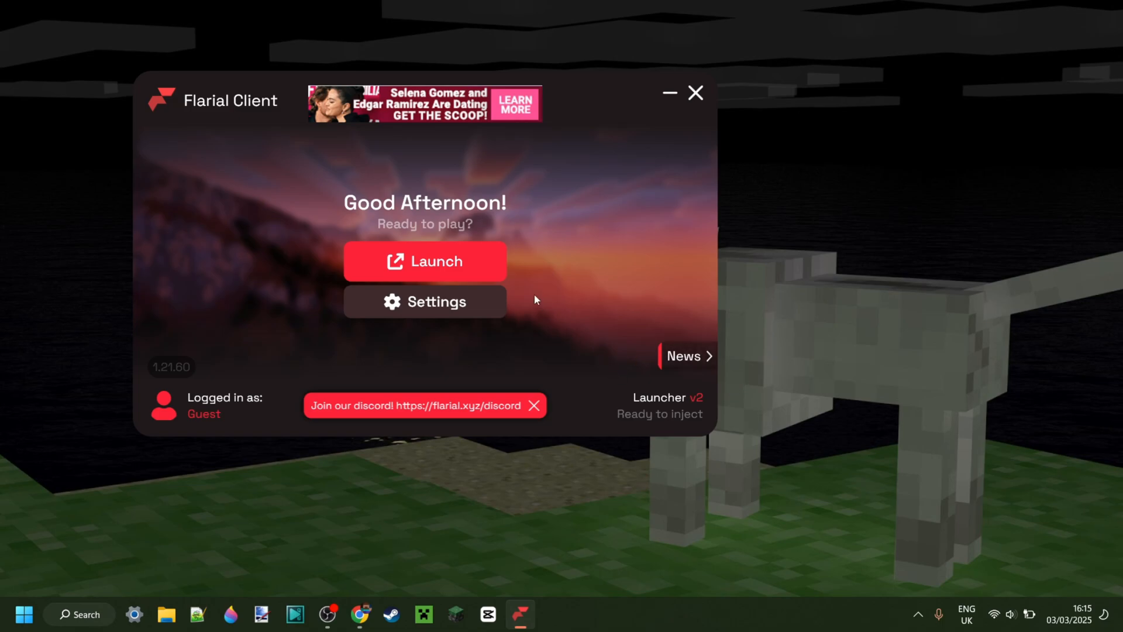
{"action": "mouse_move", "coordinate": [425, 261]}
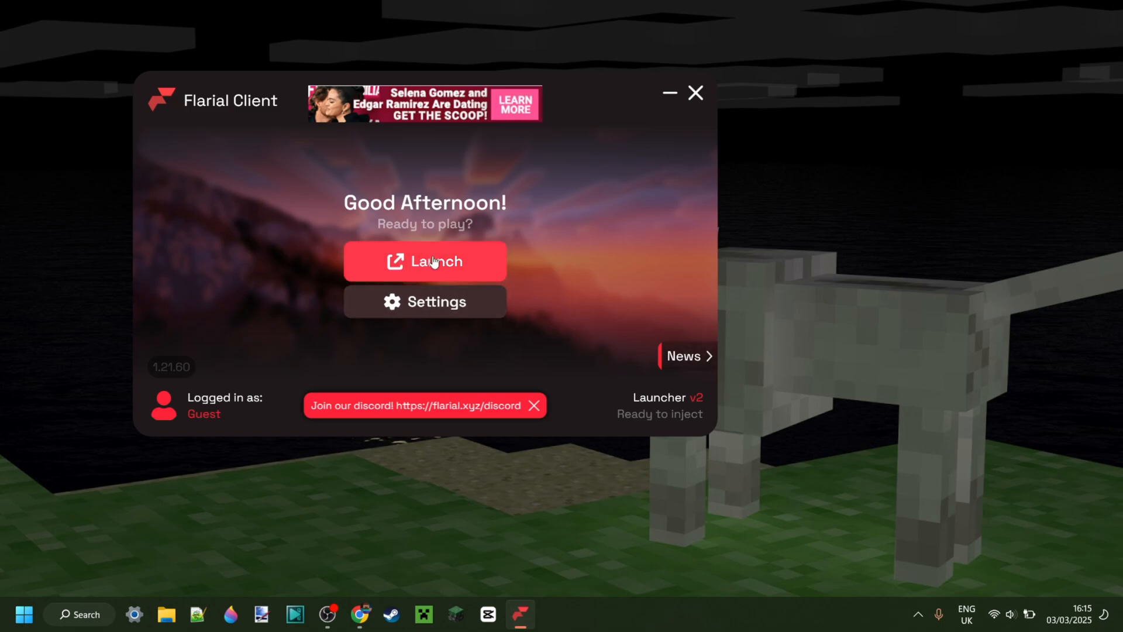
{"action": "mouse_move", "coordinate": [430, 302]}
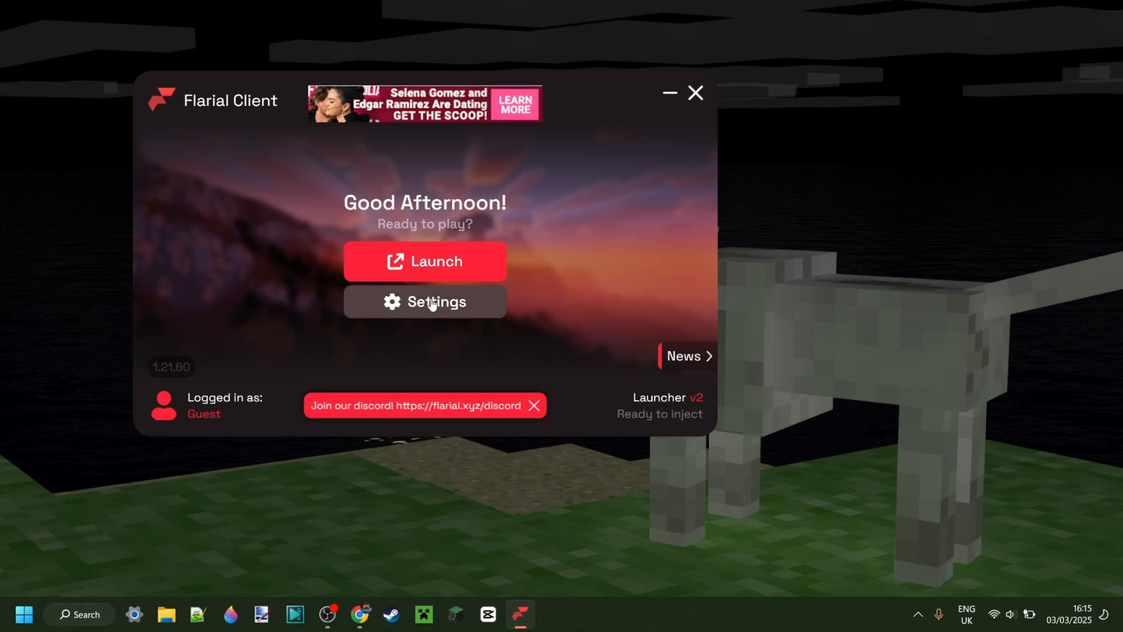
- Enable Beta DLL in the launcher's General settings, dismiss the Discord notice, and save the config
{"action": "left_click", "coordinate": [424, 300]}
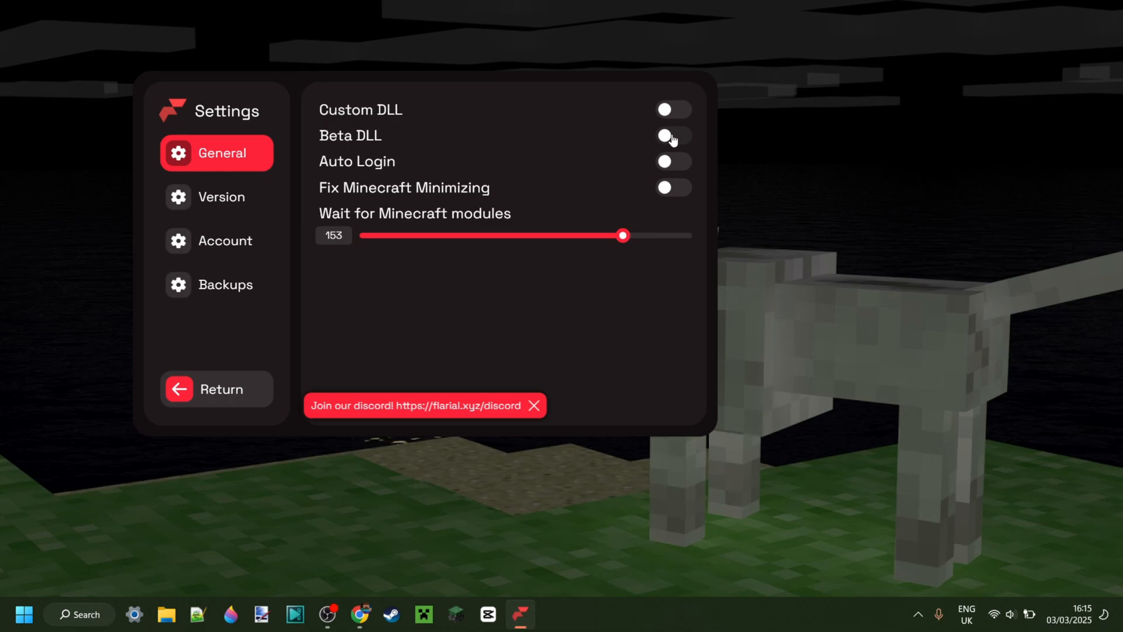
{"action": "left_click", "coordinate": [672, 135]}
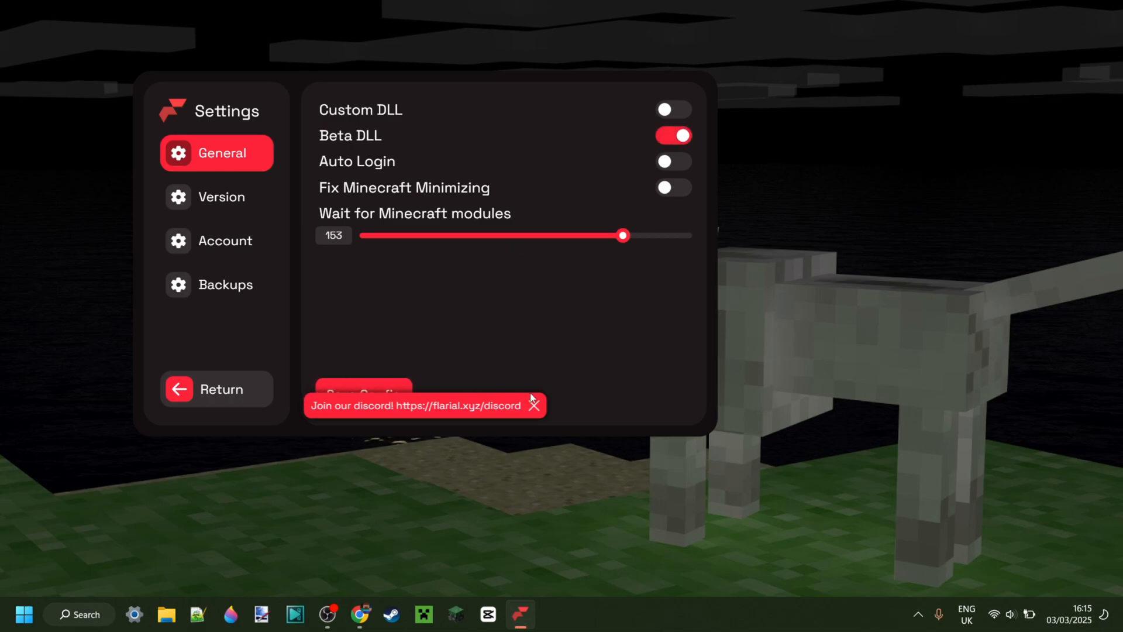
{"action": "left_click", "coordinate": [533, 405]}
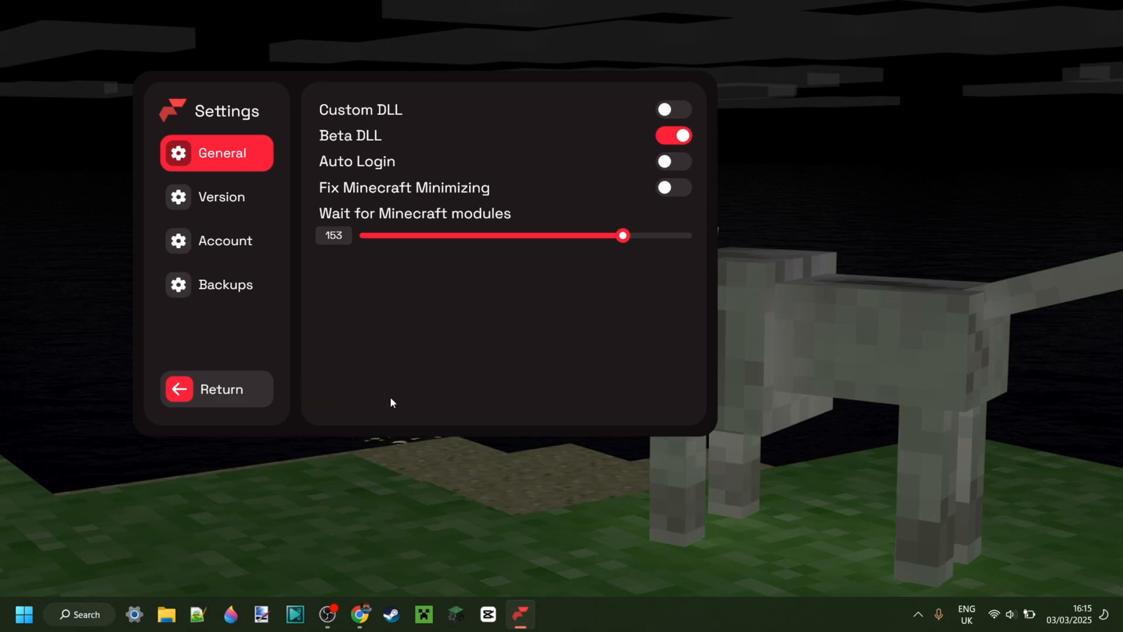
{"action": "left_click", "coordinate": [217, 389]}
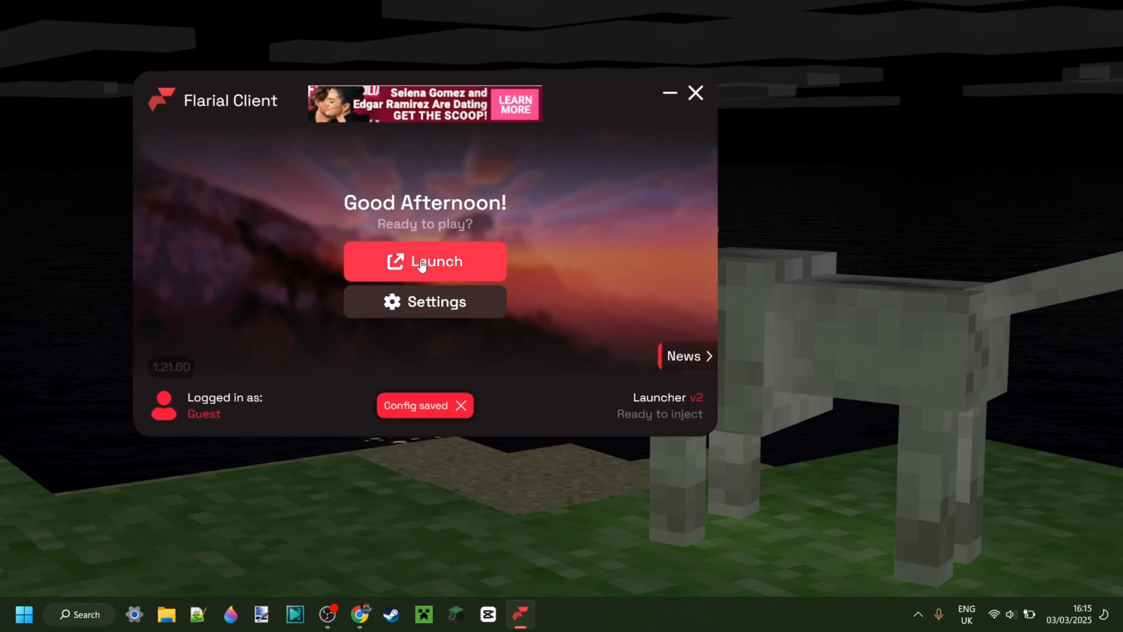
- Launch Minecraft from the Flarial launcher and enter a survival world
{"action": "left_click", "coordinate": [424, 261]}
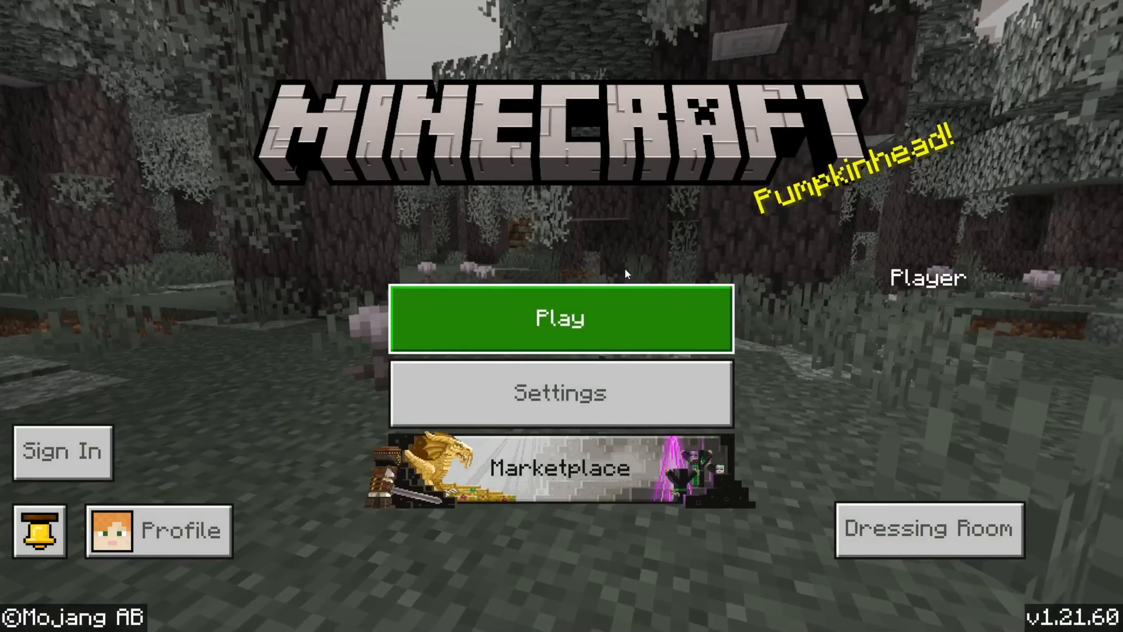
{"action": "left_click", "coordinate": [560, 317]}
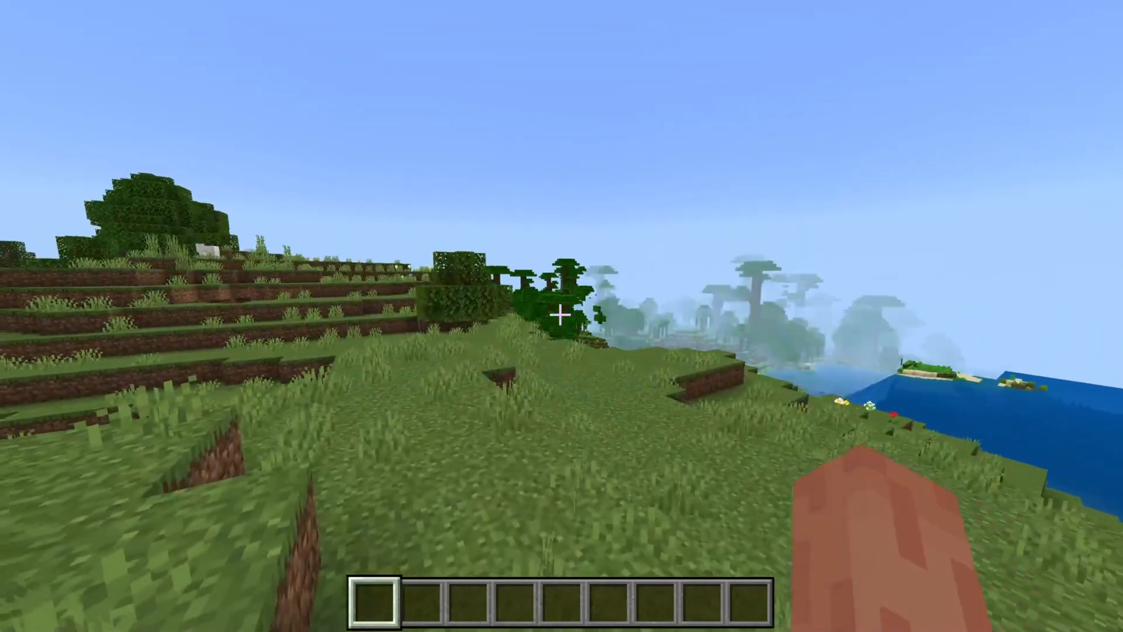
{"action": "mouse_move", "coordinate": [561, 316]}
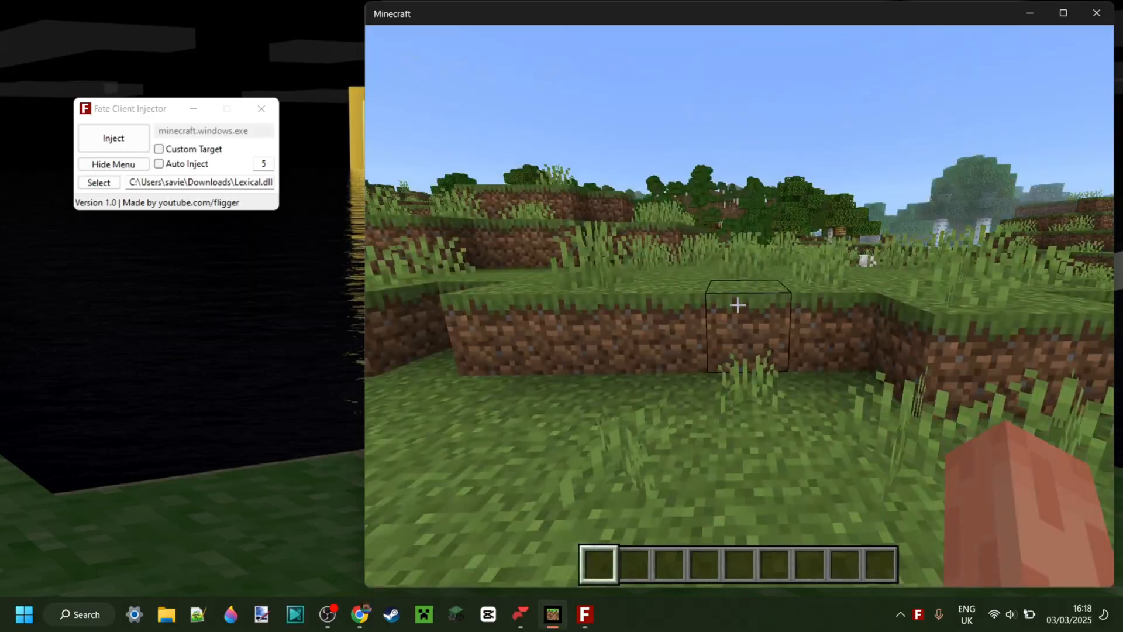
- Pause the game and choose Flarial.Client.Beta.dll from AppData\Local\Flarial as the injector's DLL
{"action": "key", "text": "Escape"}
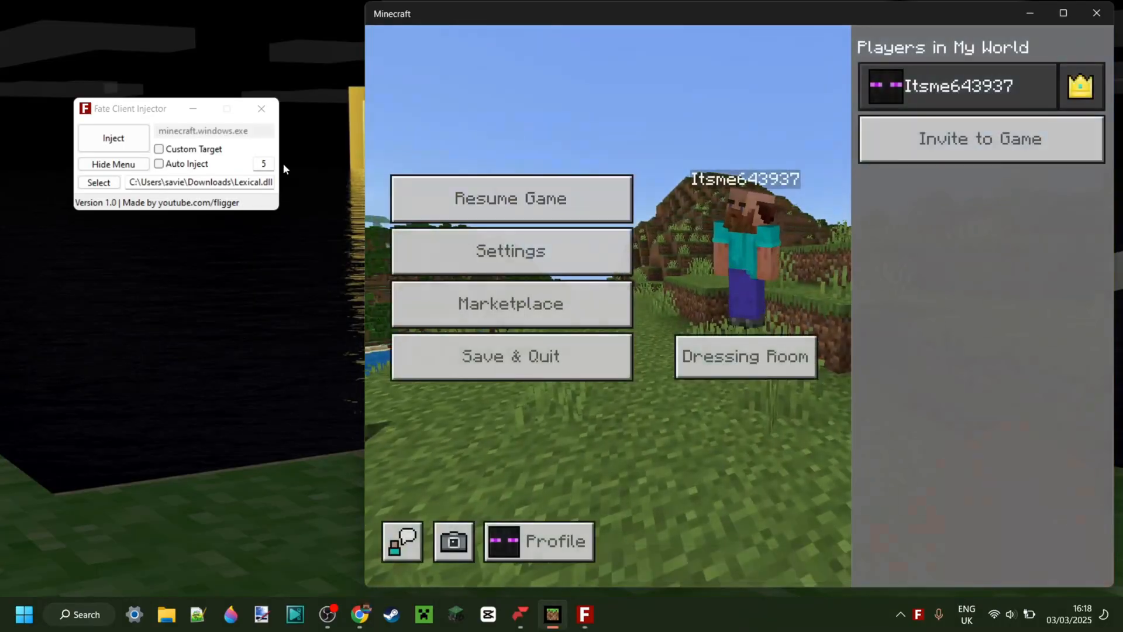
{"action": "left_click", "coordinate": [98, 182]}
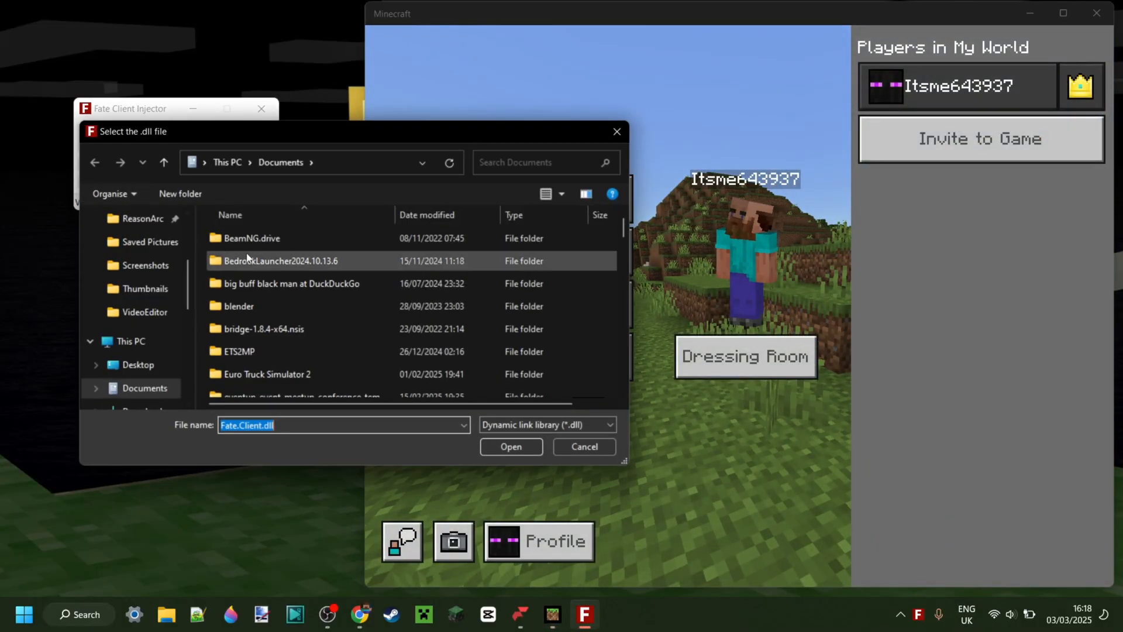
{"action": "scroll", "scroll_direction": "up", "scroll_amount": 3}
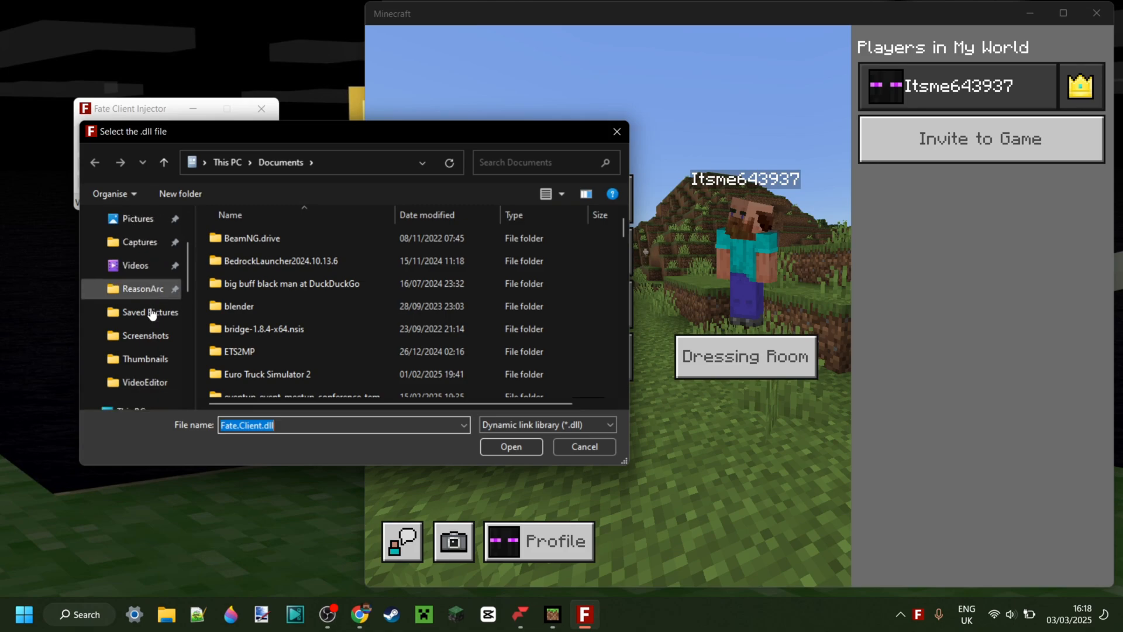
{"action": "left_click", "coordinate": [131, 317]}
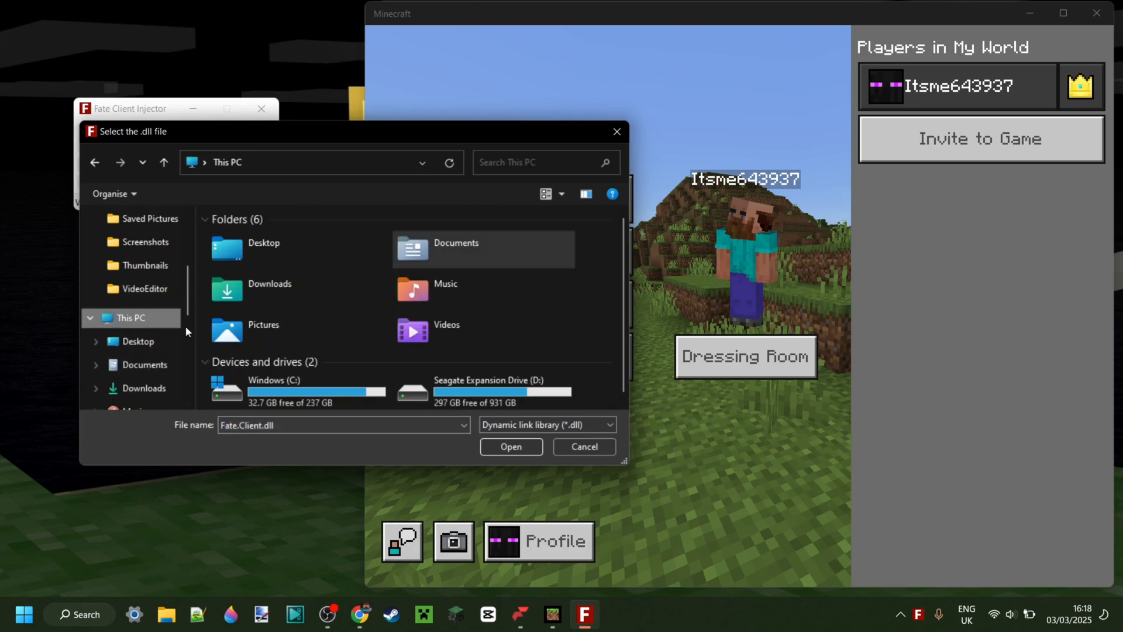
{"action": "double_click", "coordinate": [274, 387]}
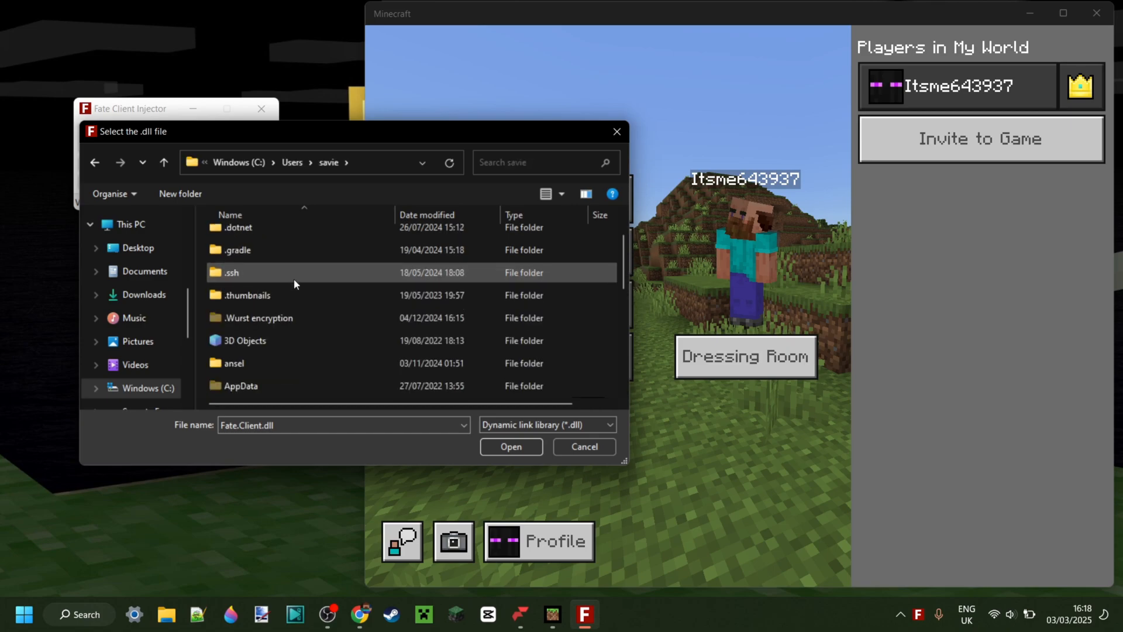
{"action": "double_click", "coordinate": [241, 385]}
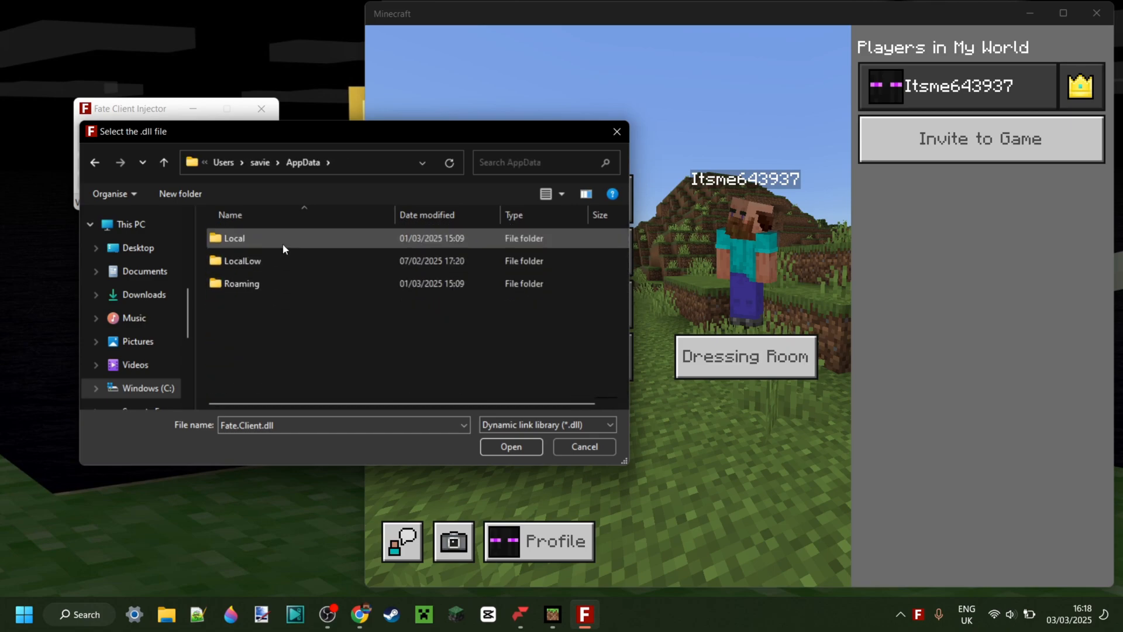
{"action": "double_click", "coordinate": [233, 238]}
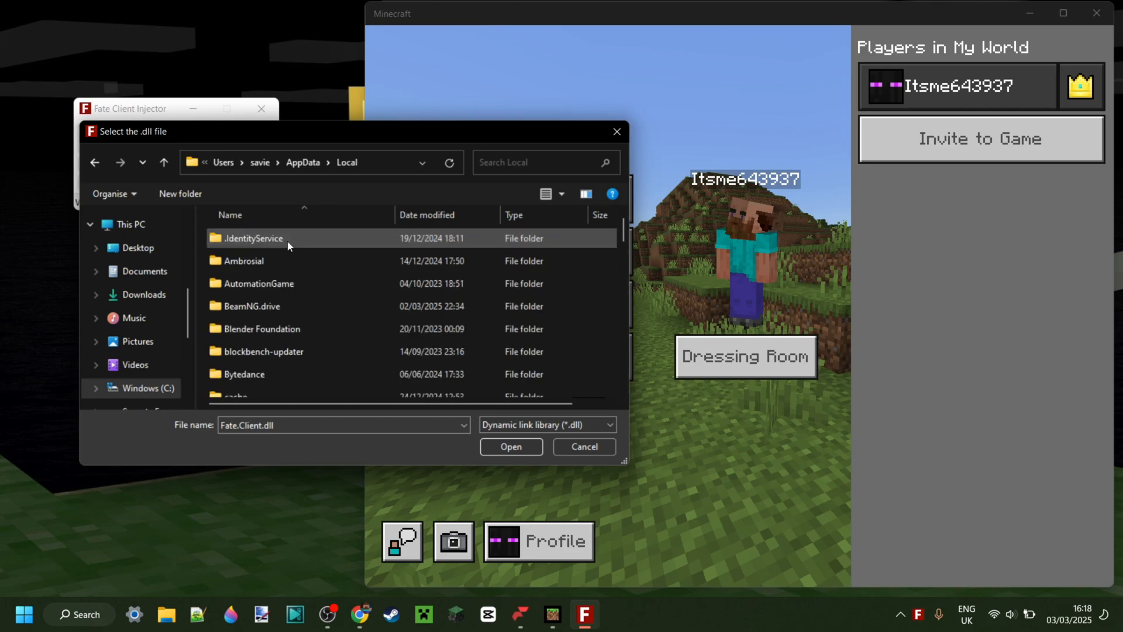
{"action": "scroll", "scroll_direction": "down", "scroll_amount": 3}
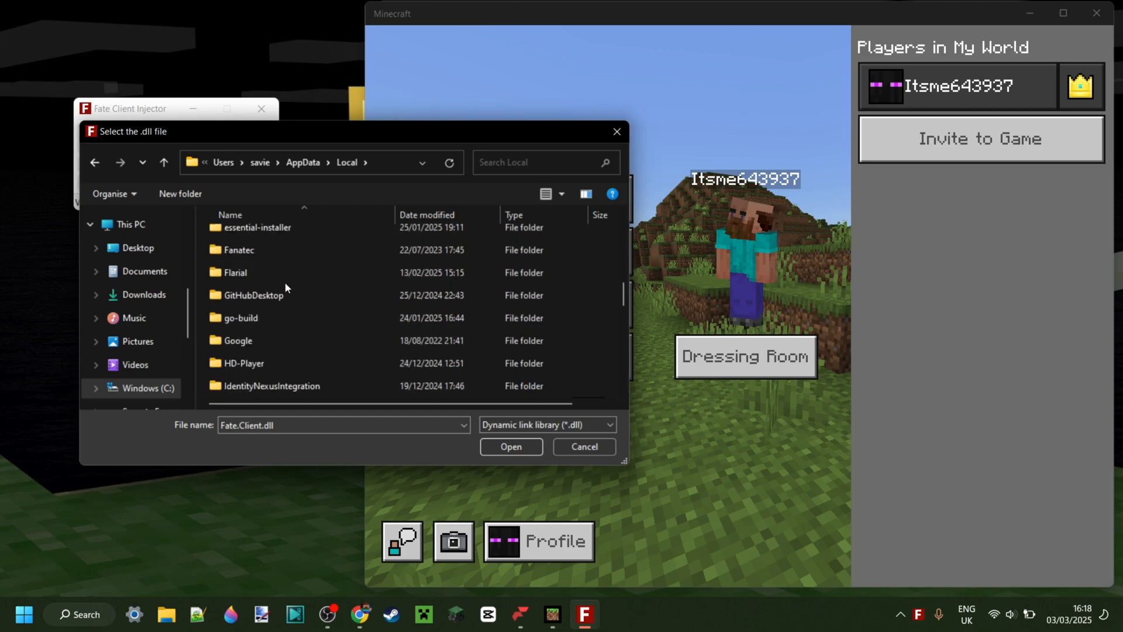
{"action": "double_click", "coordinate": [234, 272]}
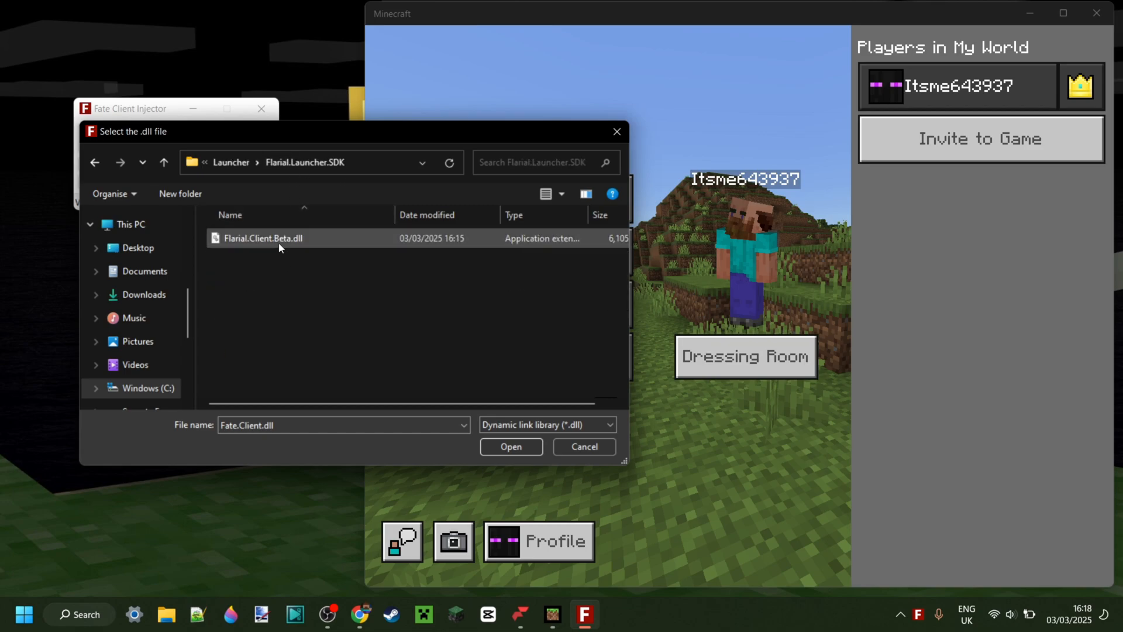
{"action": "left_click", "coordinate": [510, 446]}
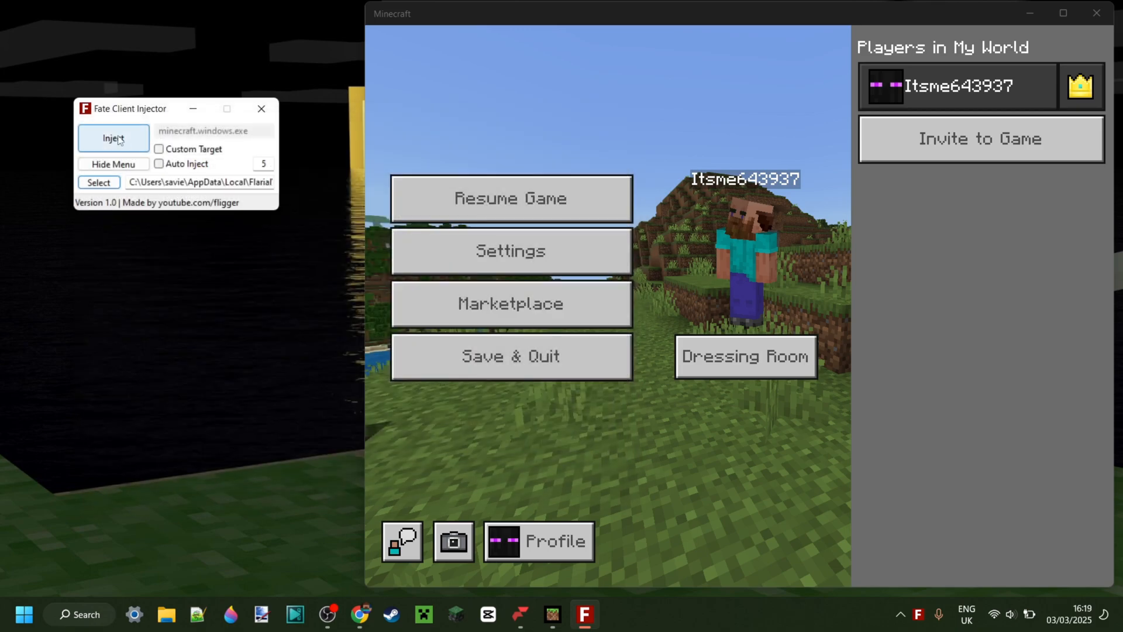
- Inject the Flarial DLL into the running Minecraft and open the Modules menu
{"action": "left_click", "coordinate": [113, 137]}
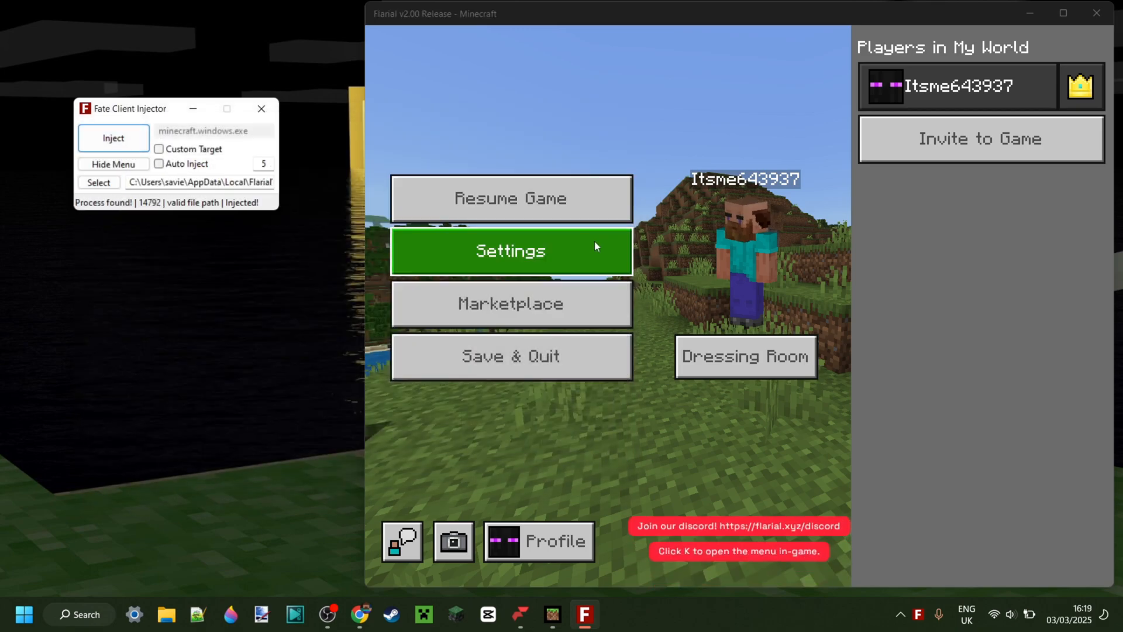
{"action": "left_click", "coordinate": [510, 198]}
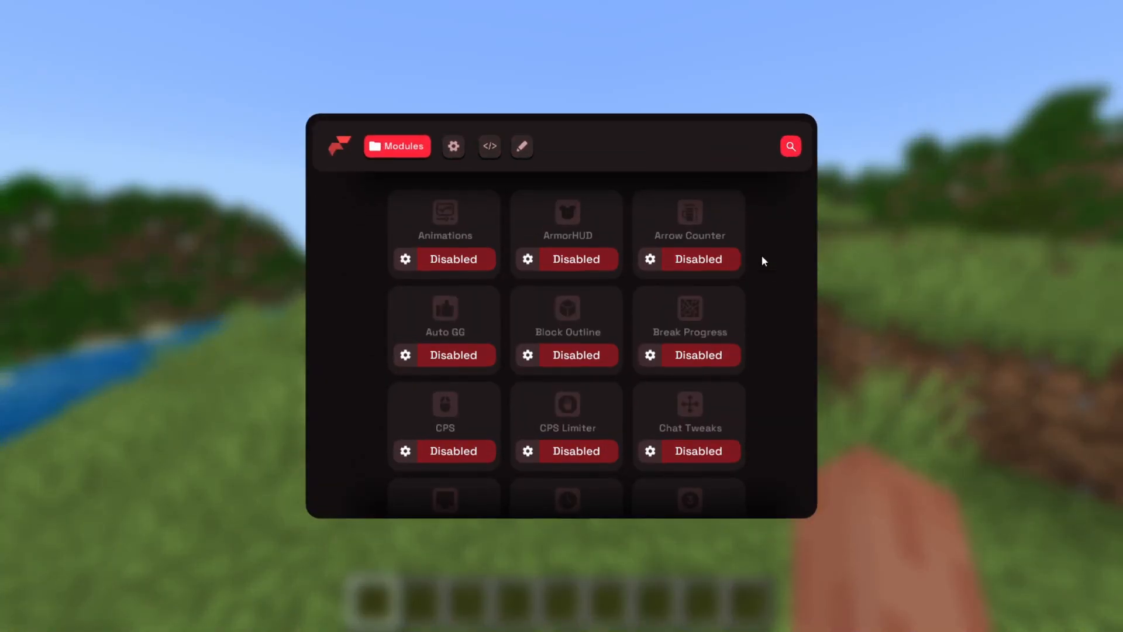
{"action": "mouse_move", "coordinate": [790, 191]}
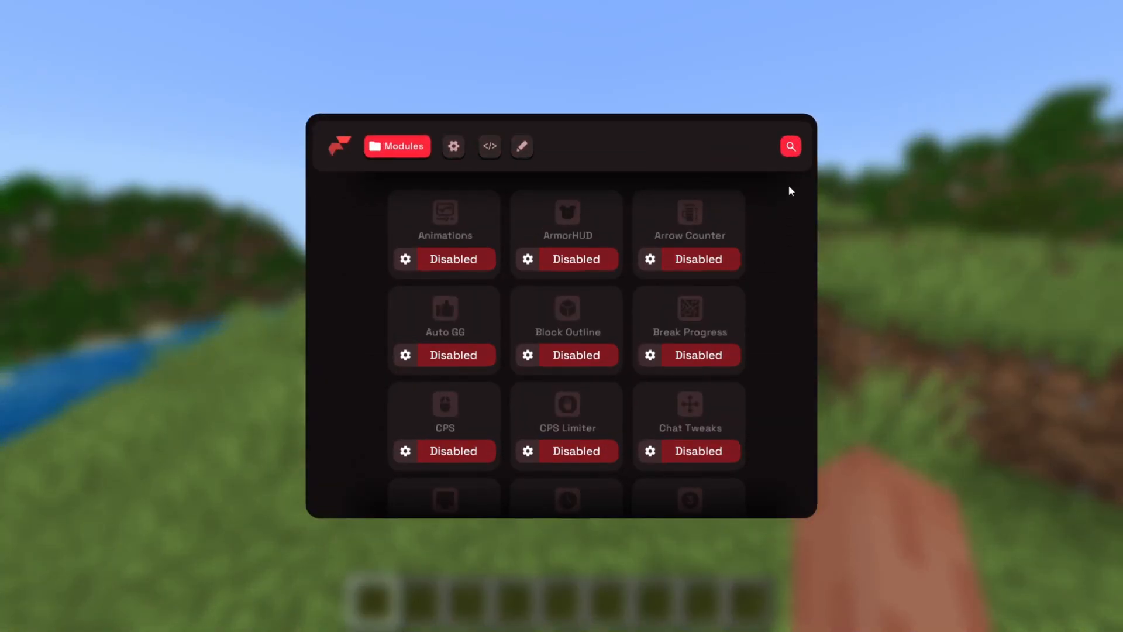
{"action": "mouse_move", "coordinate": [706, 284]}
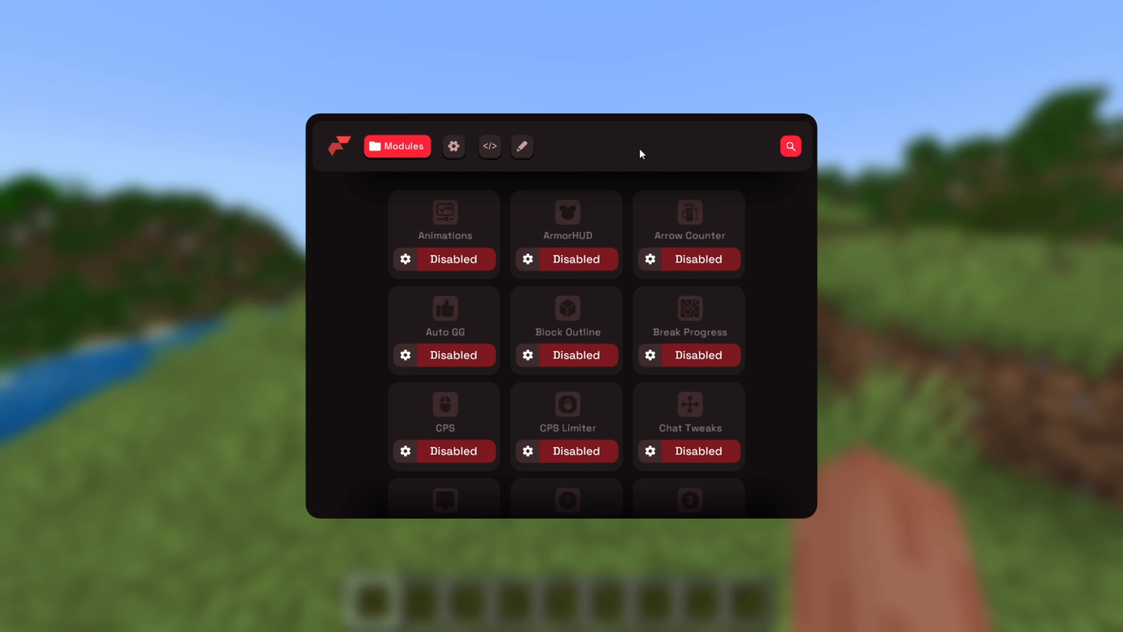
{"action": "mouse_move", "coordinate": [769, 238]}
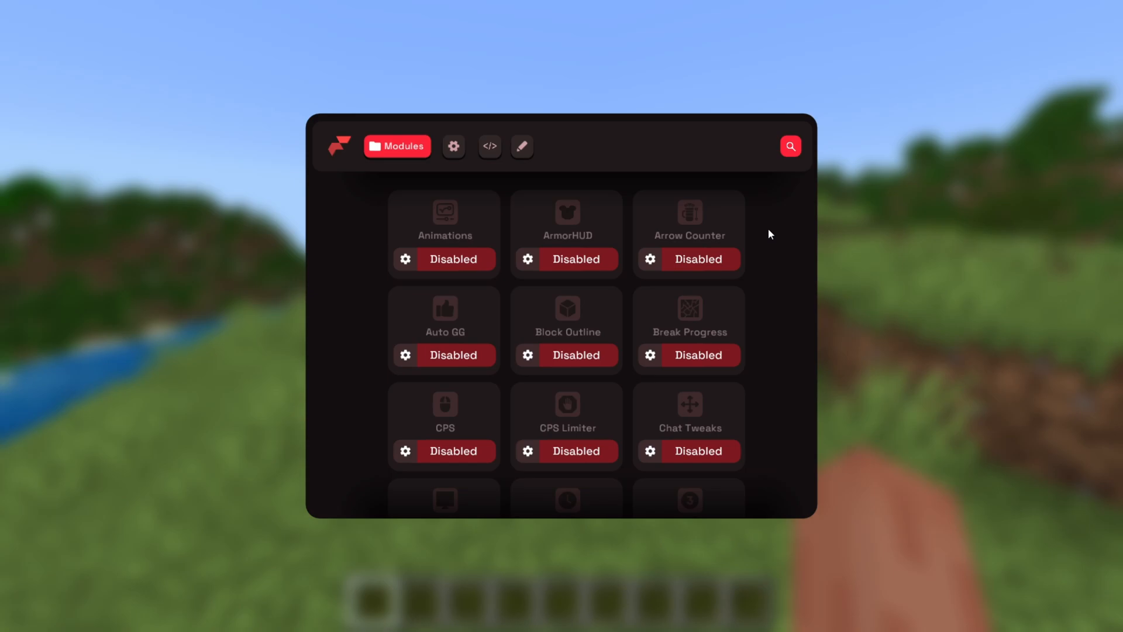
{"action": "mouse_move", "coordinate": [702, 227]}
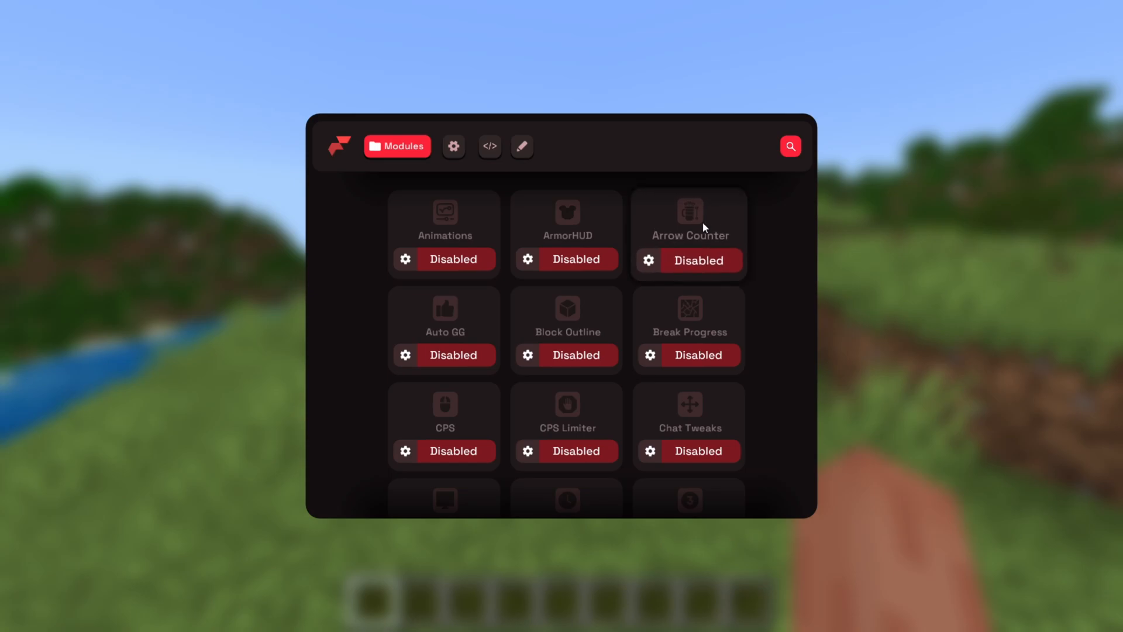
- Browse the module grid, show the easter-egg message, try search, then open the Settings page
{"action": "scroll", "scroll_direction": "down", "scroll_amount": 3}
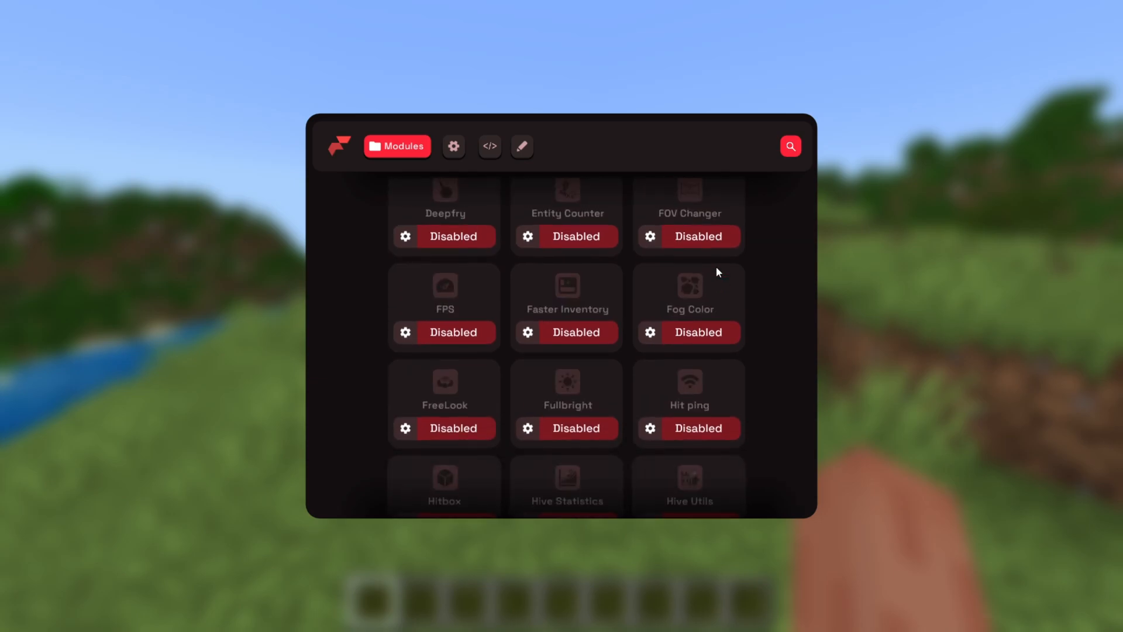
{"action": "scroll", "scroll_direction": "down", "scroll_amount": 3}
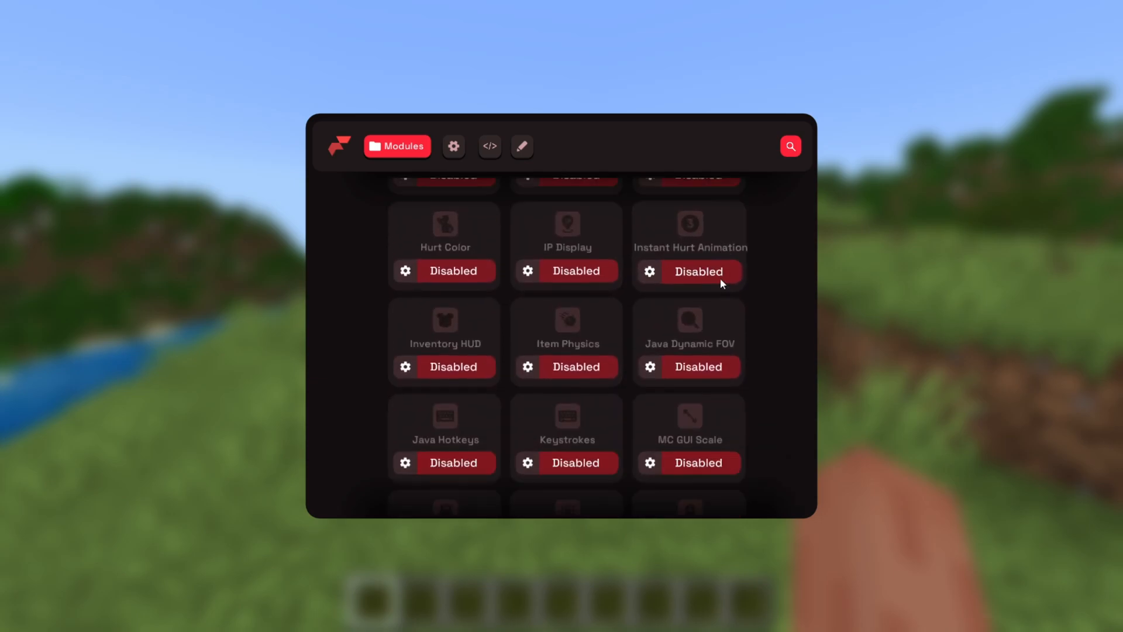
{"action": "scroll", "scroll_direction": "down", "scroll_amount": 3}
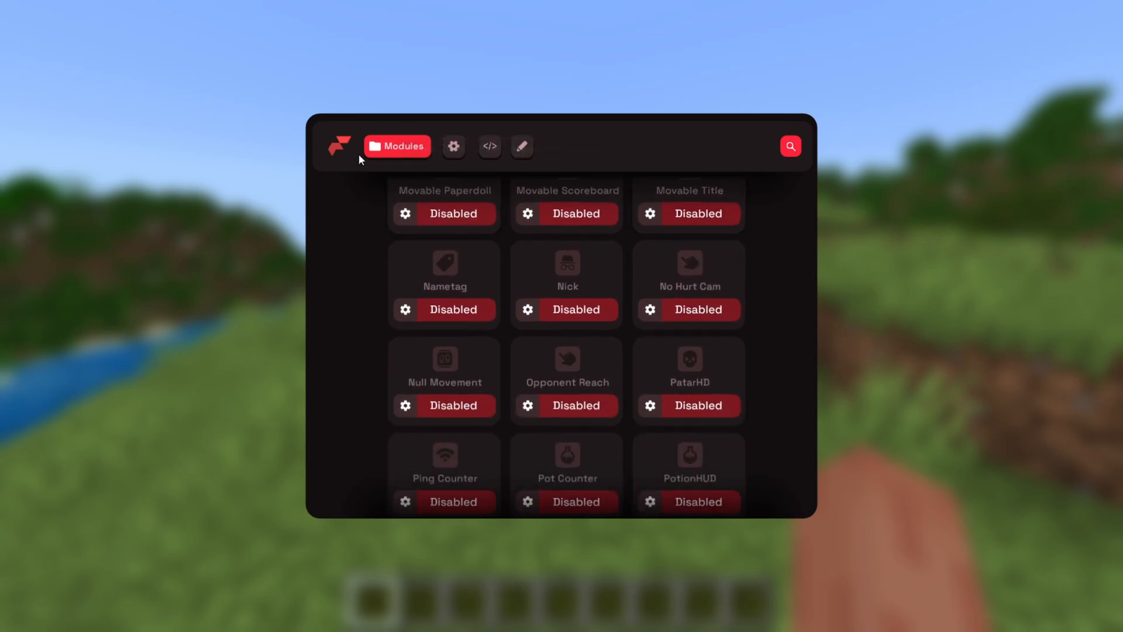
{"action": "left_click", "coordinate": [396, 146]}
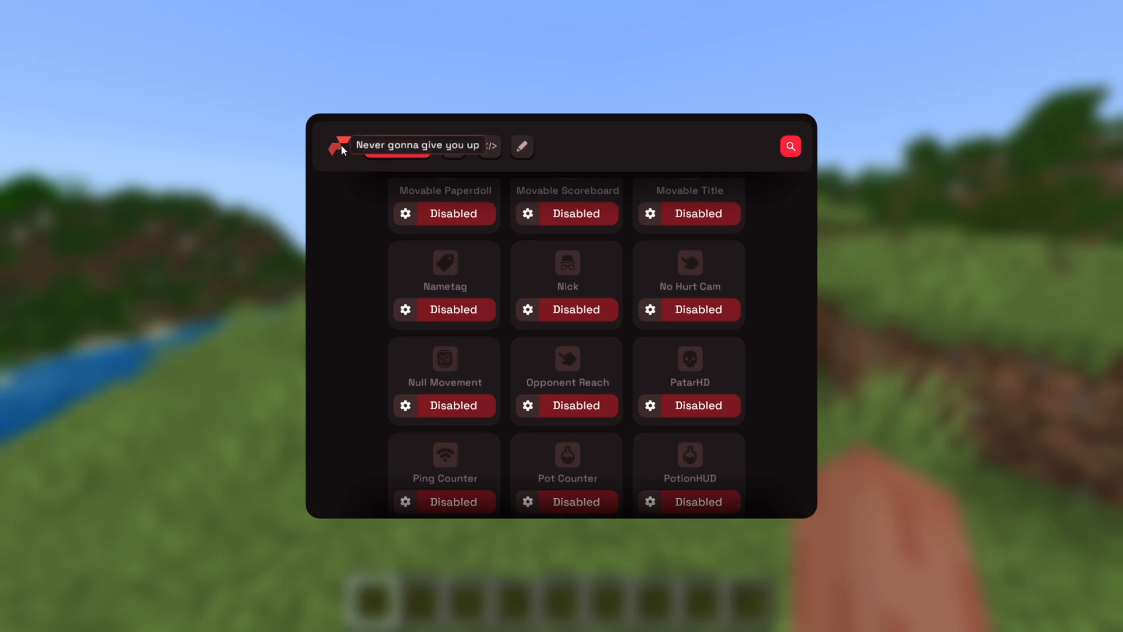
{"action": "scroll", "scroll_direction": "down", "scroll_amount": 3}
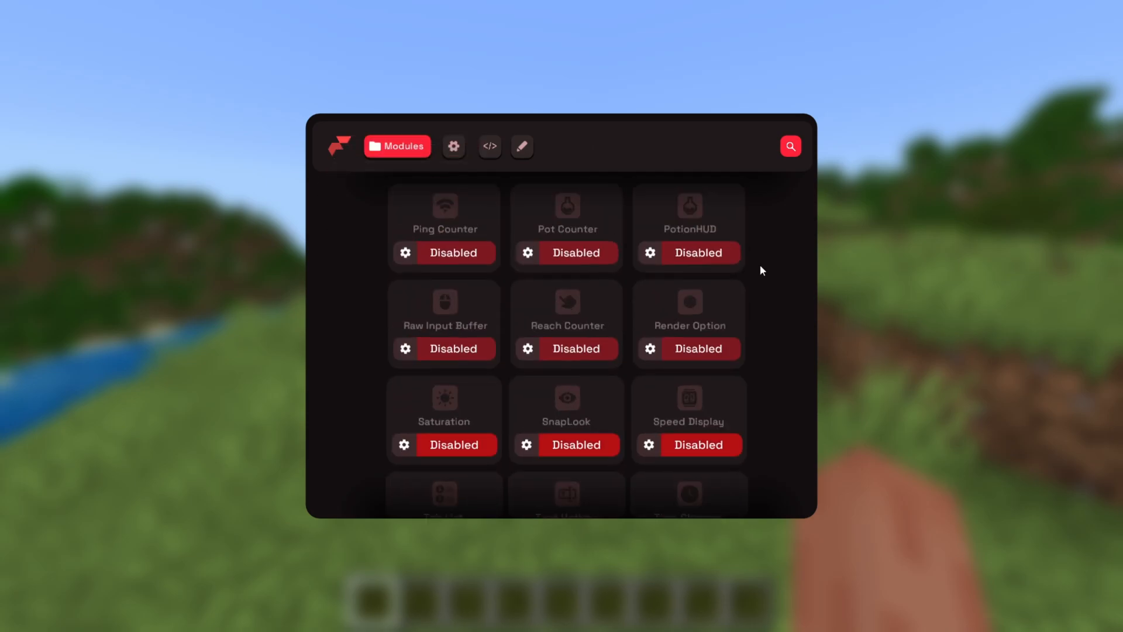
{"action": "scroll", "scroll_direction": "down", "scroll_amount": 3}
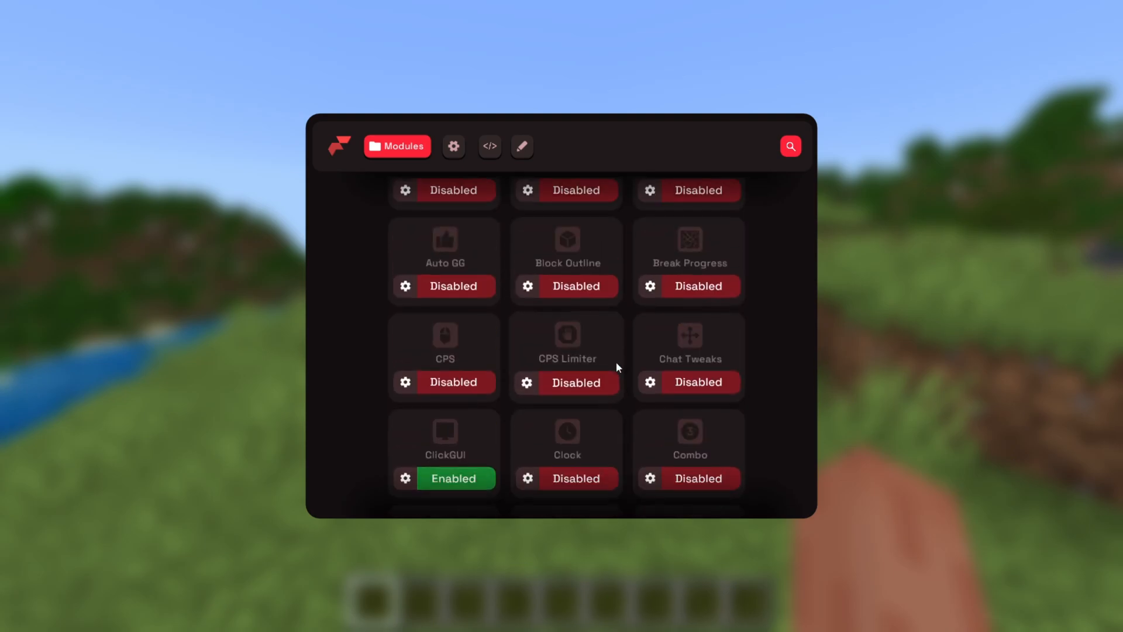
{"action": "scroll", "scroll_direction": "up", "scroll_amount": 3}
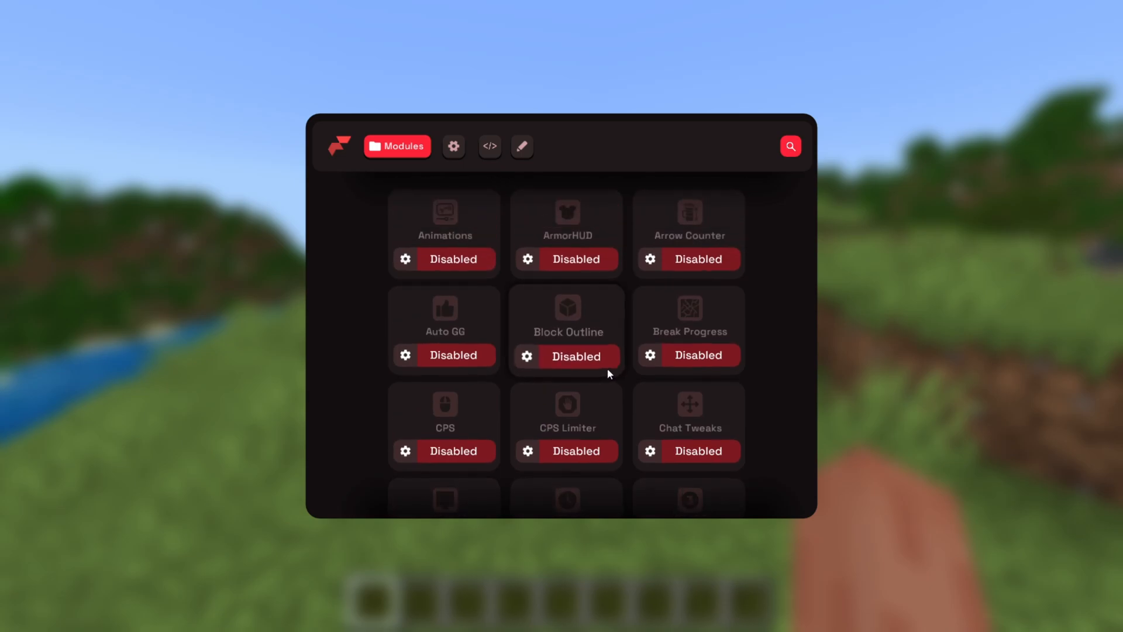
{"action": "mouse_move", "coordinate": [633, 156]}
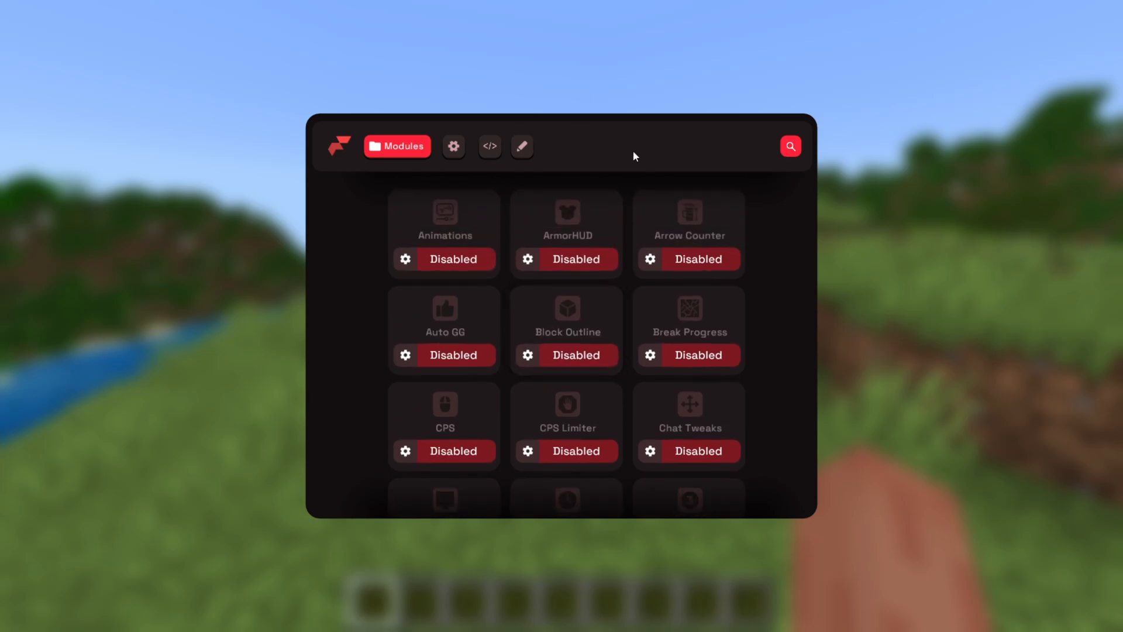
{"action": "left_click", "coordinate": [790, 146]}
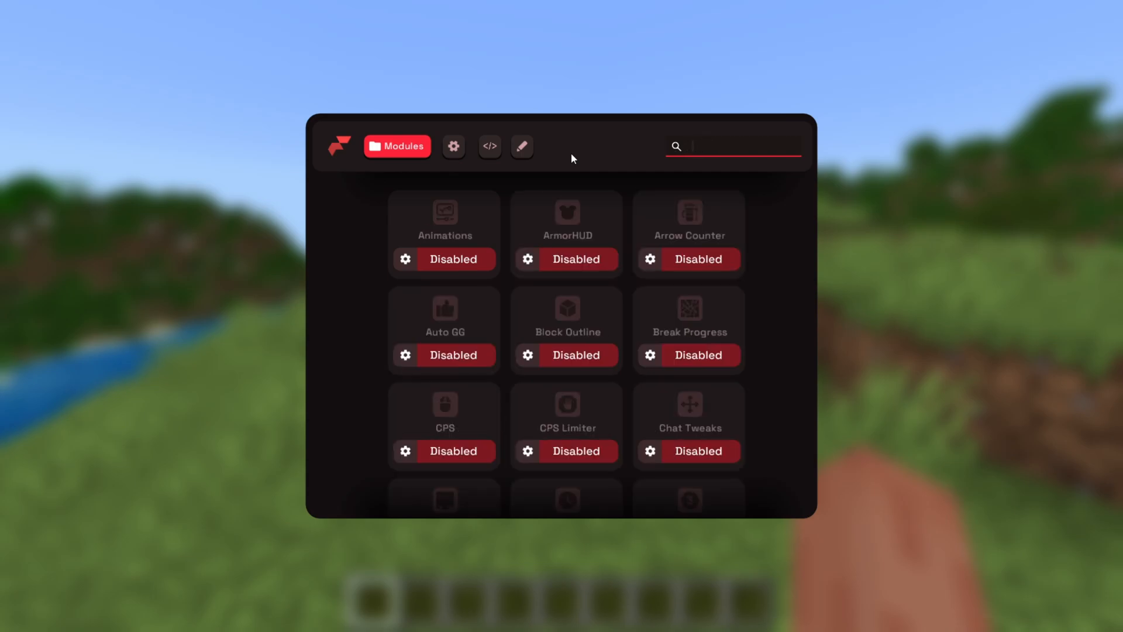
{"action": "left_click", "coordinate": [452, 146]}
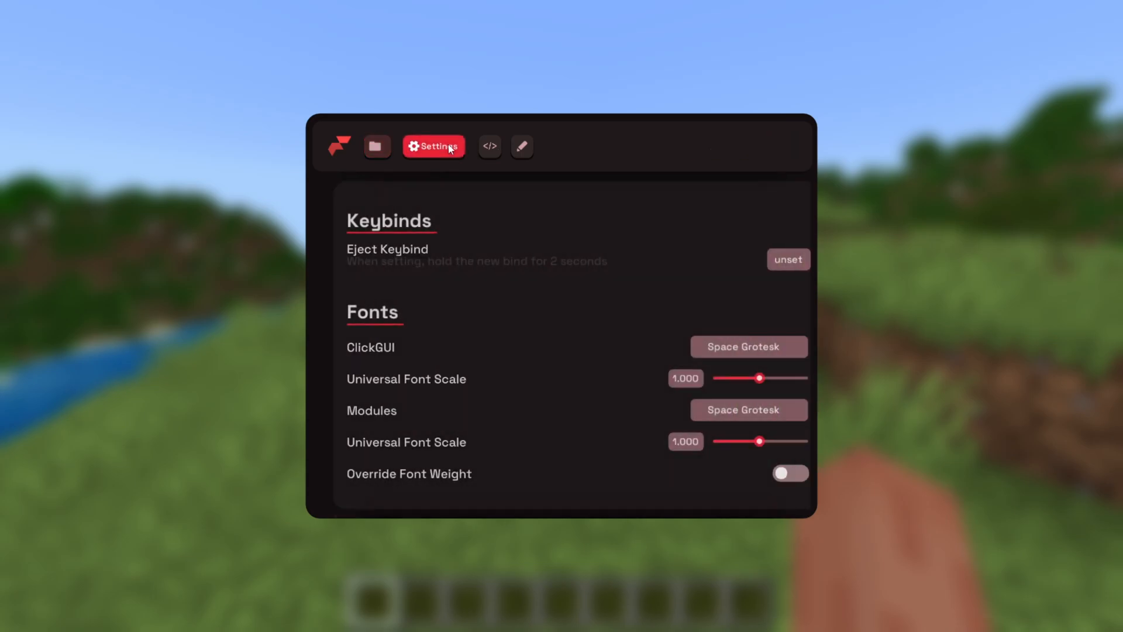
- Scroll through the Settings list, then switch to the empty Scripts page
{"action": "scroll", "scroll_direction": "down", "scroll_amount": 3}
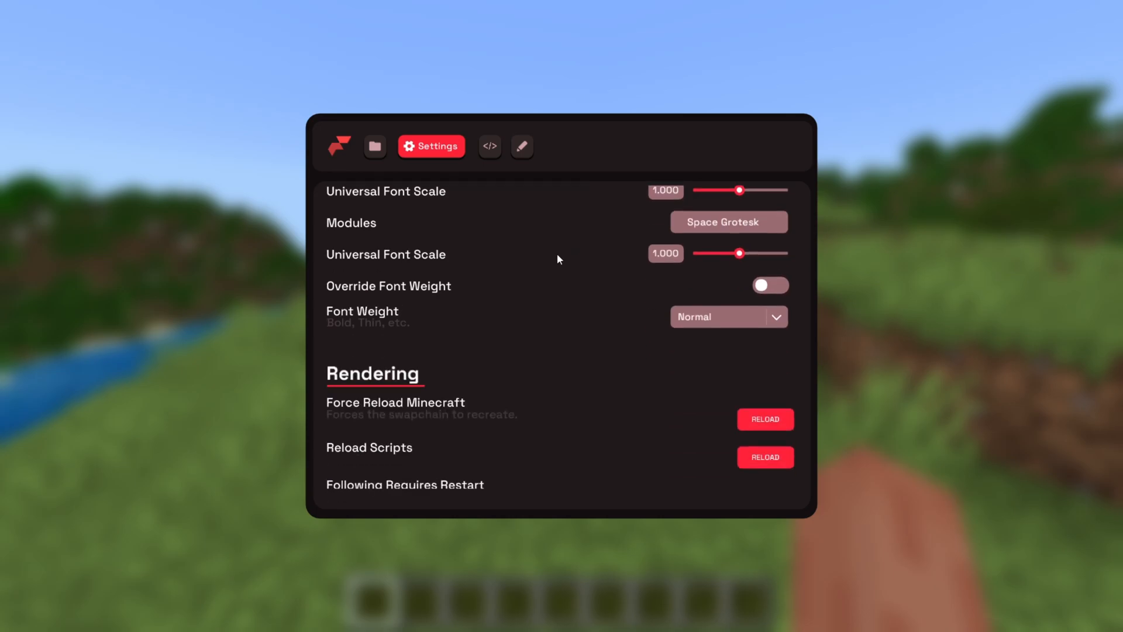
{"action": "scroll", "scroll_direction": "down", "scroll_amount": 3}
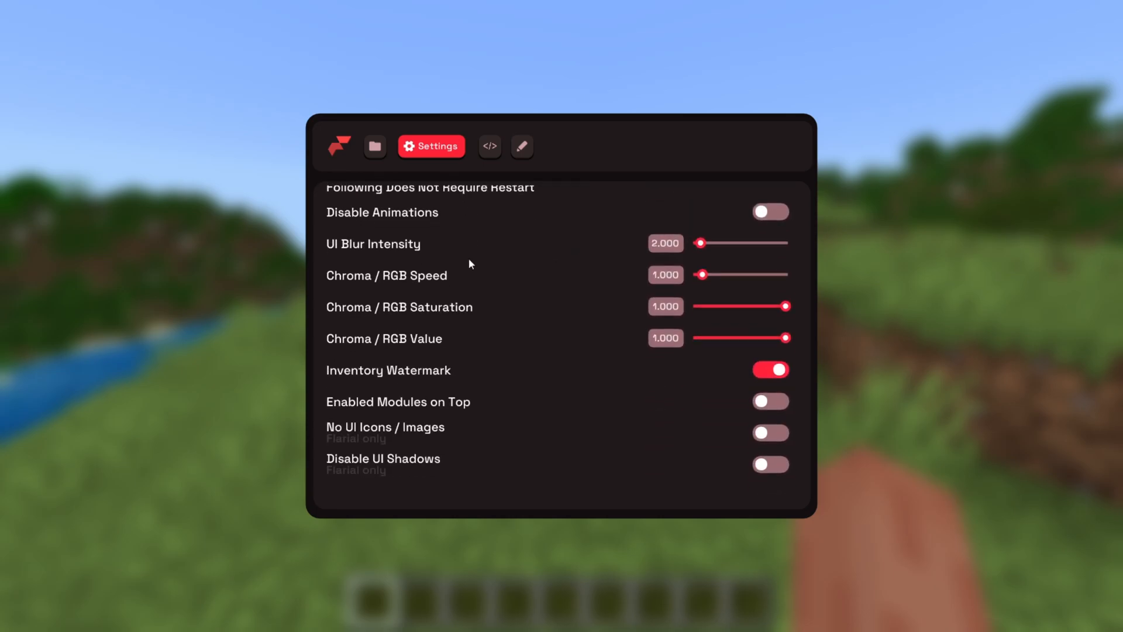
{"action": "scroll", "scroll_direction": "up", "scroll_amount": 3}
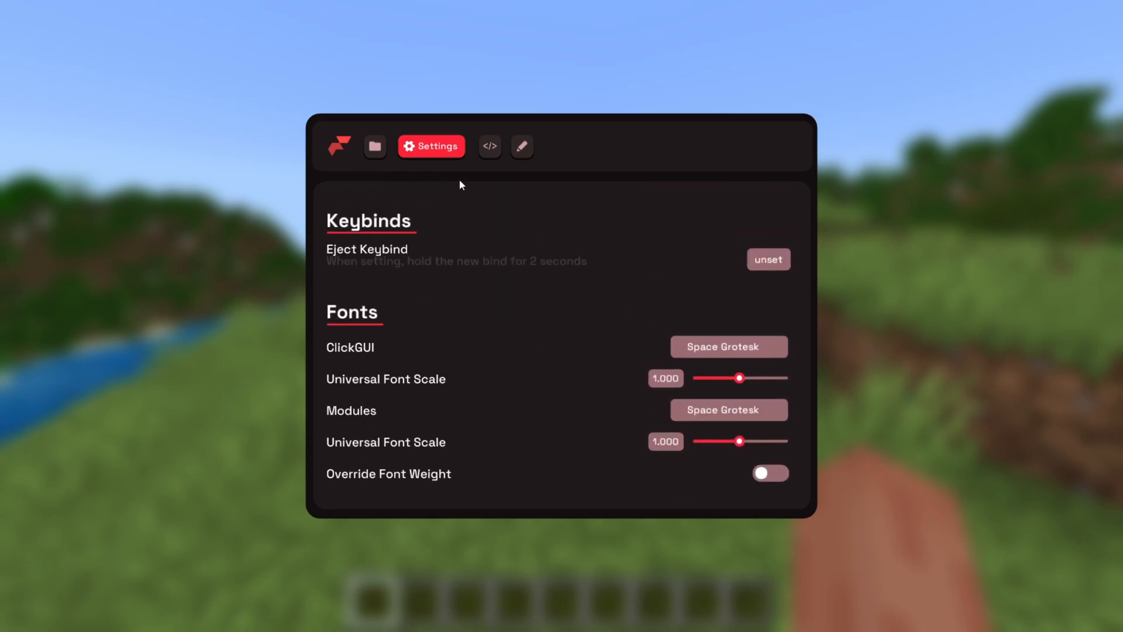
{"action": "left_click", "coordinate": [489, 147]}
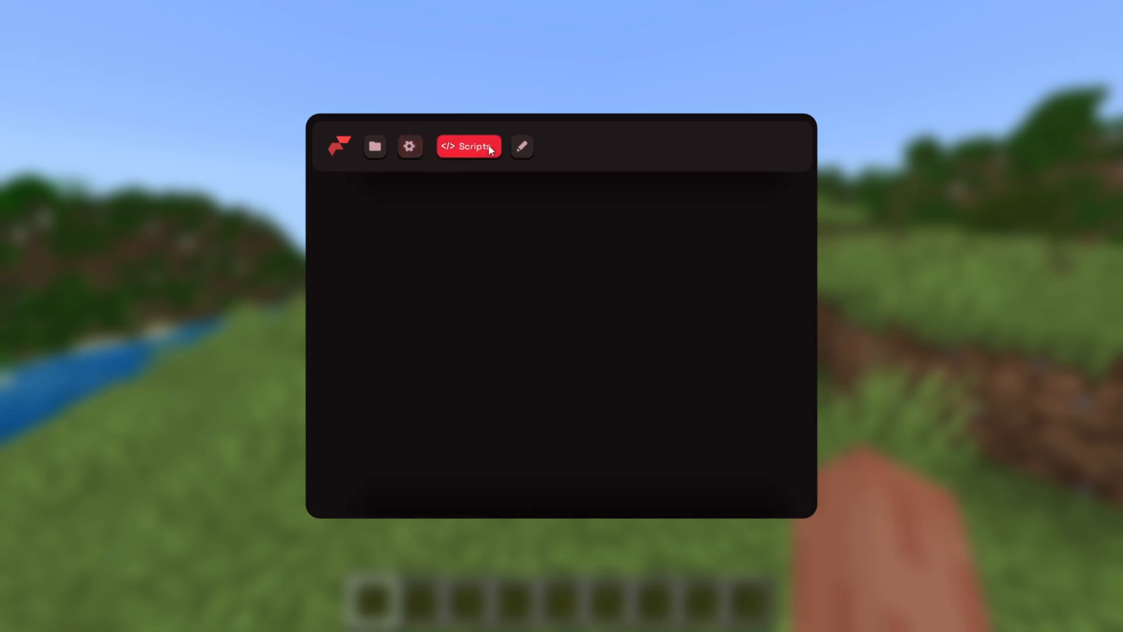
{"action": "mouse_move", "coordinate": [469, 169]}
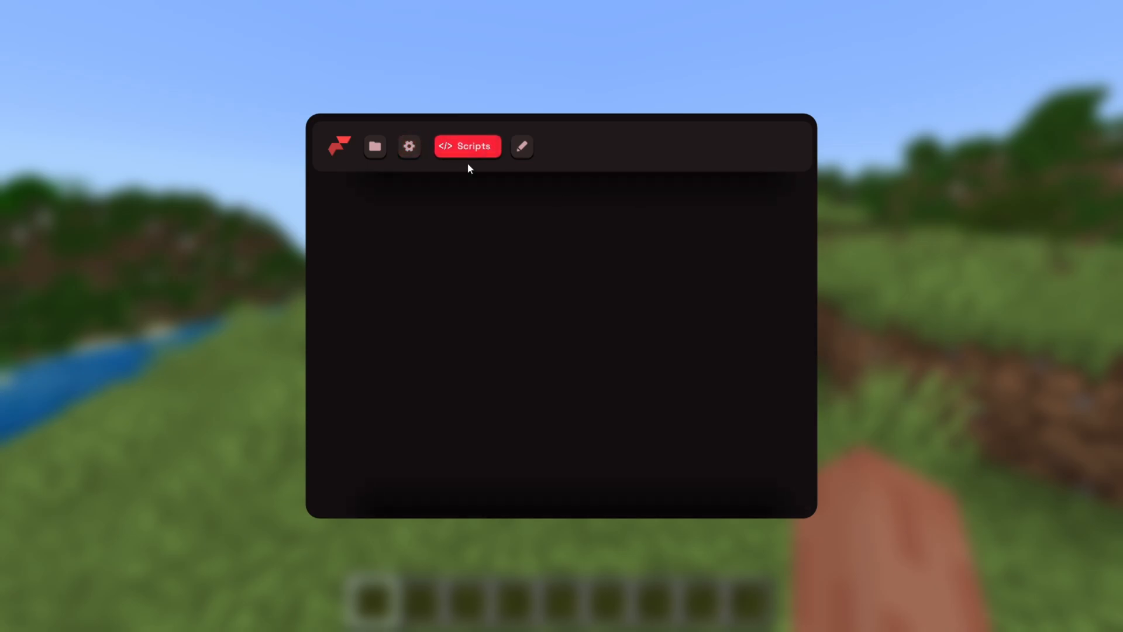
{"action": "mouse_move", "coordinate": [527, 208]}
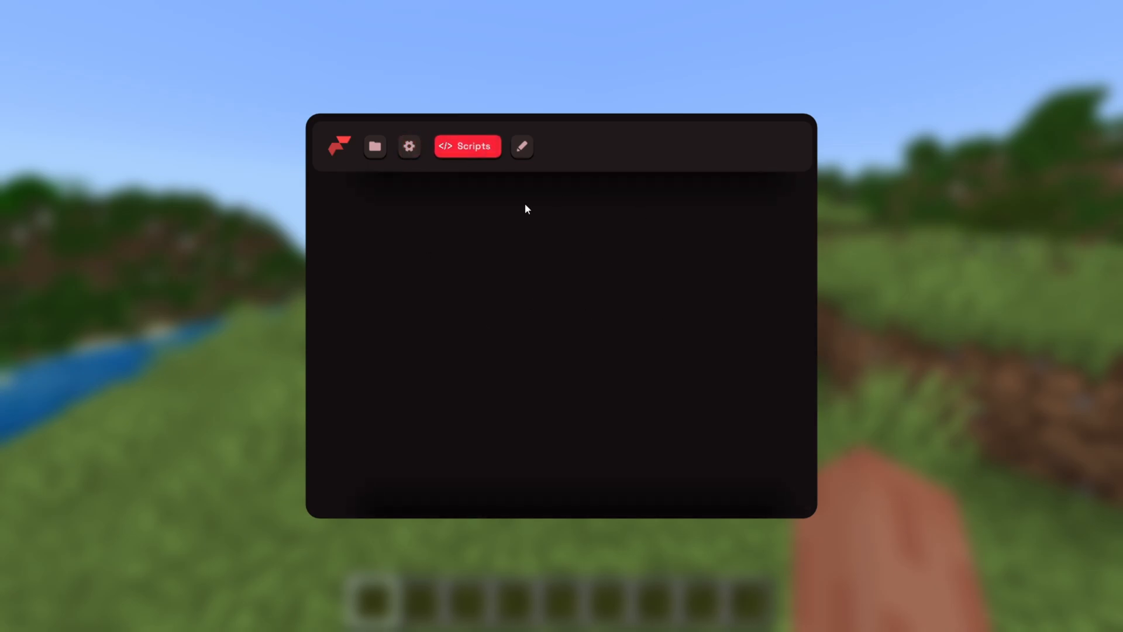
{"action": "mouse_move", "coordinate": [673, 156]}
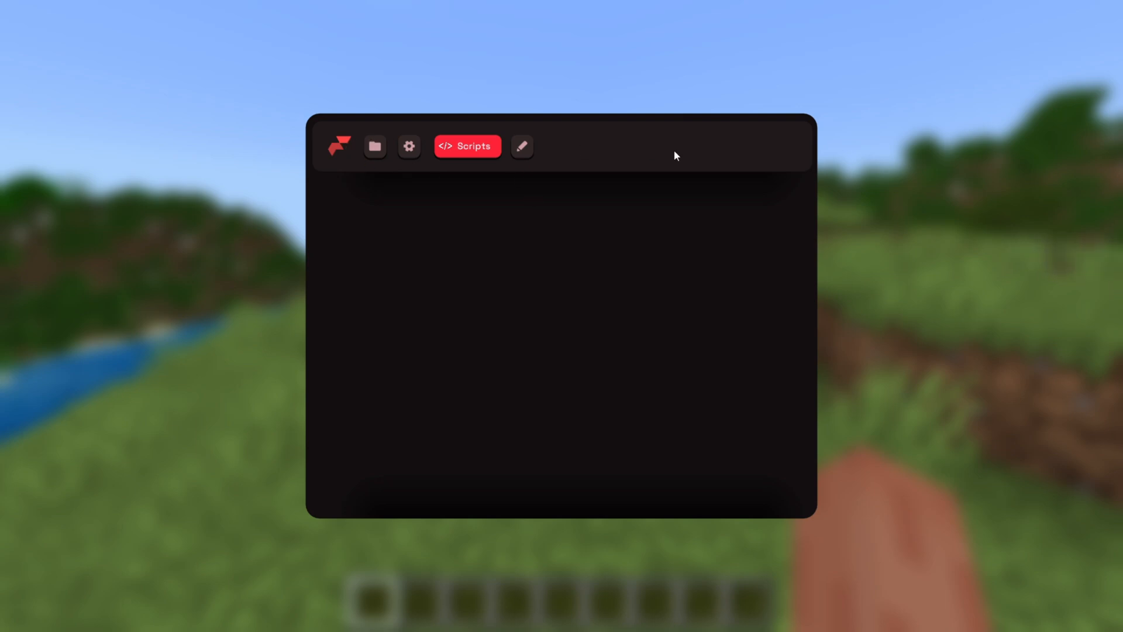
- Return to the Modules tab and scroll through the grid past Movable modules
{"action": "left_click", "coordinate": [374, 146]}
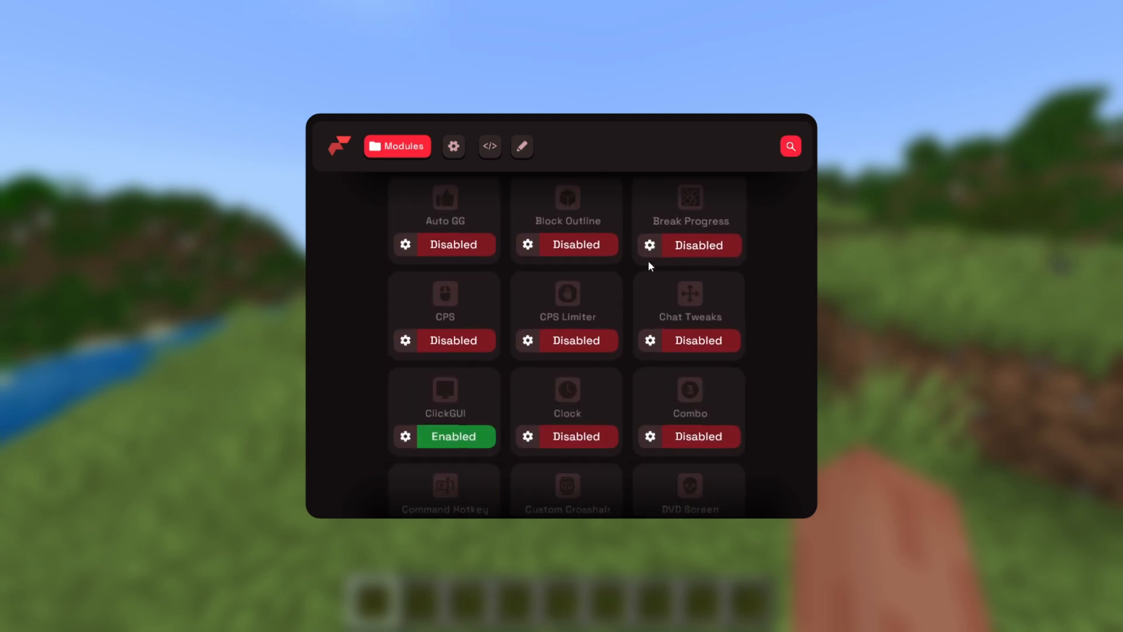
{"action": "scroll", "scroll_direction": "down", "scroll_amount": 3}
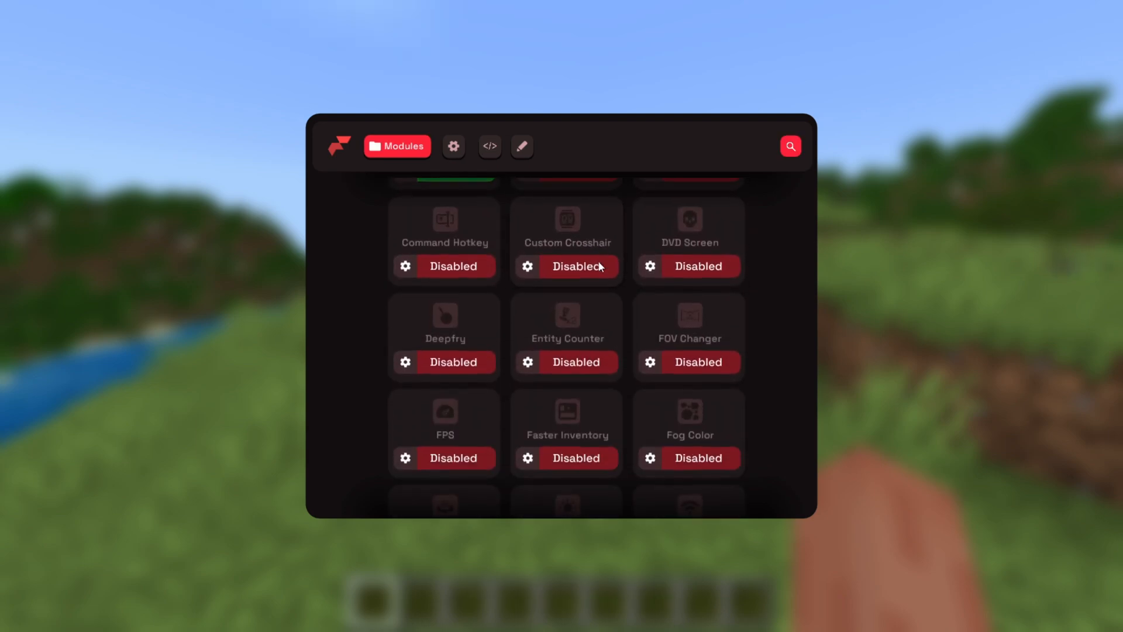
{"action": "scroll", "scroll_direction": "down", "scroll_amount": 3}
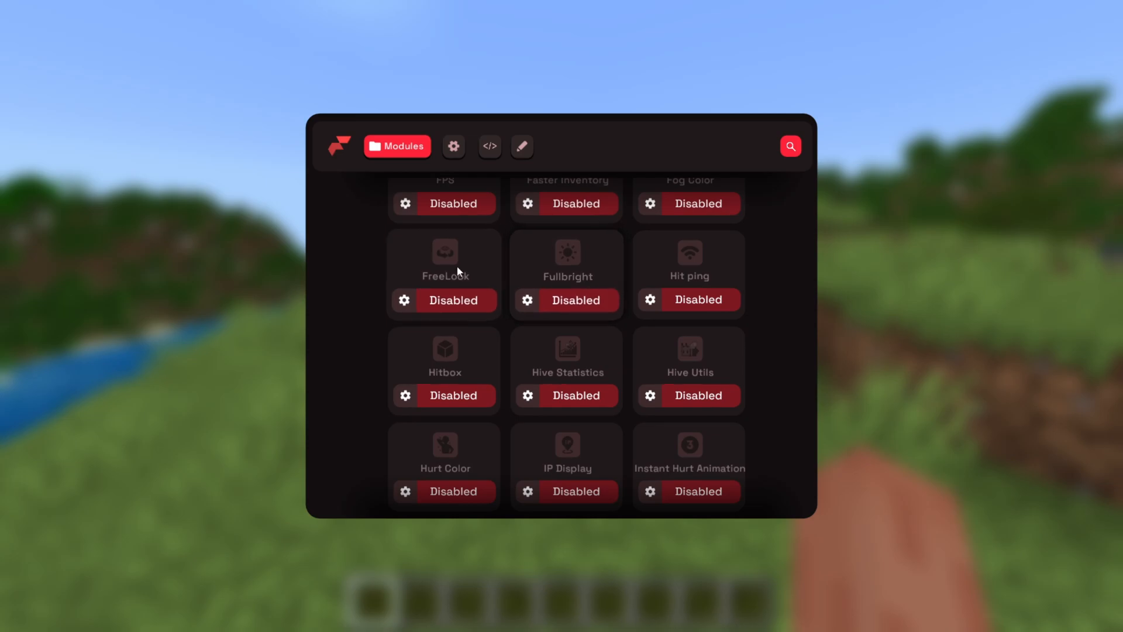
{"action": "scroll", "scroll_direction": "down", "scroll_amount": 3}
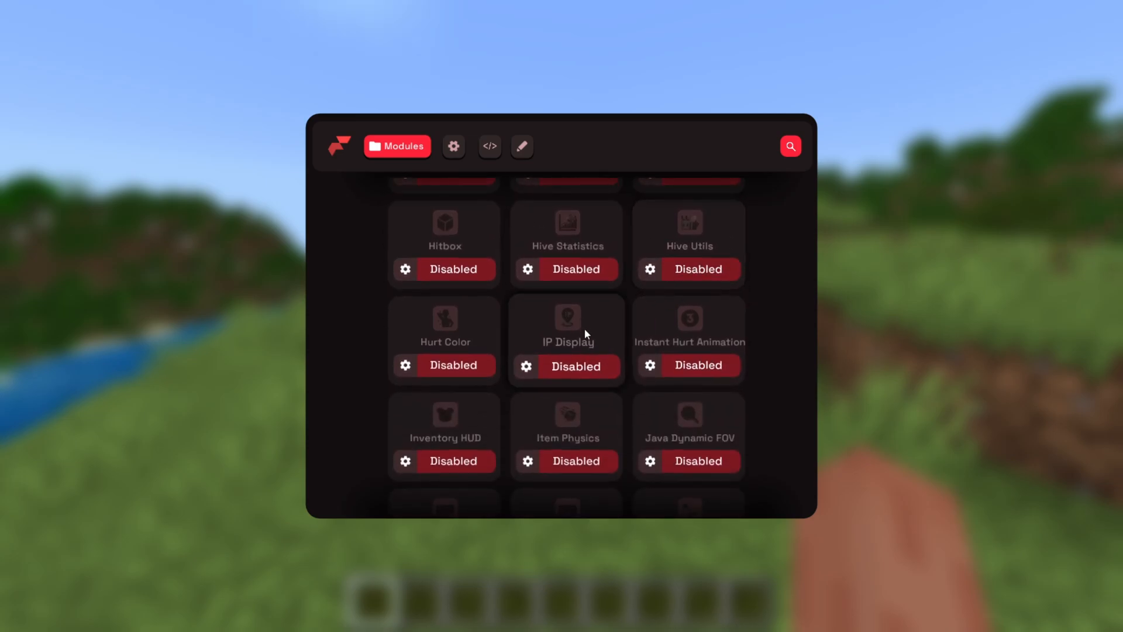
{"action": "scroll", "scroll_direction": "down", "scroll_amount": 3}
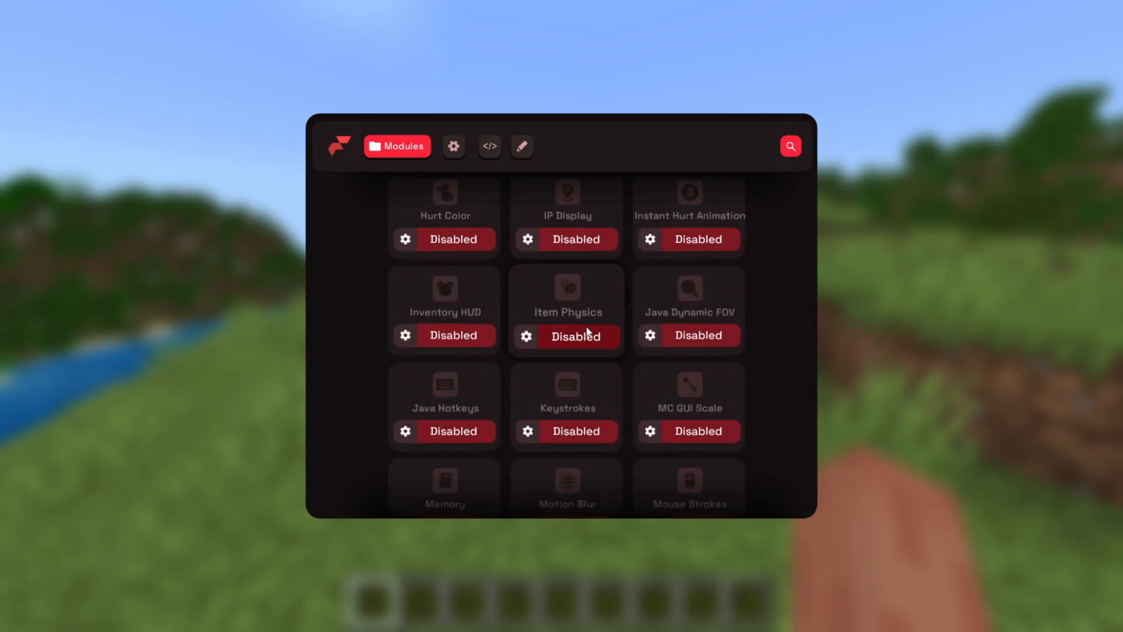
{"action": "scroll", "scroll_direction": "down", "scroll_amount": 3}
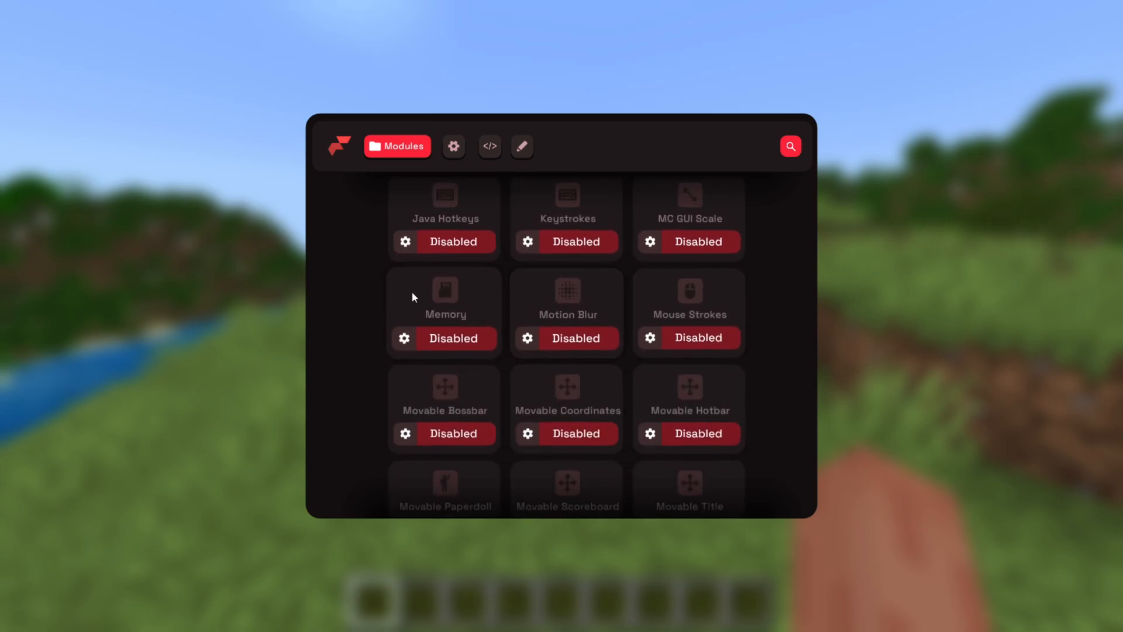
{"action": "scroll", "scroll_direction": "up", "scroll_amount": 3}
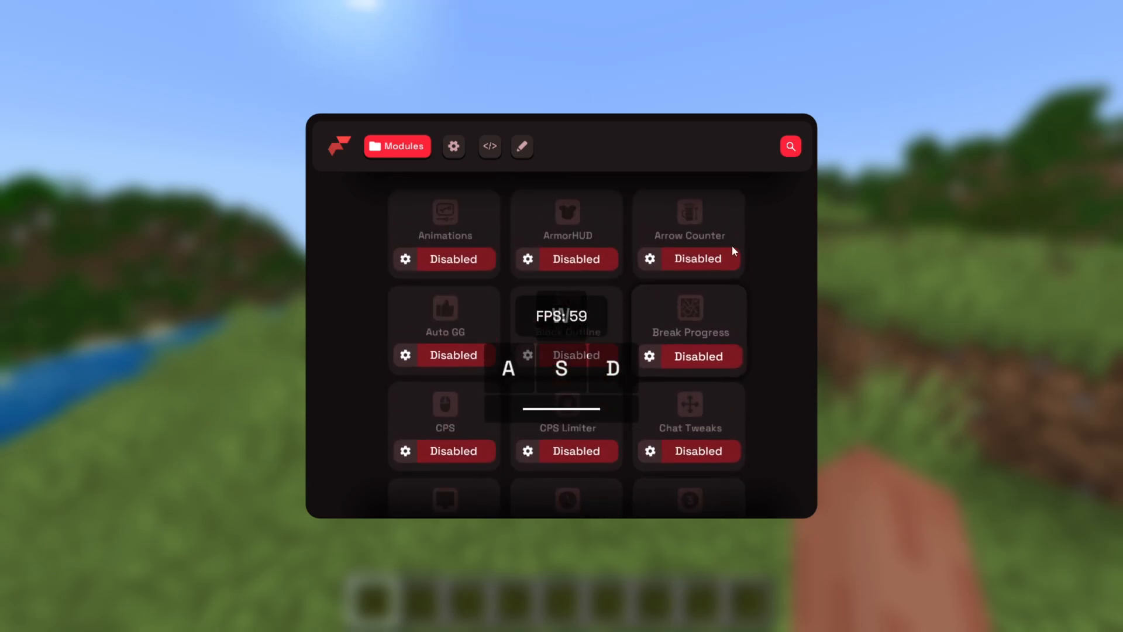
{"action": "mouse_move", "coordinate": [523, 150]}
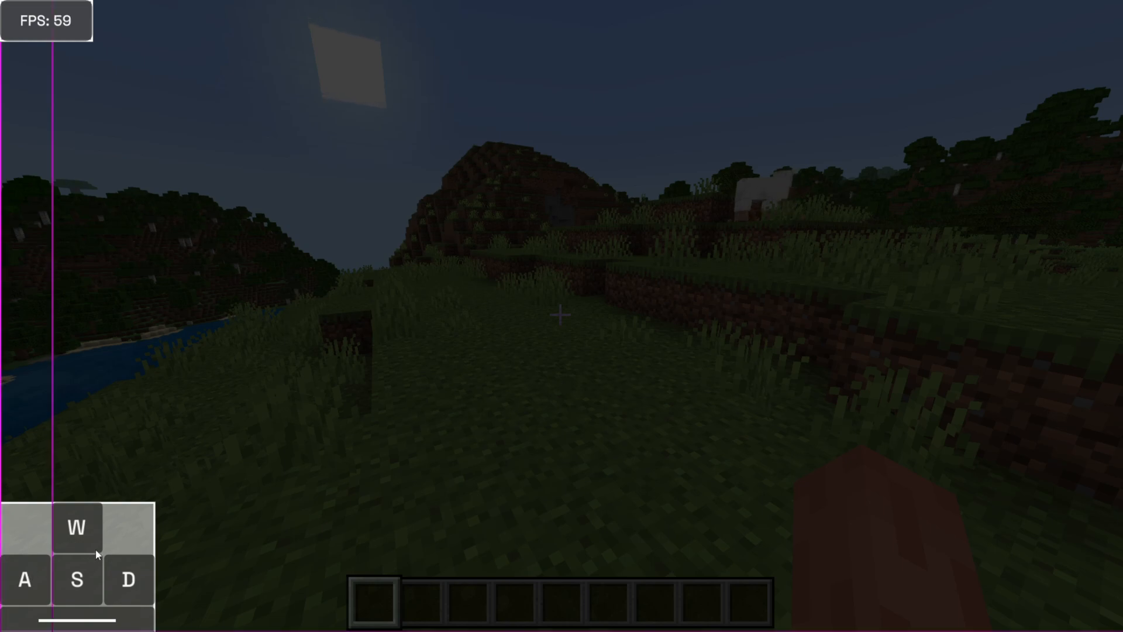
- Finish arranging the FPS and keystrokes HUD elements and exit back to the game
{"action": "key", "text": "RSHIFT"}
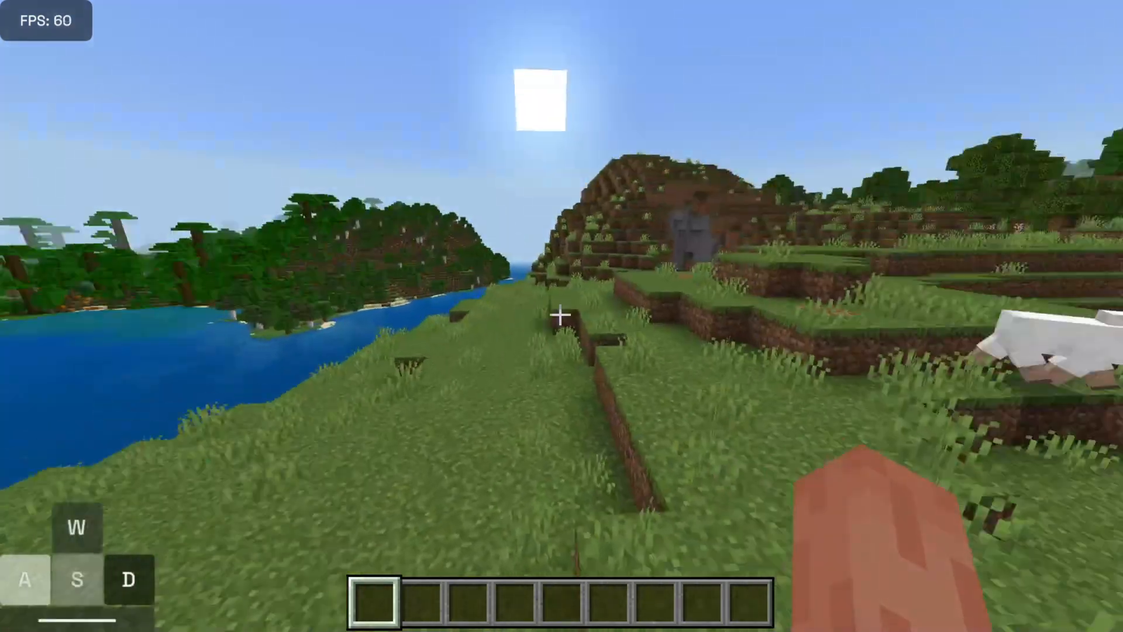
- Reopen the Flarial menu and scroll down to the FPS module's settings
{"action": "key", "text": "w"}
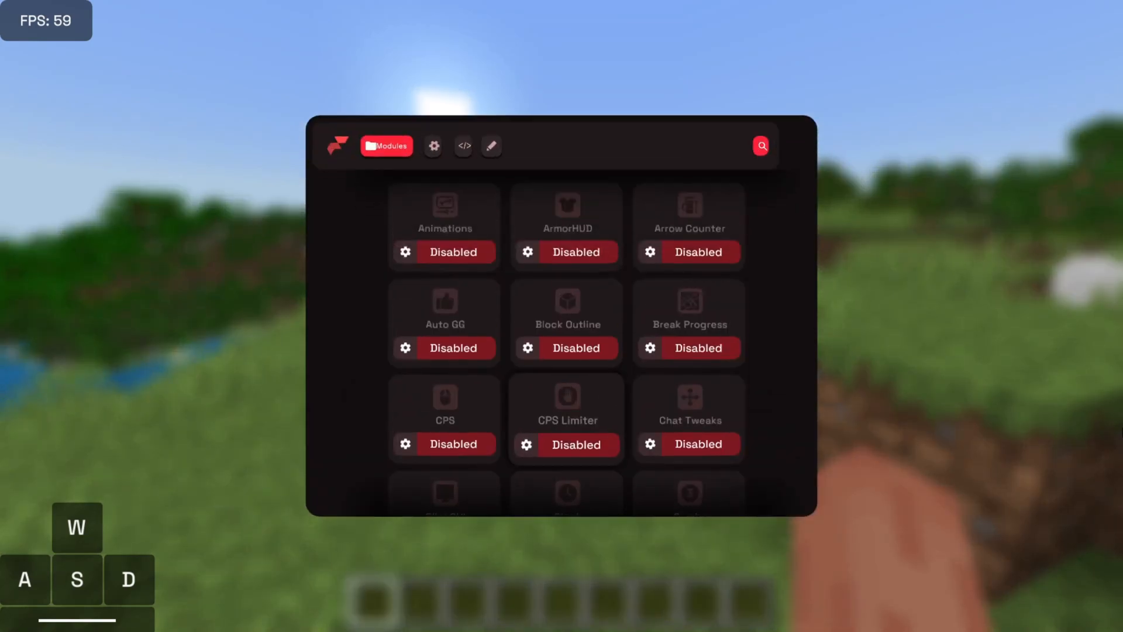
{"action": "scroll", "scroll_direction": "down", "scroll_amount": 3}
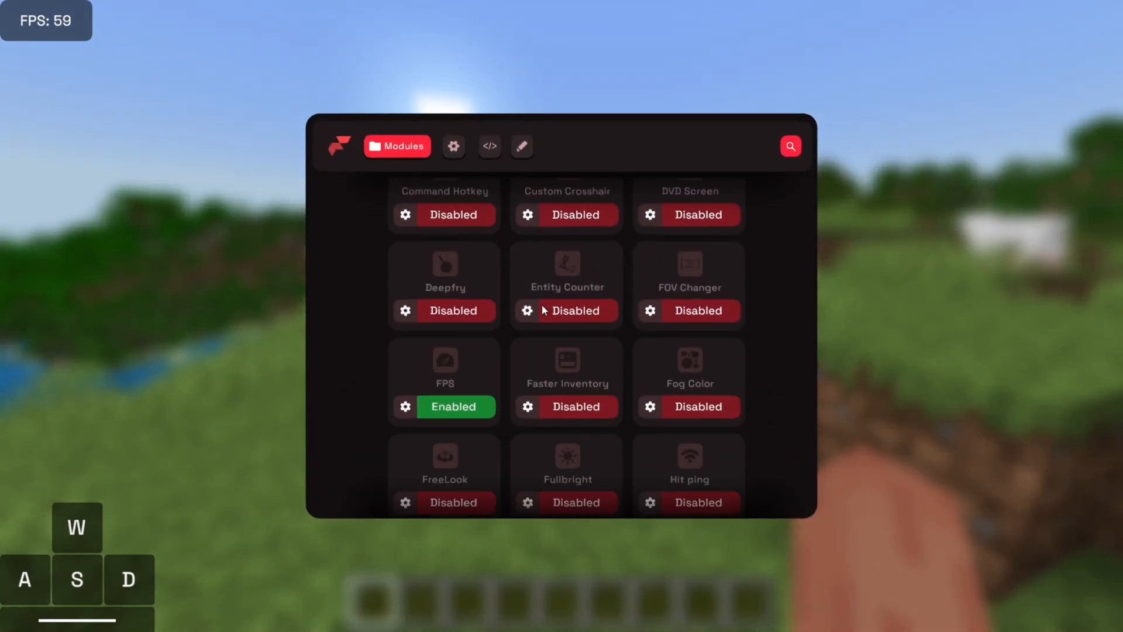
{"action": "scroll", "scroll_direction": "down", "scroll_amount": 3}
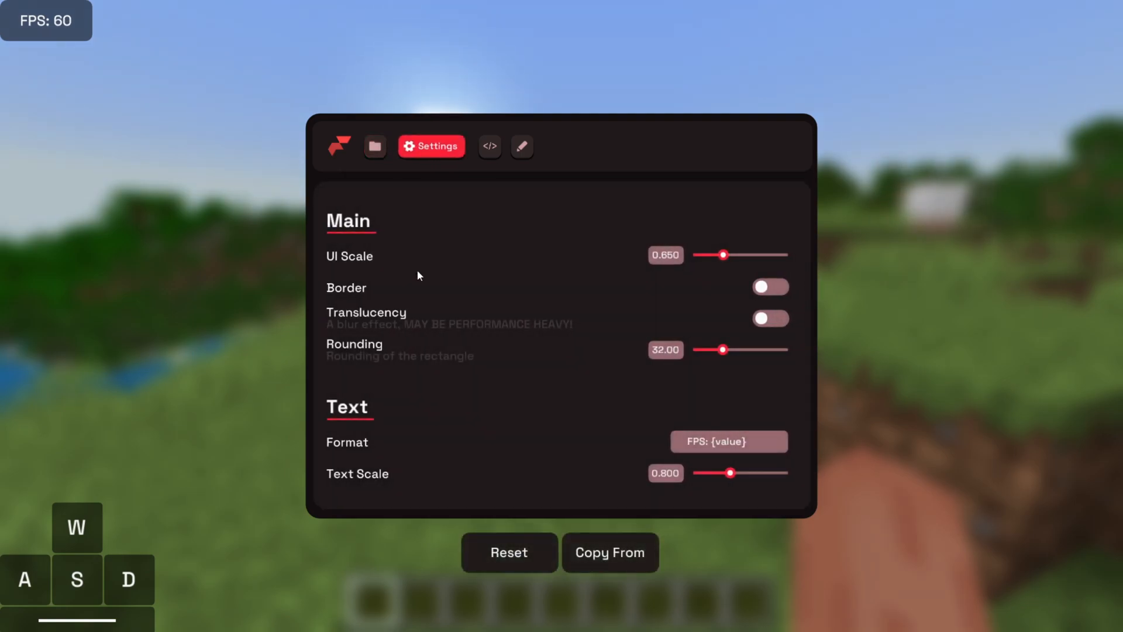
{"action": "scroll", "scroll_direction": "down", "scroll_amount": 3}
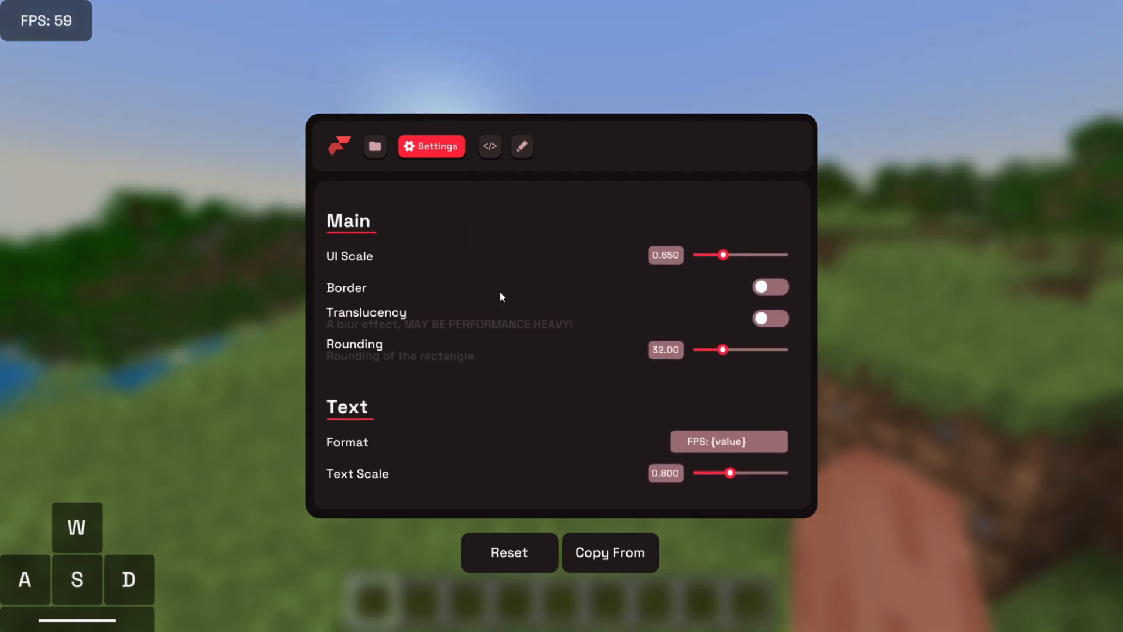
{"action": "mouse_move", "coordinate": [444, 255]}
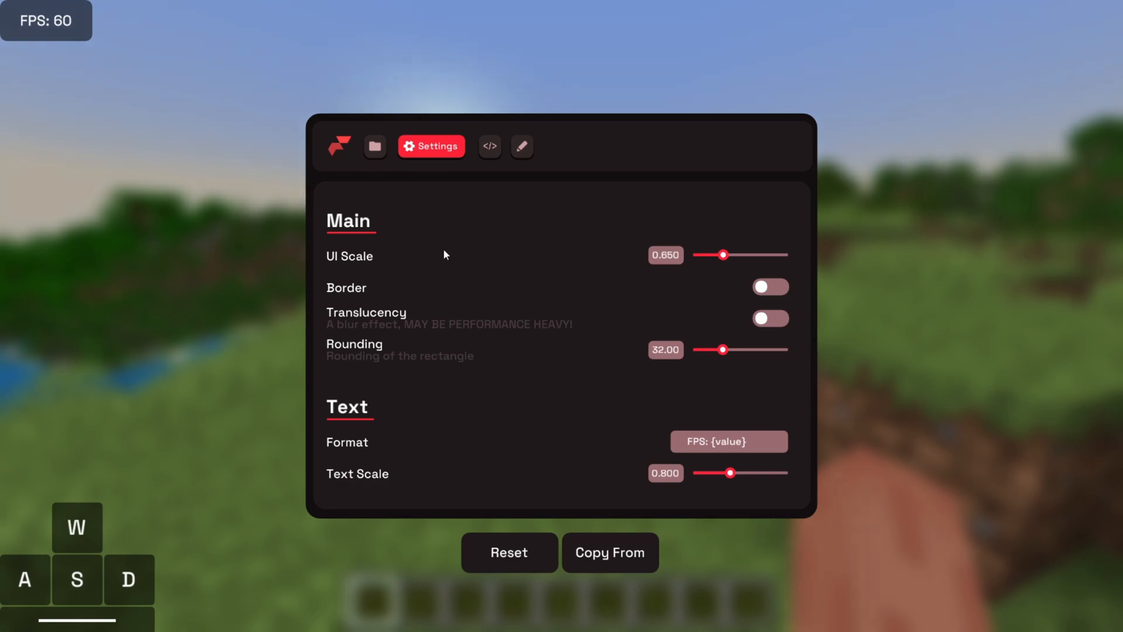
{"action": "scroll", "scroll_direction": "down", "scroll_amount": 3}
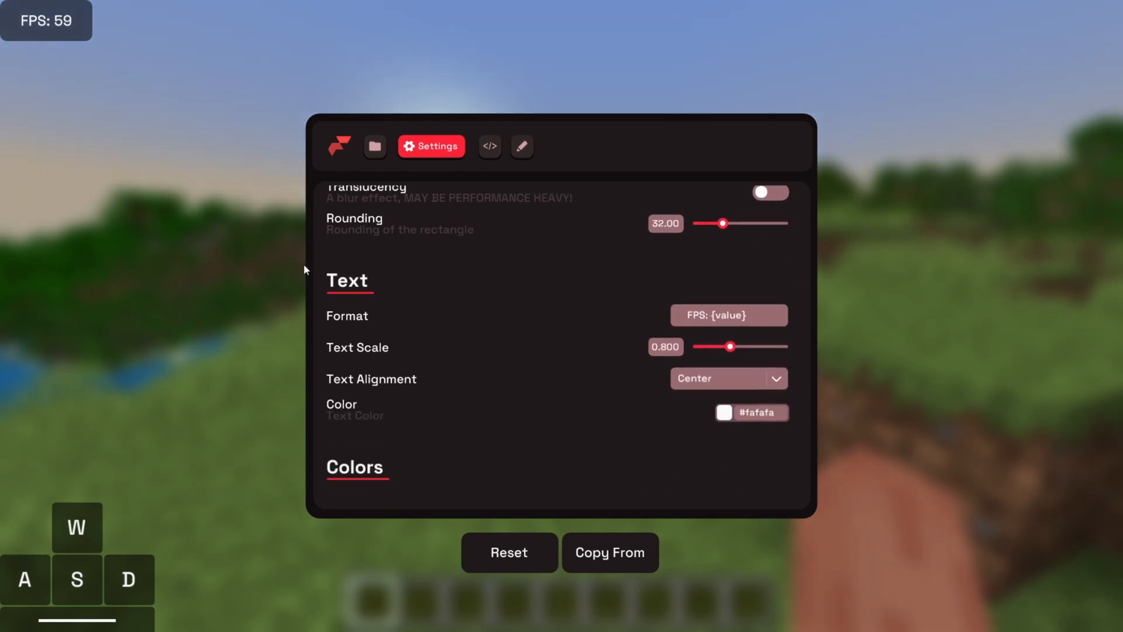
{"action": "scroll", "scroll_direction": "down", "scroll_amount": 3}
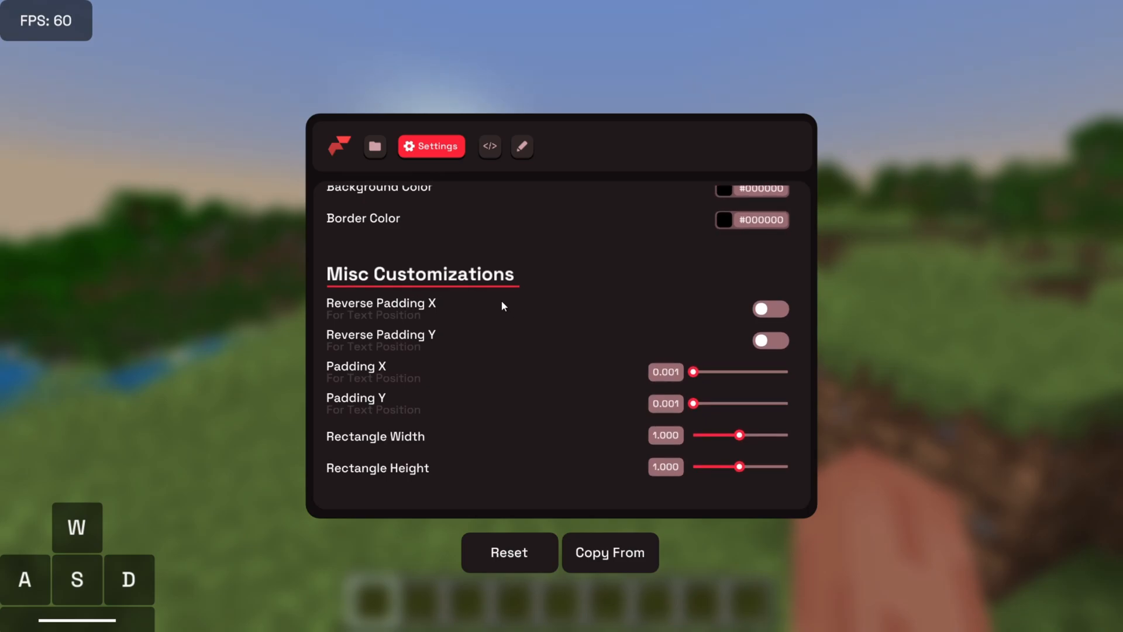
{"action": "scroll", "scroll_direction": "down", "scroll_amount": 3}
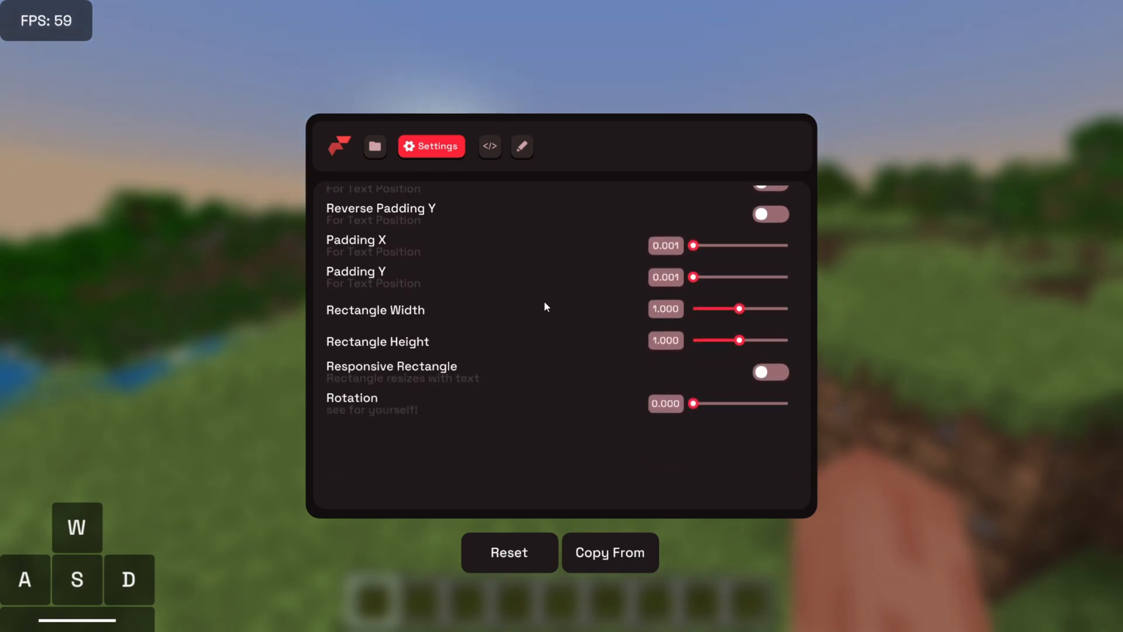
{"action": "scroll", "scroll_direction": "up", "scroll_amount": 3}
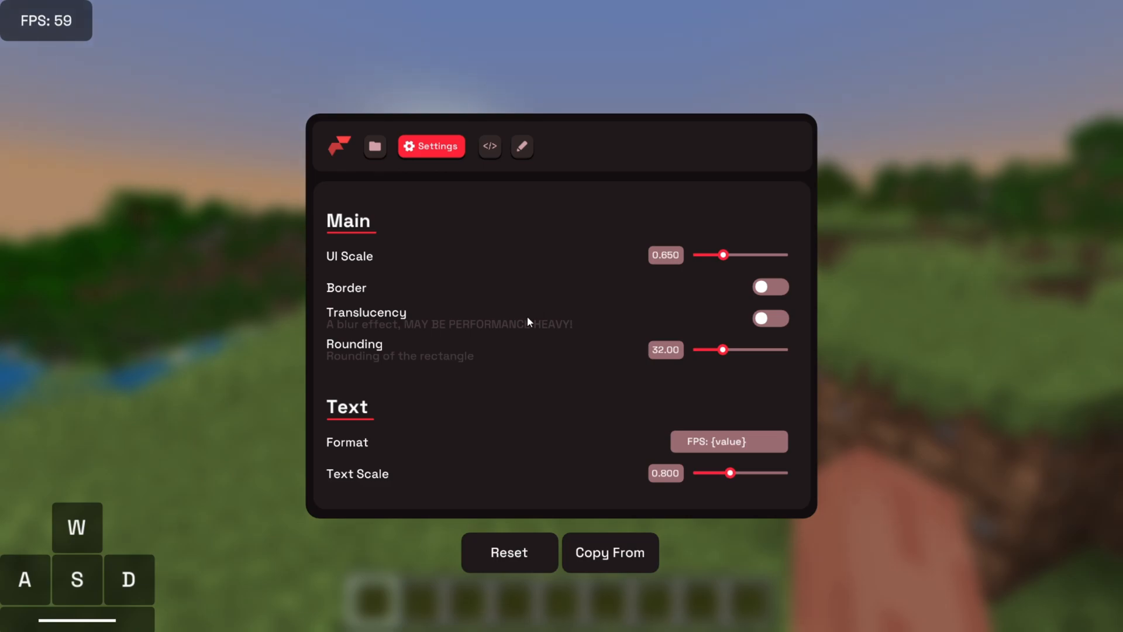
{"action": "mouse_move", "coordinate": [453, 264]}
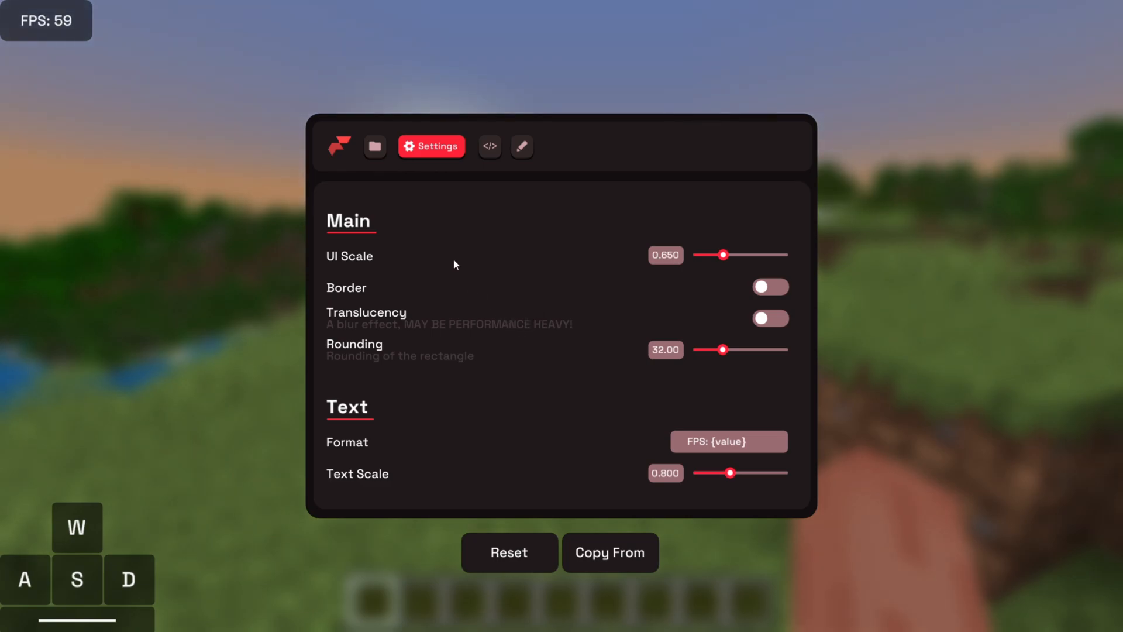
{"action": "mouse_move", "coordinate": [472, 302]}
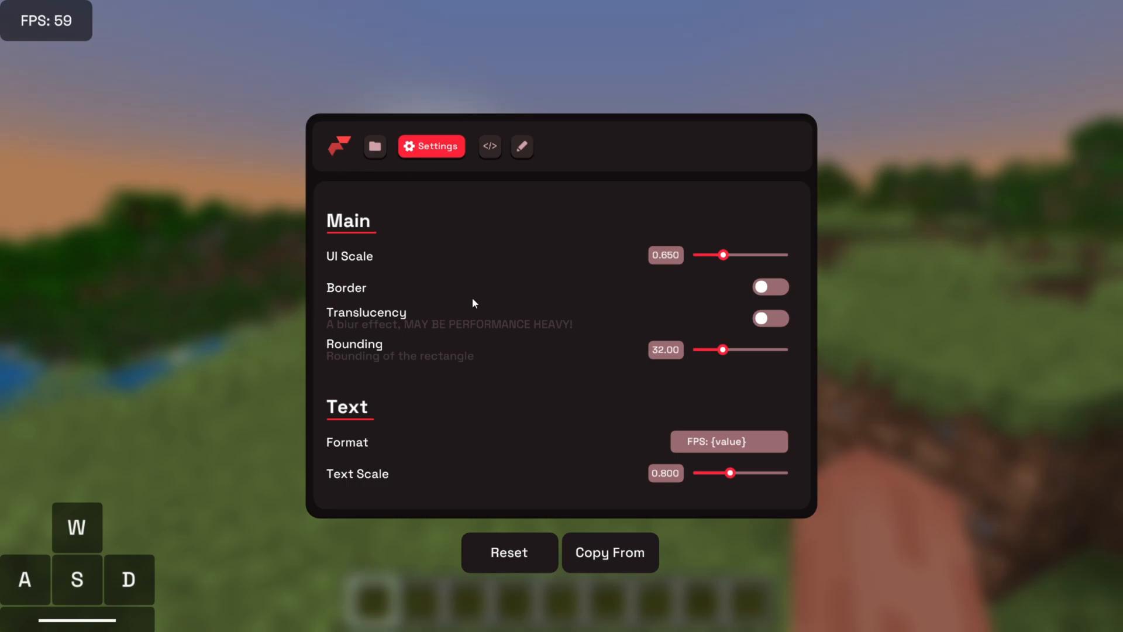
{"action": "mouse_move", "coordinate": [186, 103]}
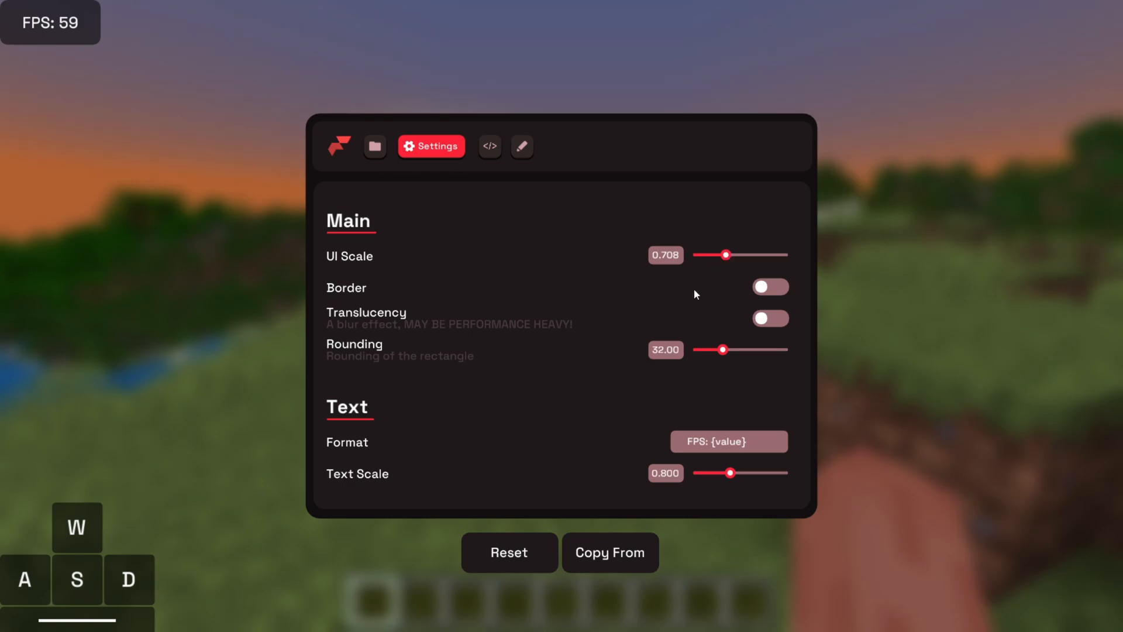
- Nudge the FPS module's UI Scale, then reset the FPS settings to defaults (UI scale 0.650)
{"action": "scroll", "scroll_direction": "down", "scroll_amount": 3}
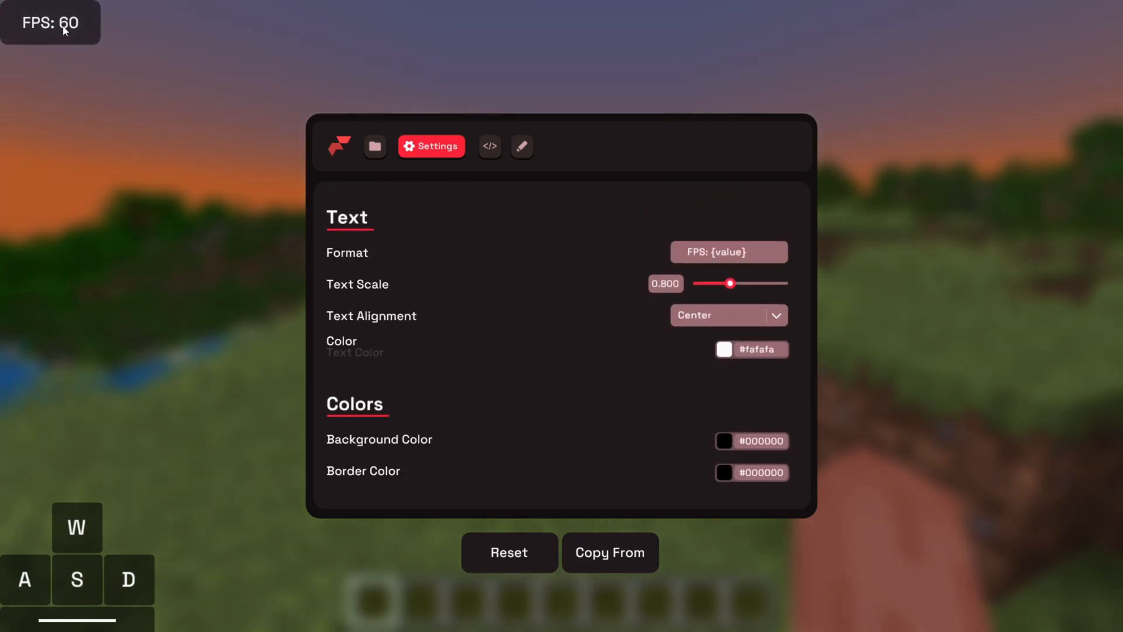
{"action": "scroll", "scroll_direction": "up", "scroll_amount": 3}
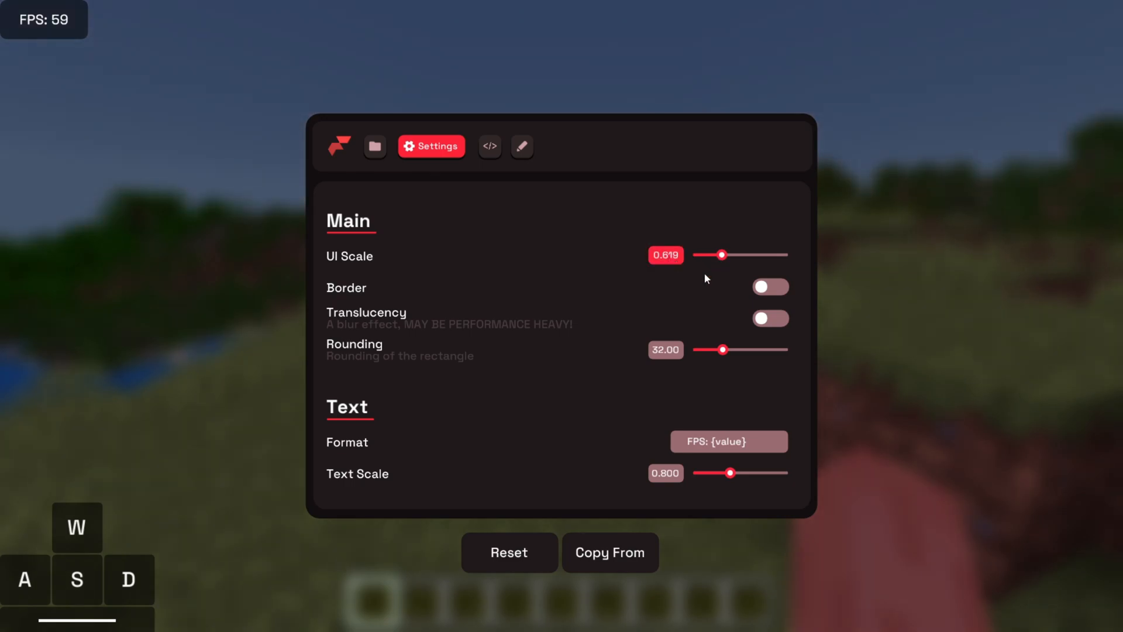
{"action": "mouse_move", "coordinate": [670, 261]}
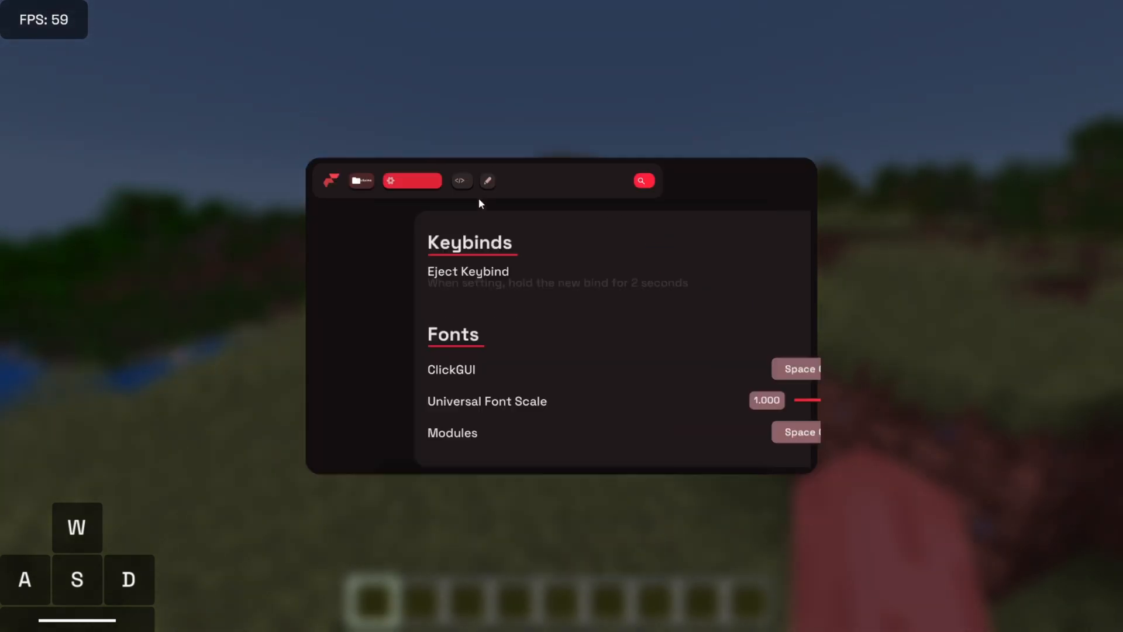
{"action": "key", "text": "Escape"}
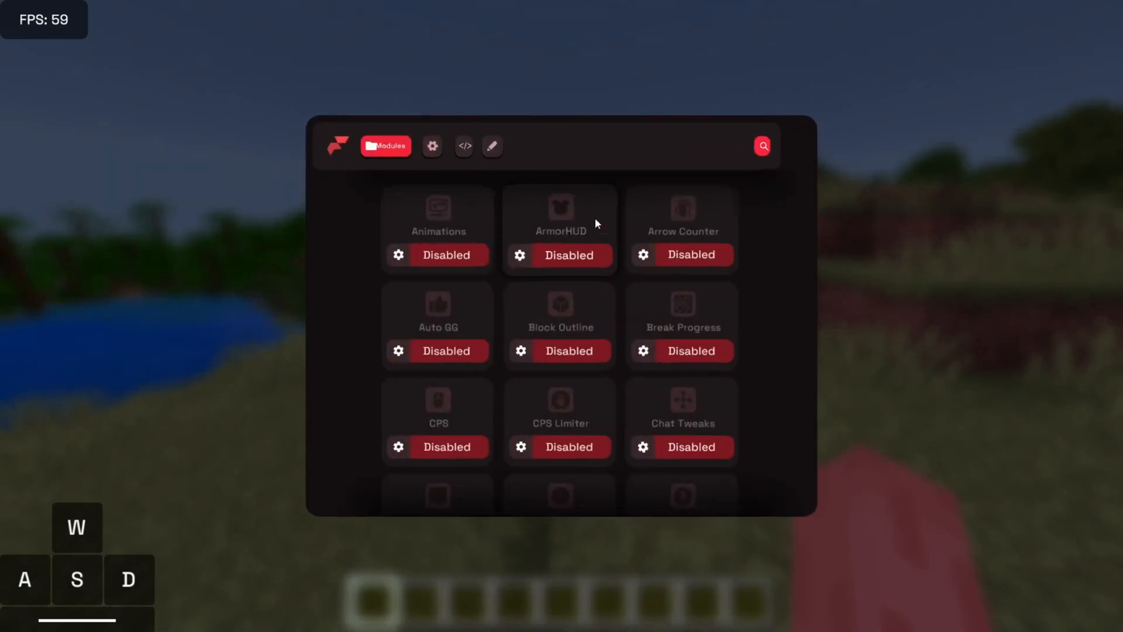
{"action": "left_click", "coordinate": [431, 146]}
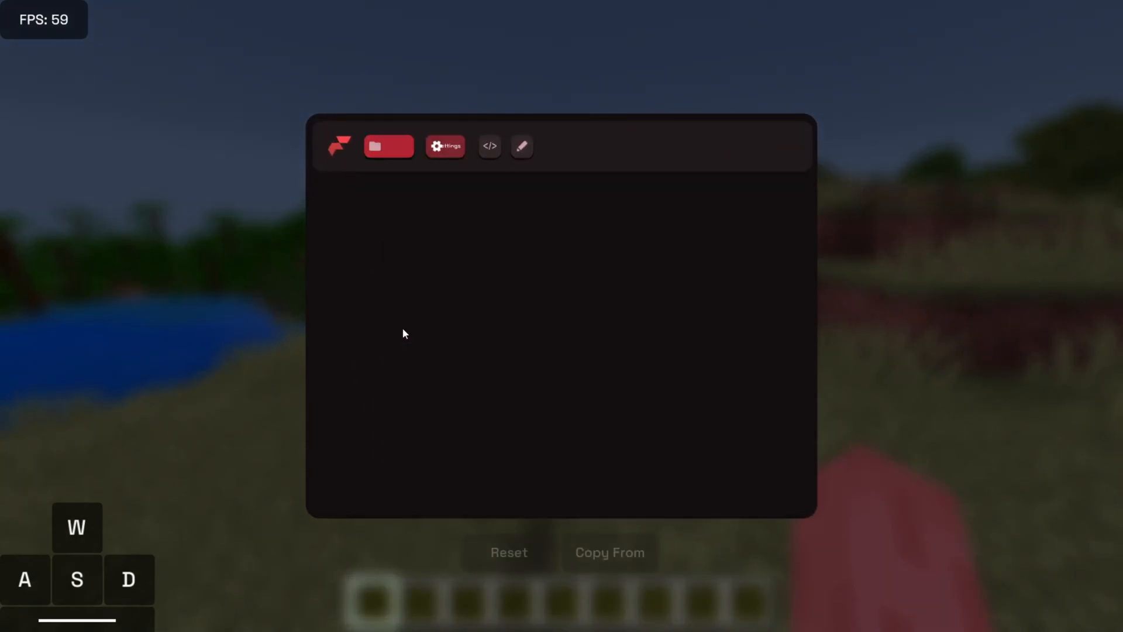
{"action": "left_click", "coordinate": [444, 146]}
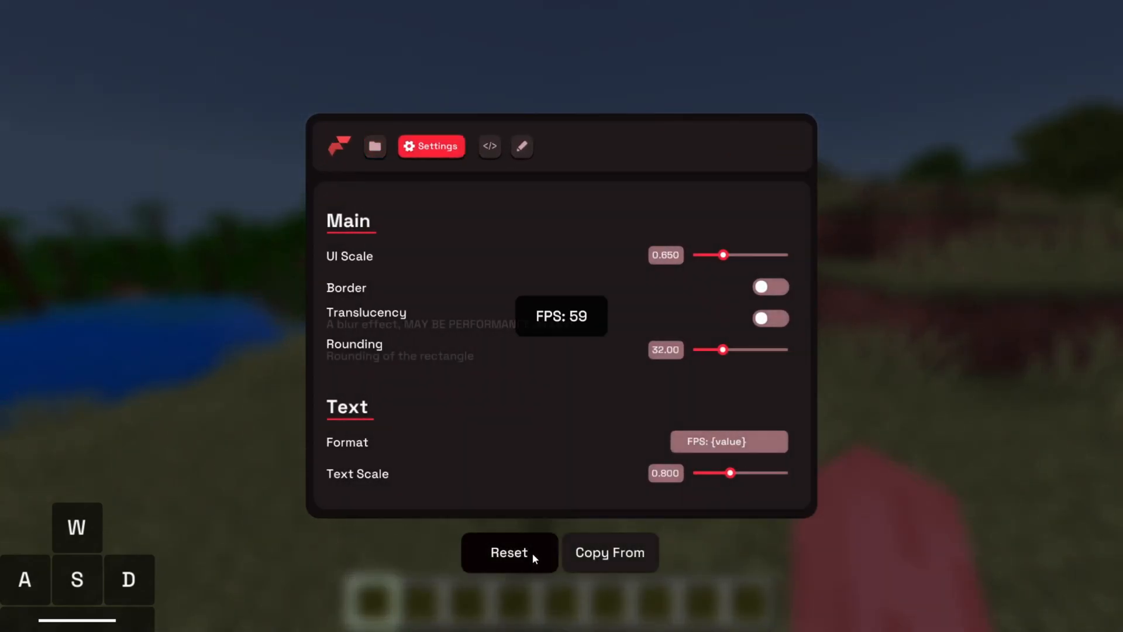
{"action": "mouse_move", "coordinate": [522, 147]}
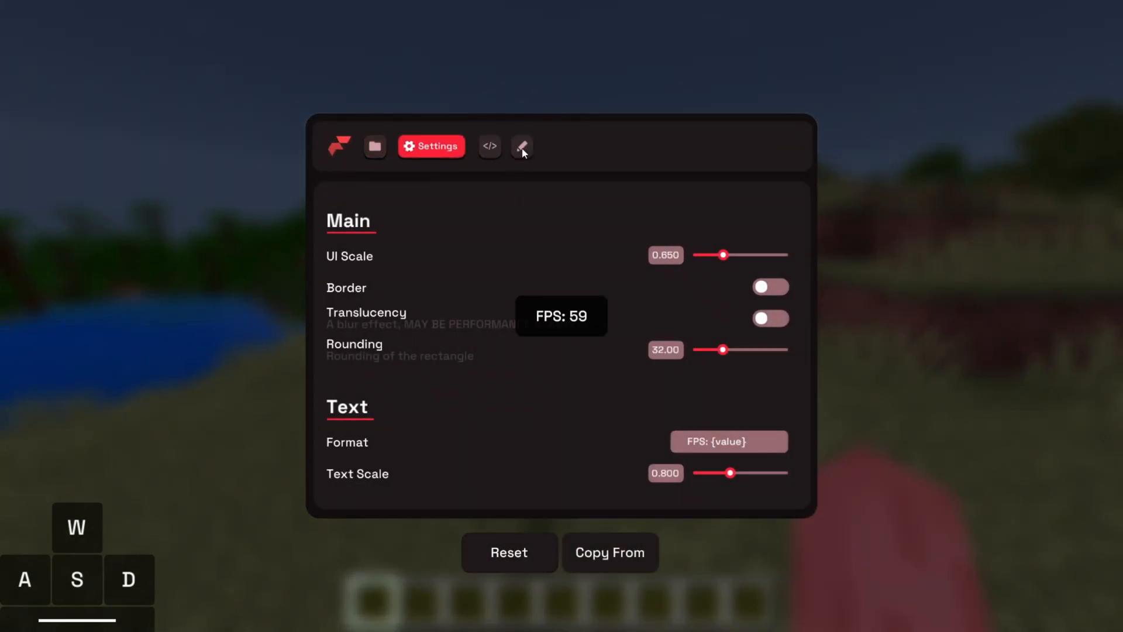
{"action": "left_click", "coordinate": [522, 146]}
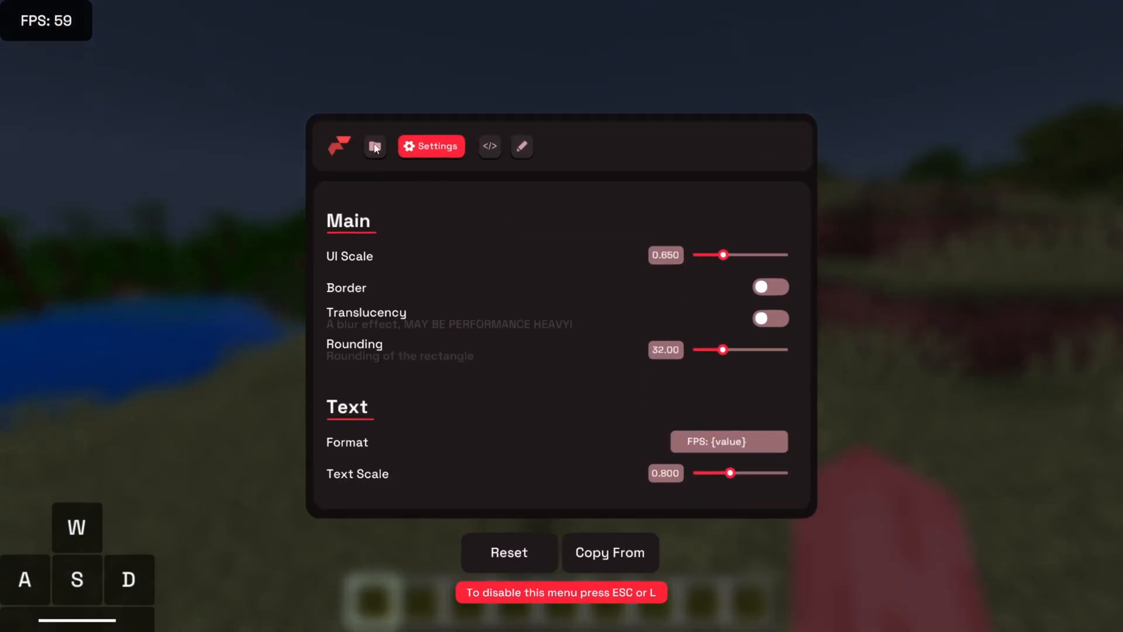
- Run .help in the game chat to list the client commands, then exit back to Modules
{"action": "key", "text": "escape"}
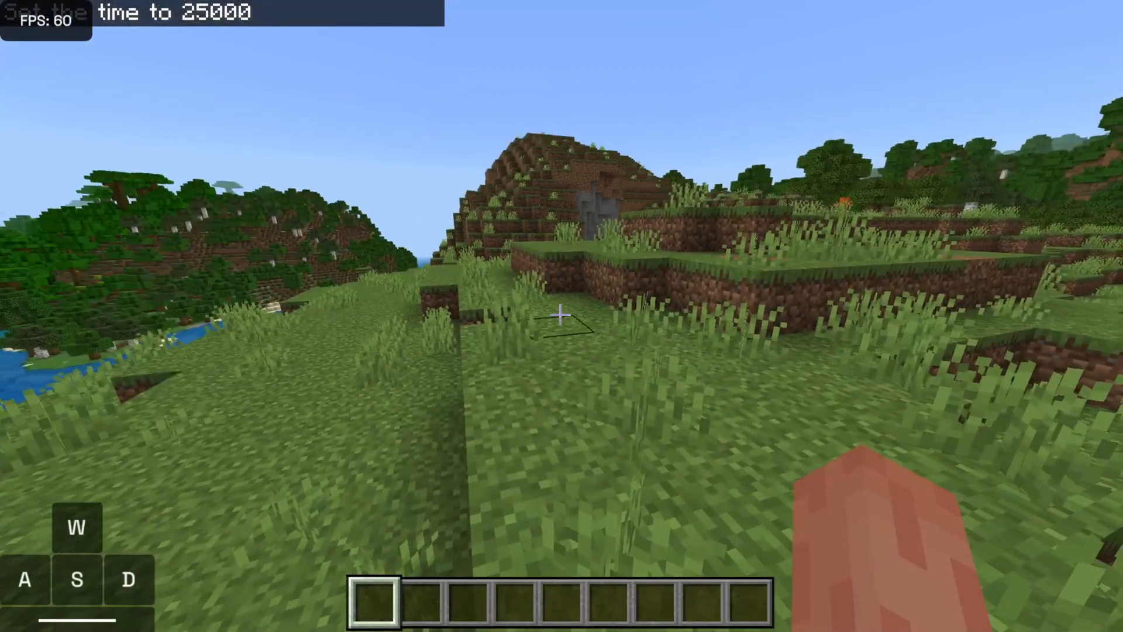
{"action": "key", "text": "t"}
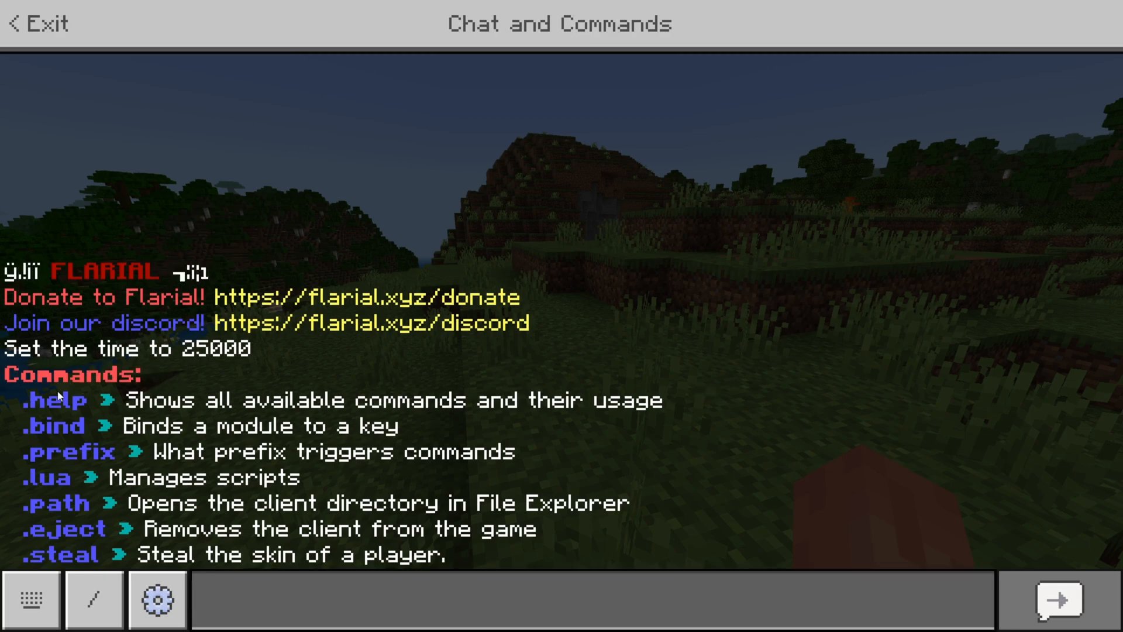
{"action": "mouse_move", "coordinate": [150, 396]}
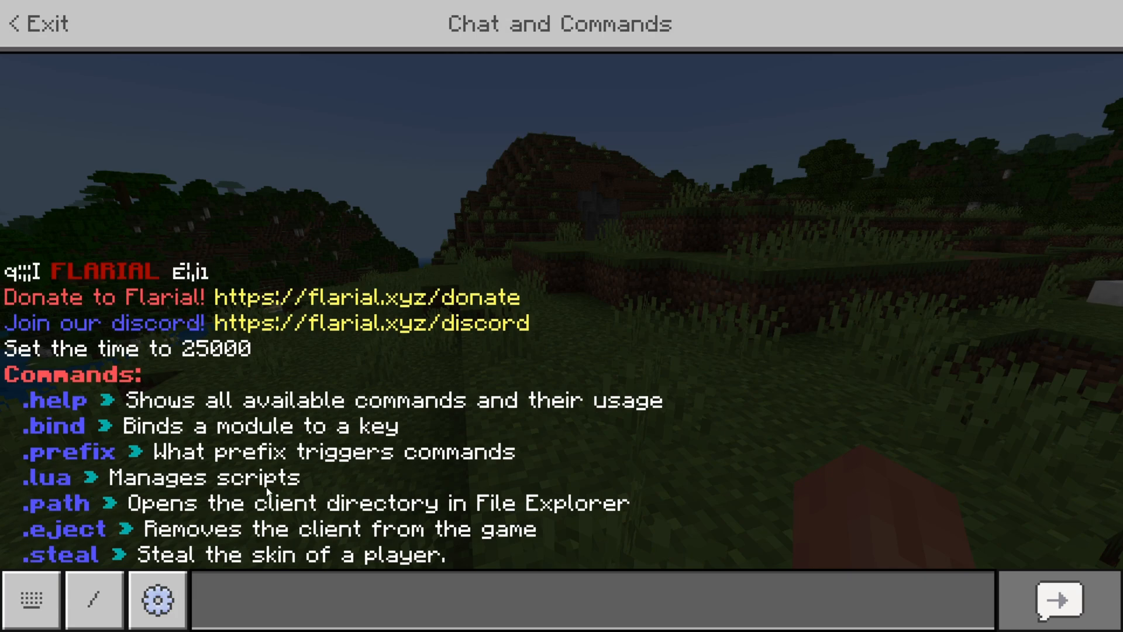
{"action": "left_click", "coordinate": [37, 22]}
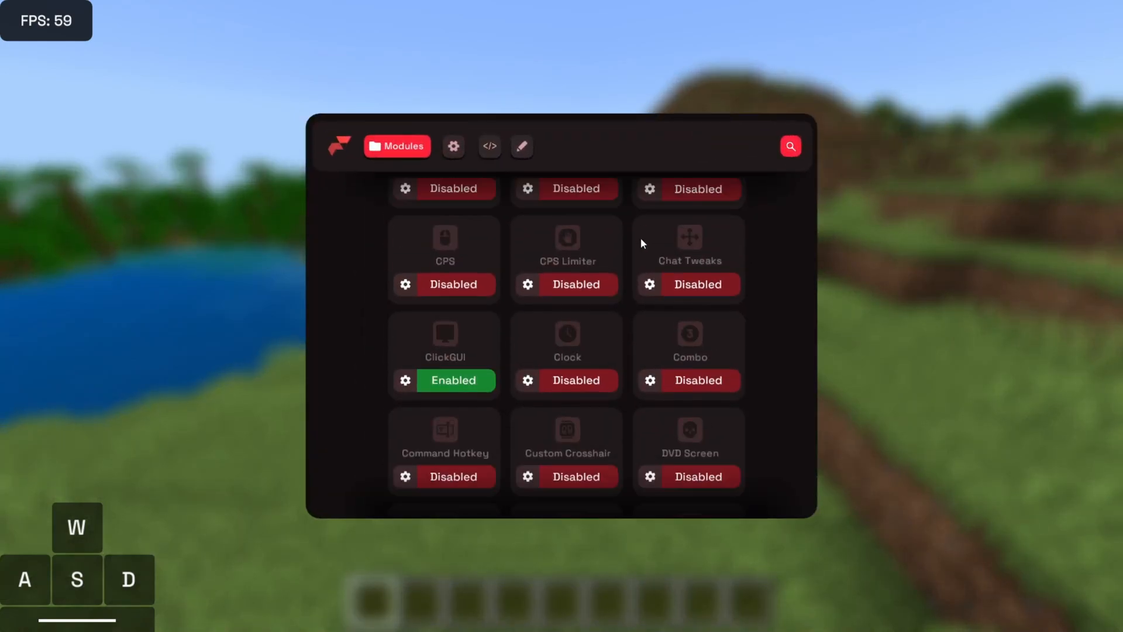
- Scroll down the Modules grid to reach Nametag, Nick and PotionHUD
{"action": "scroll", "scroll_direction": "down", "scroll_amount": 3}
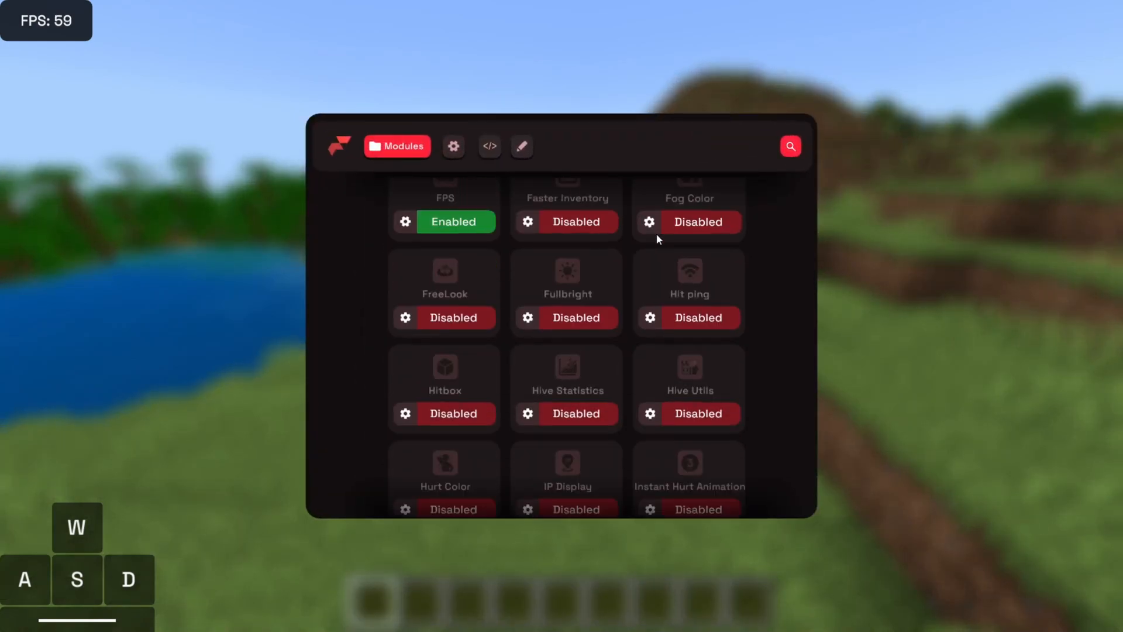
{"action": "scroll", "scroll_direction": "down", "scroll_amount": 3}
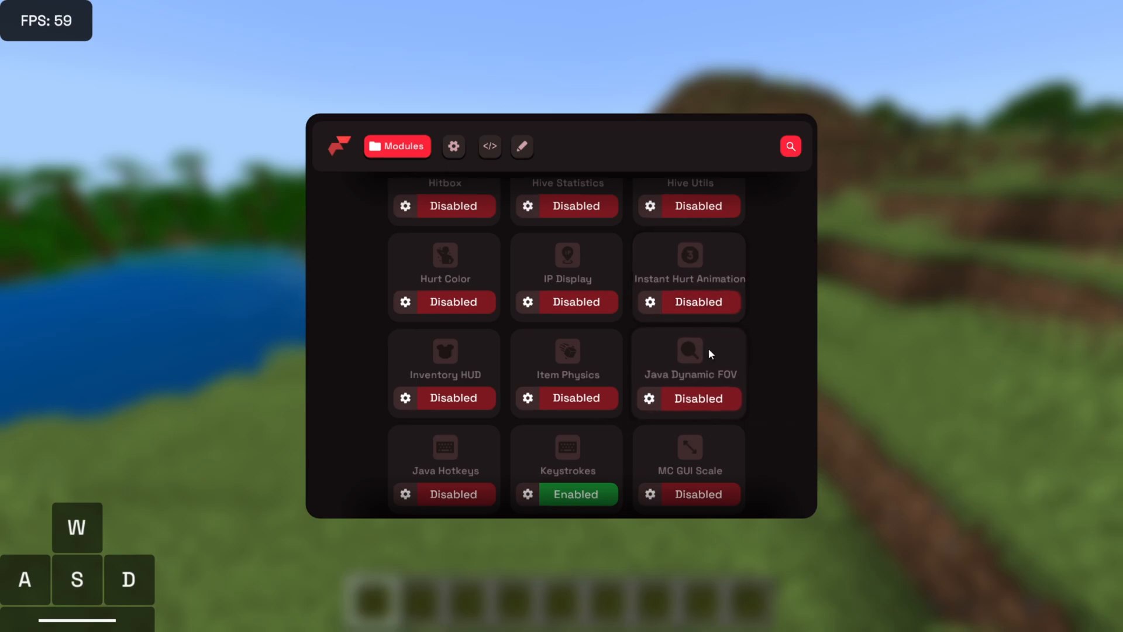
{"action": "scroll", "scroll_direction": "down", "scroll_amount": 3}
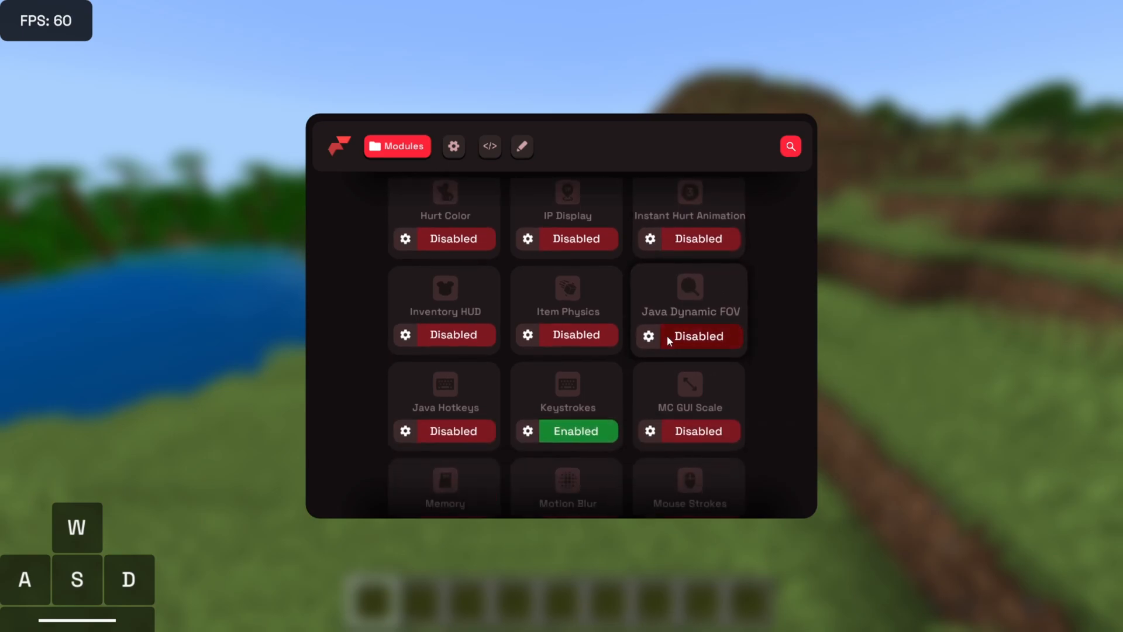
{"action": "mouse_move", "coordinate": [784, 351]}
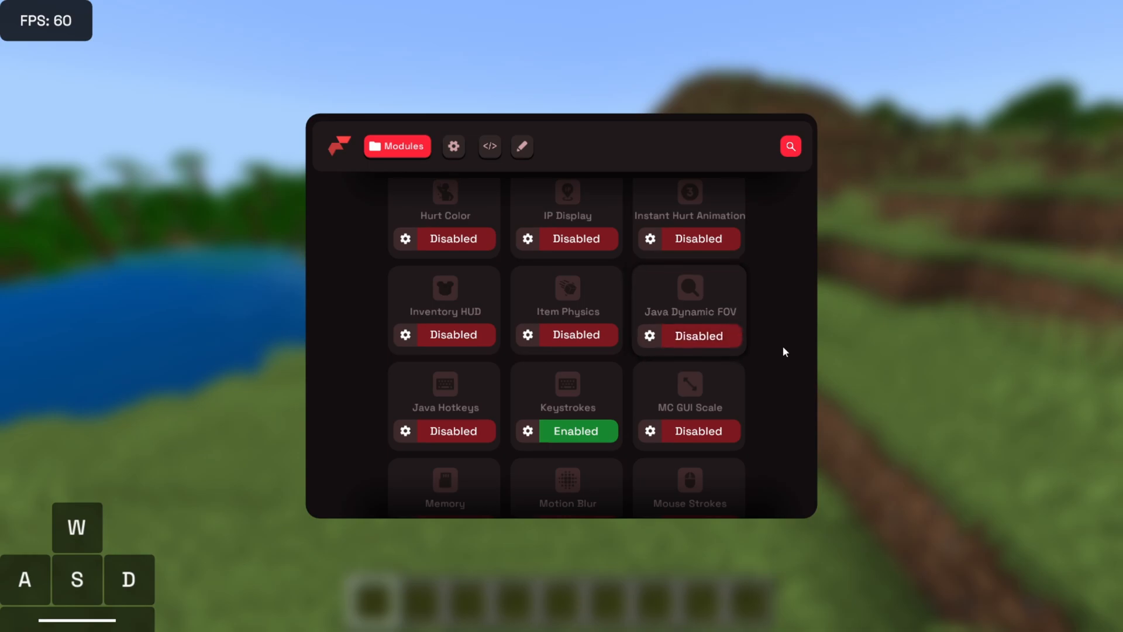
{"action": "scroll", "scroll_direction": "down", "scroll_amount": 3}
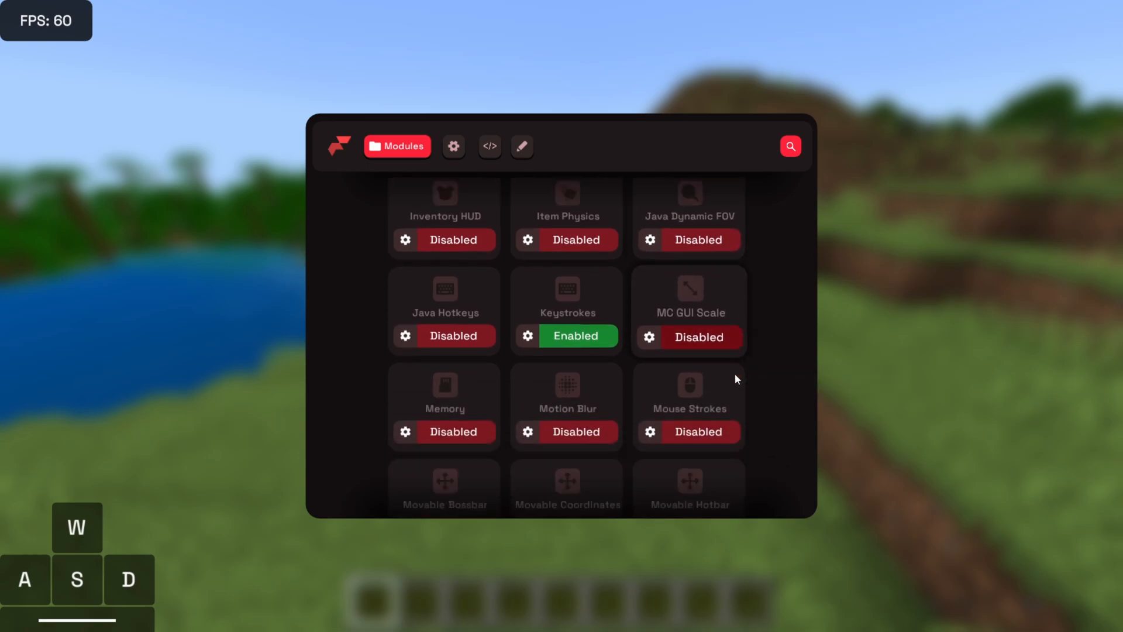
{"action": "scroll", "scroll_direction": "down", "scroll_amount": 3}
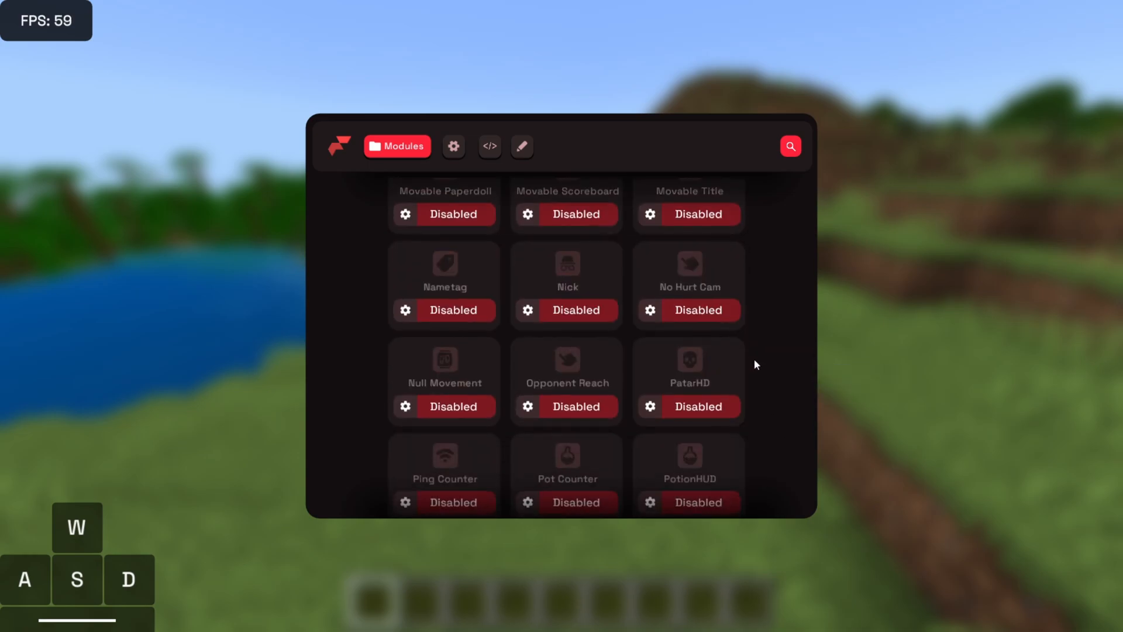